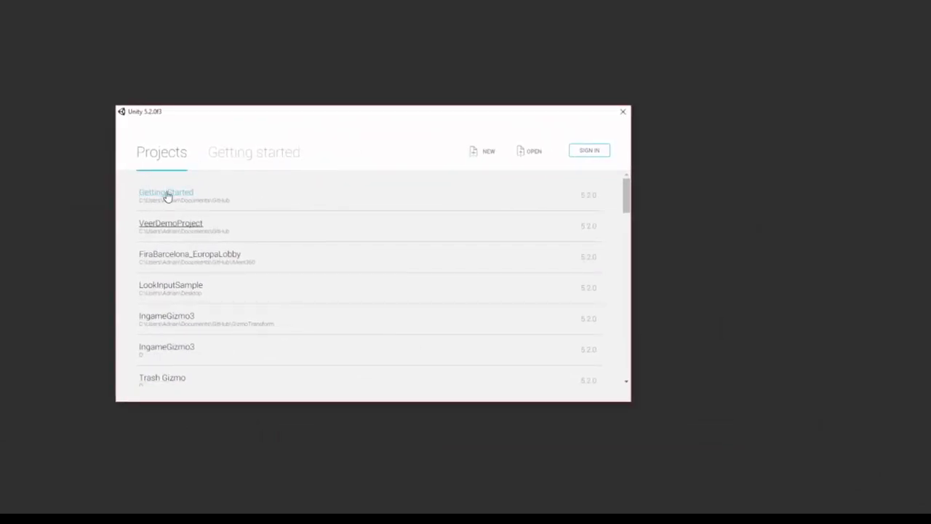
# Step: Begin a new 3D project with the location trimmed from GitHub to C:\Users\Adrian\Documents\
pyautogui.scroll(-3)
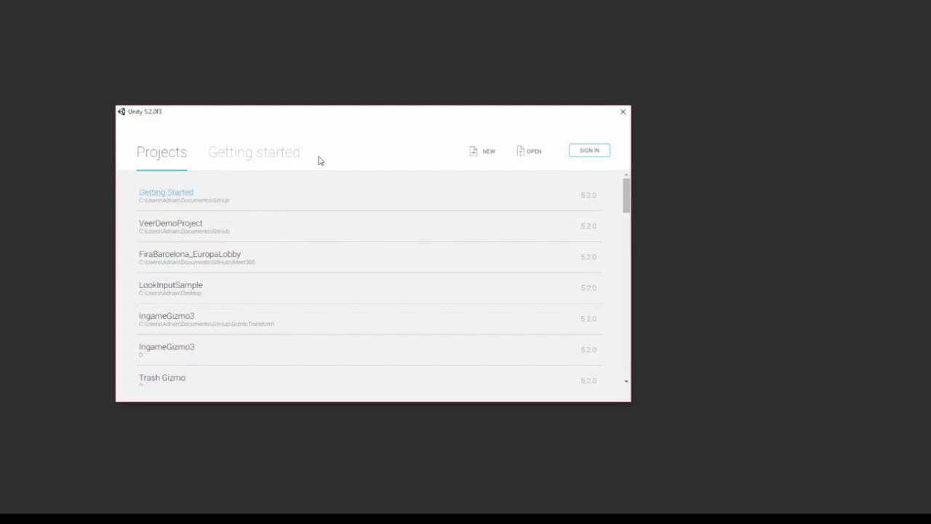
pyautogui.moveTo(155, 195)
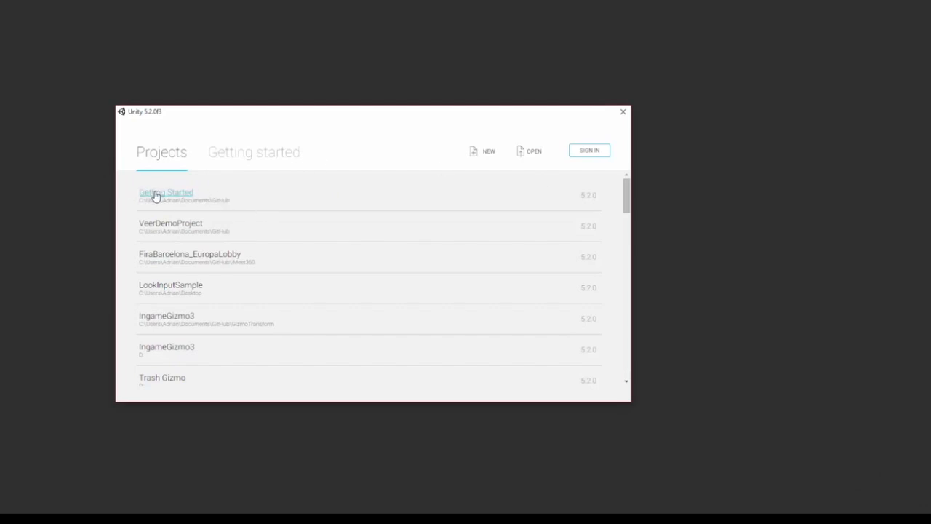
pyautogui.moveTo(405, 162)
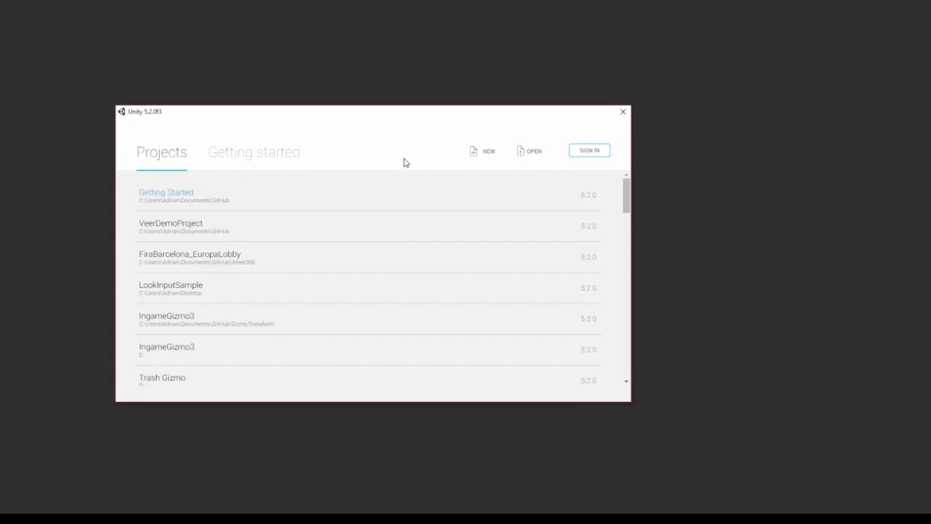
pyautogui.moveTo(270, 149)
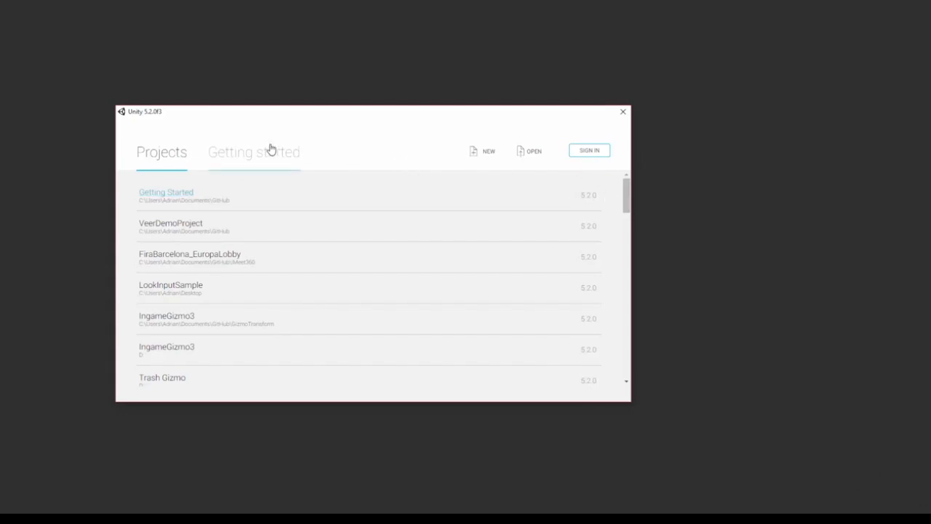
pyautogui.moveTo(515, 134)
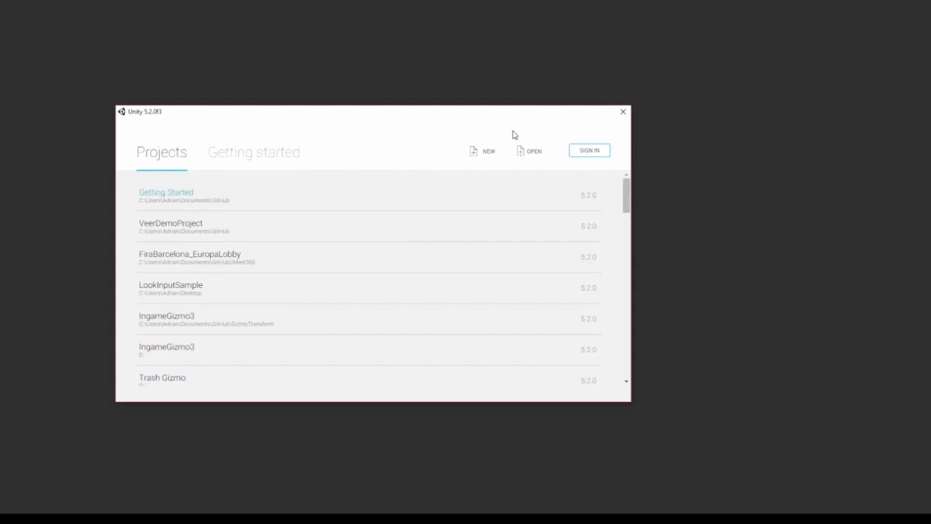
pyautogui.click(483, 150)
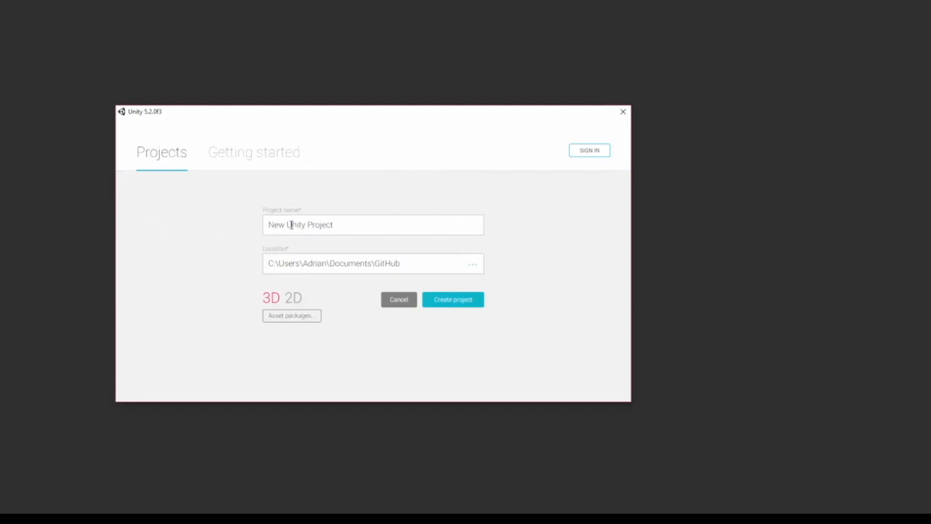
pyautogui.moveTo(347, 224)
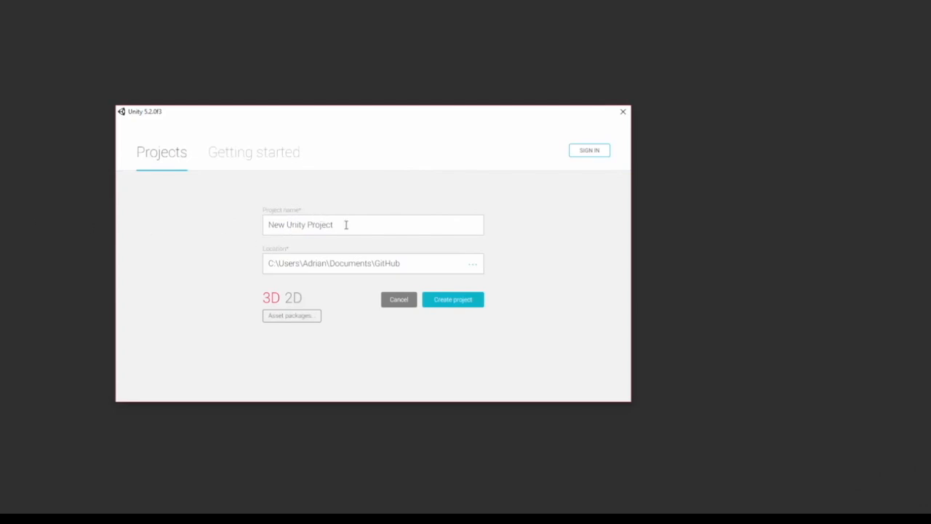
pyautogui.moveTo(336, 264)
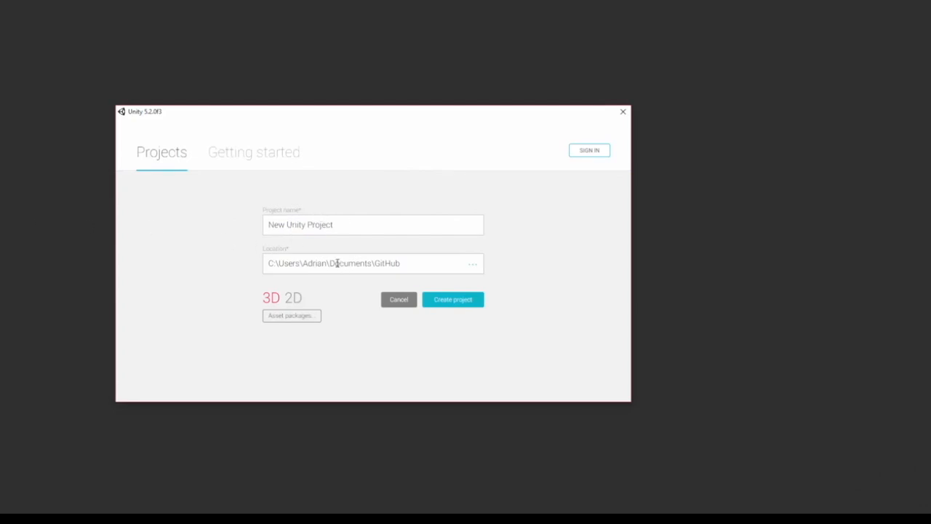
pyautogui.moveTo(387, 230)
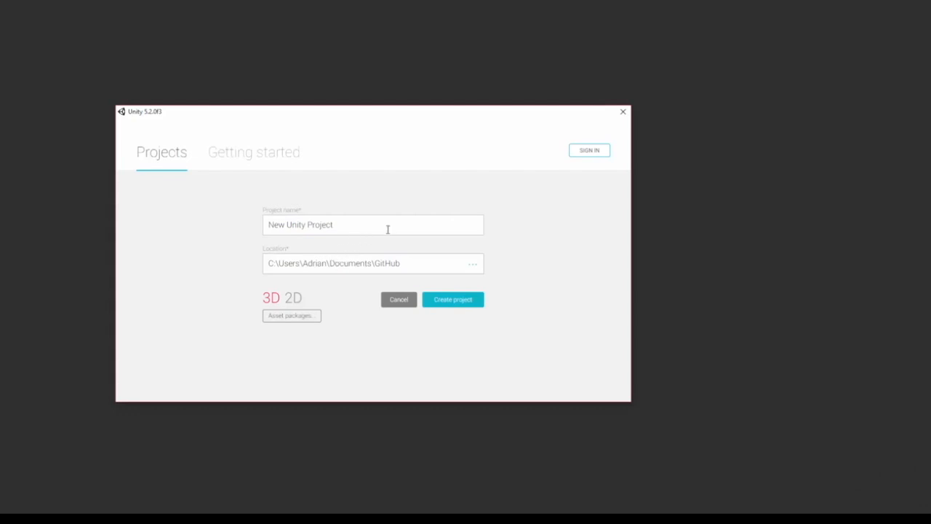
pyautogui.moveTo(326, 253)
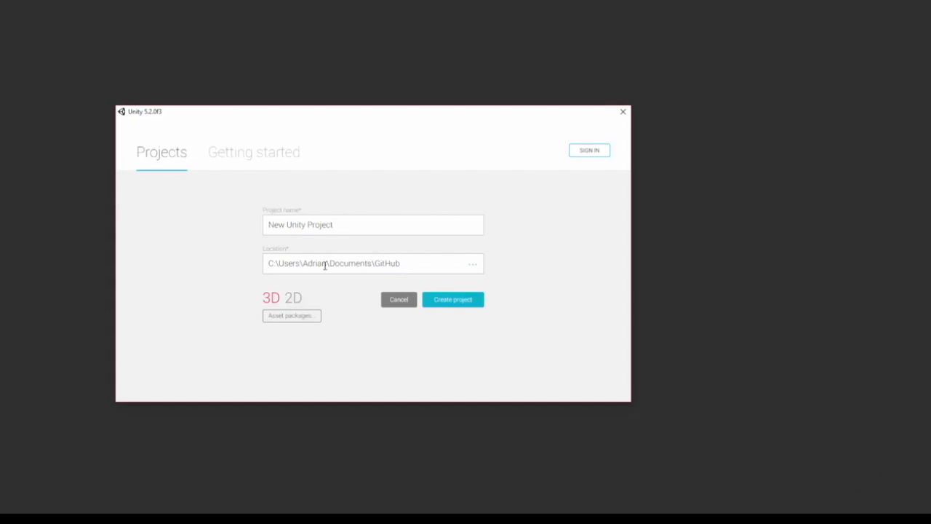
pyautogui.moveTo(316, 264)
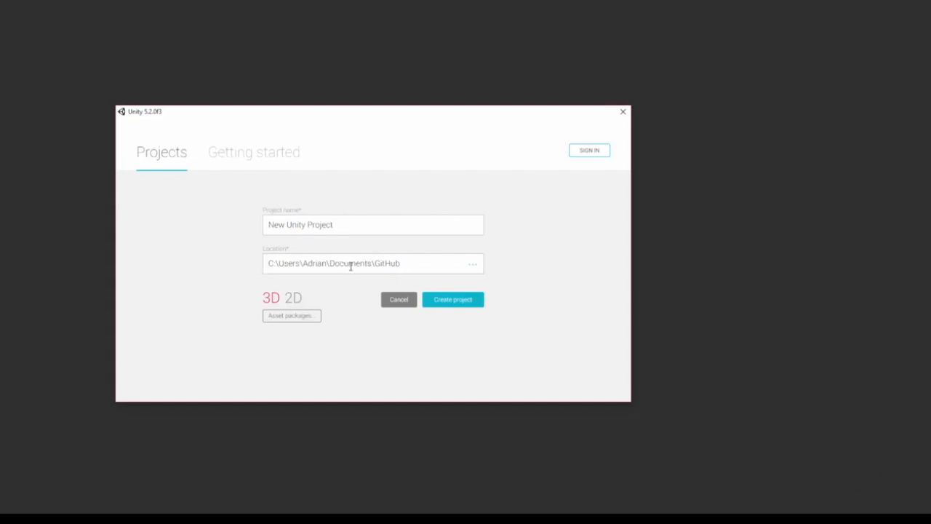
pyautogui.moveTo(410, 265)
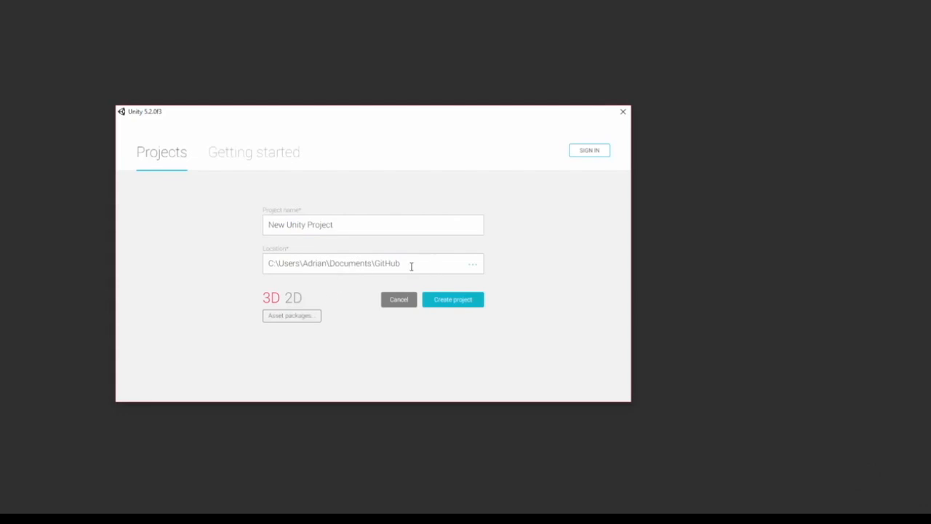
pyautogui.doubleClick(386, 263)
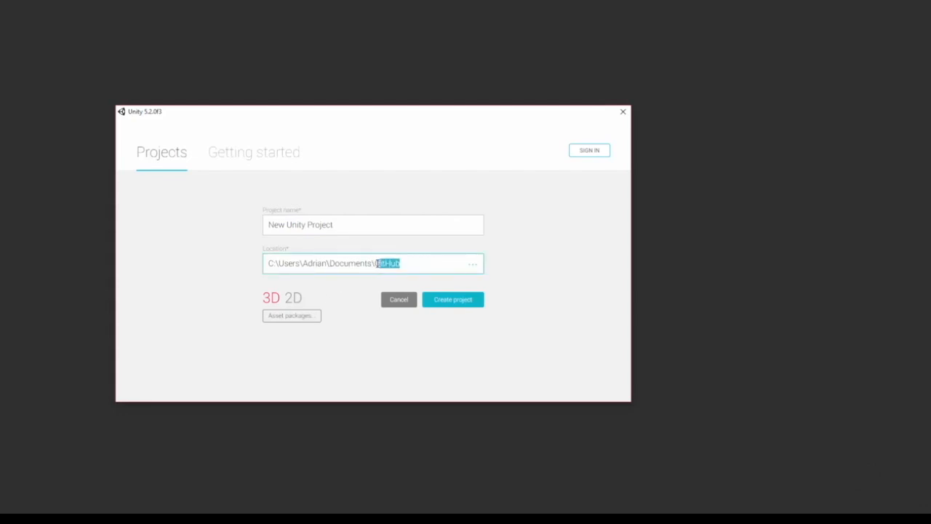
pyautogui.press('Delete')
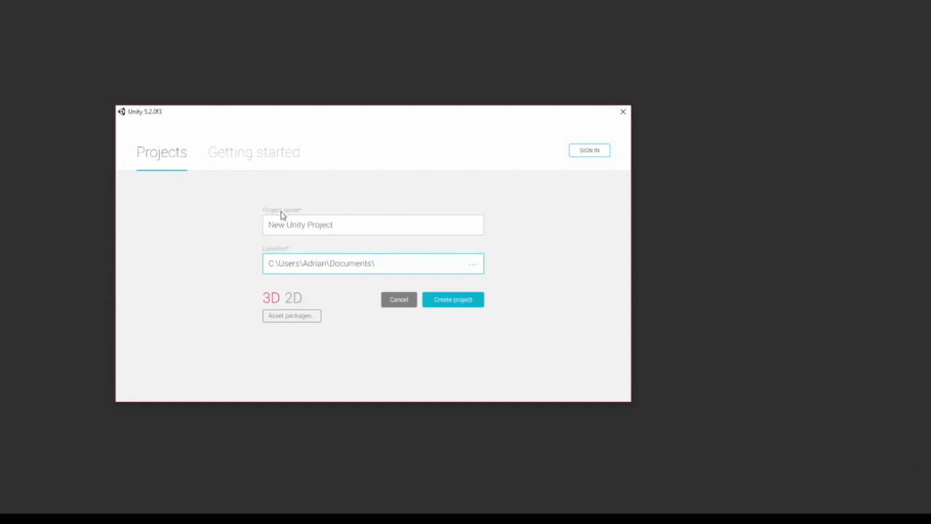
pyautogui.moveTo(239, 258)
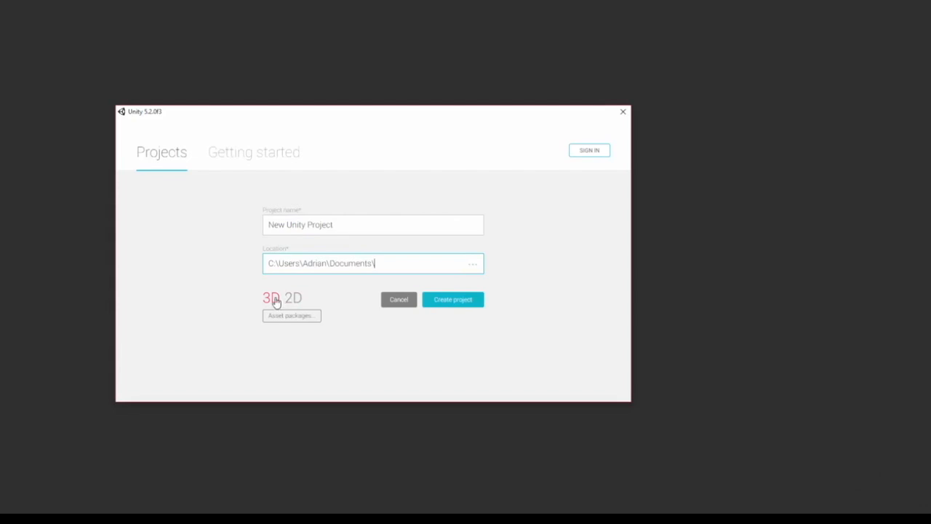
pyautogui.moveTo(273, 301)
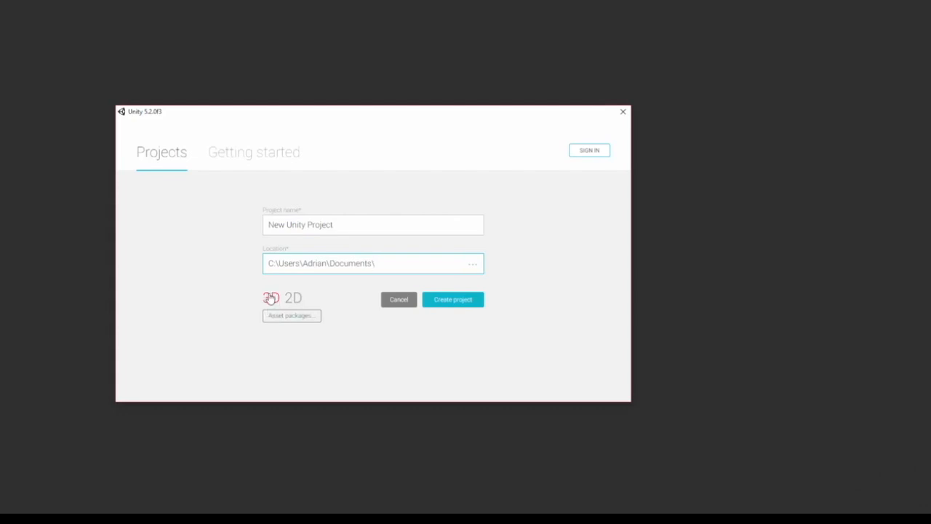
pyautogui.click(271, 297)
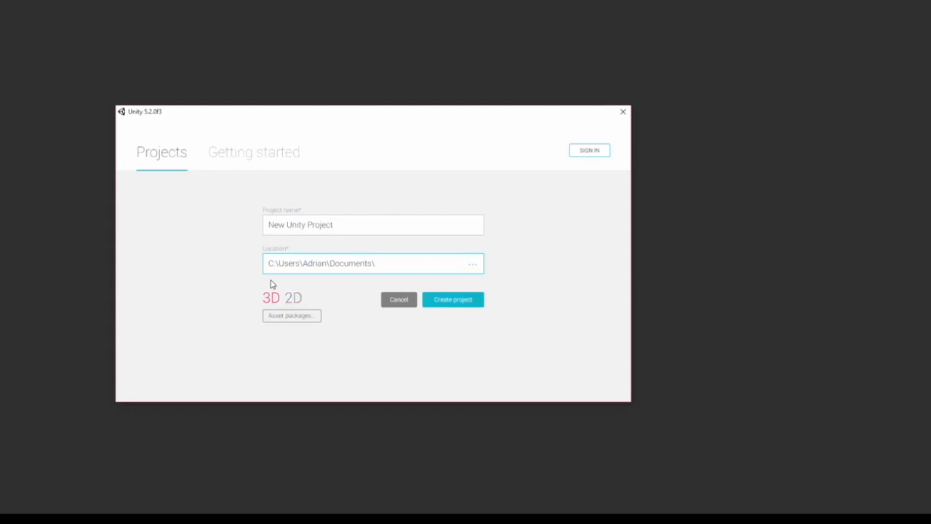
pyautogui.moveTo(269, 291)
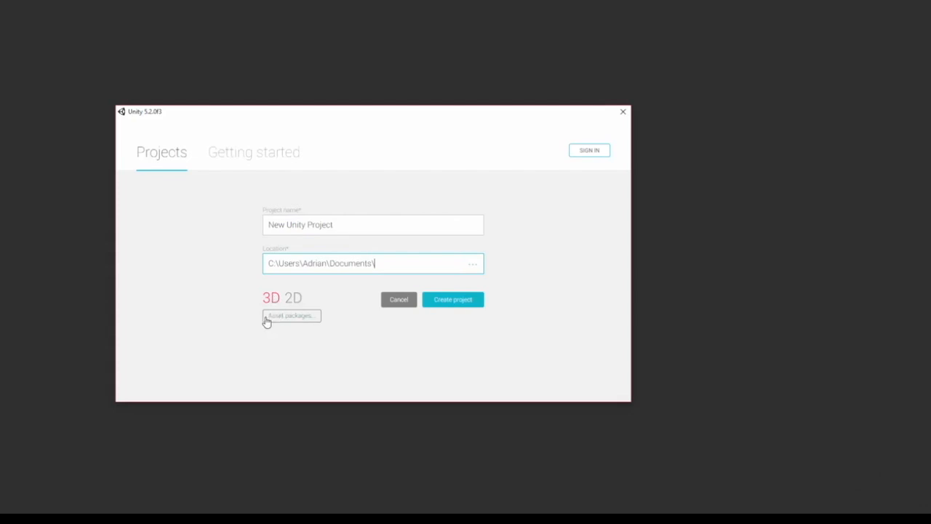
# Step: Show the asset packages checklist and scroll to its end without ticking any
pyautogui.click(291, 316)
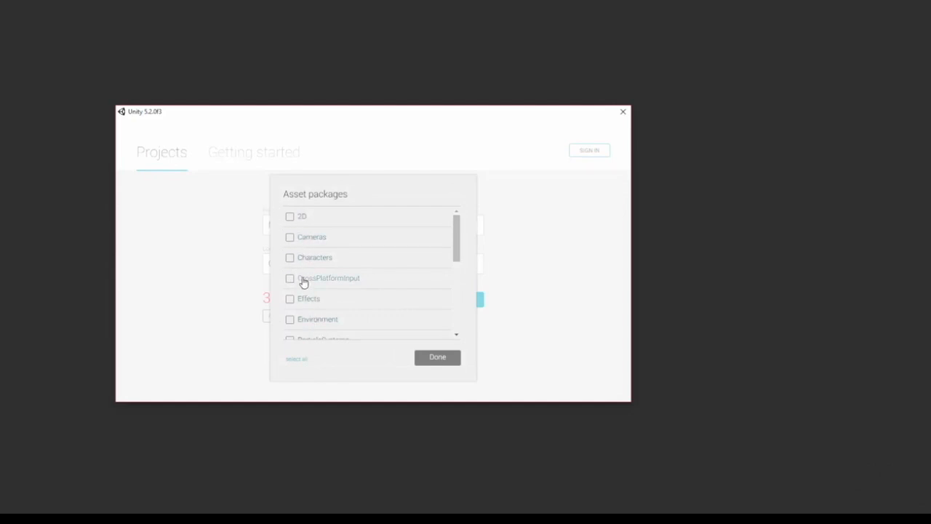
pyautogui.moveTo(292, 238)
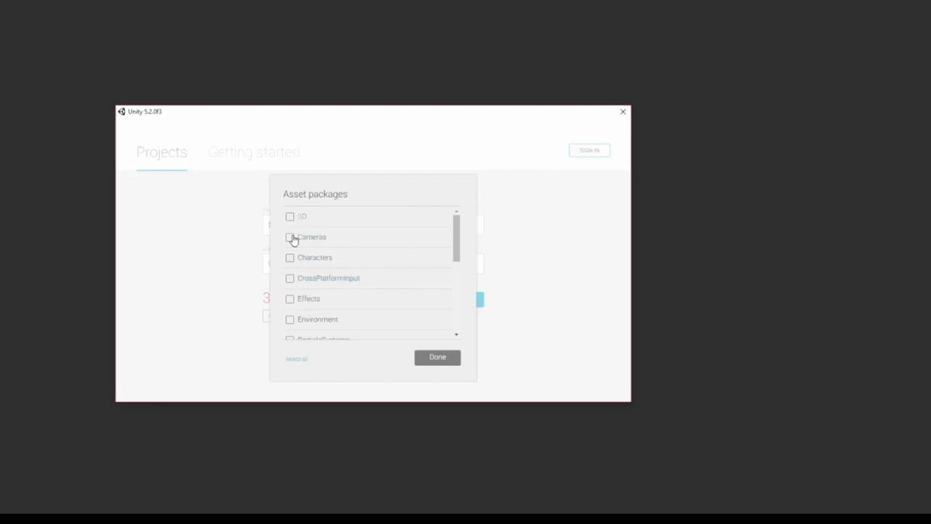
pyautogui.moveTo(292, 268)
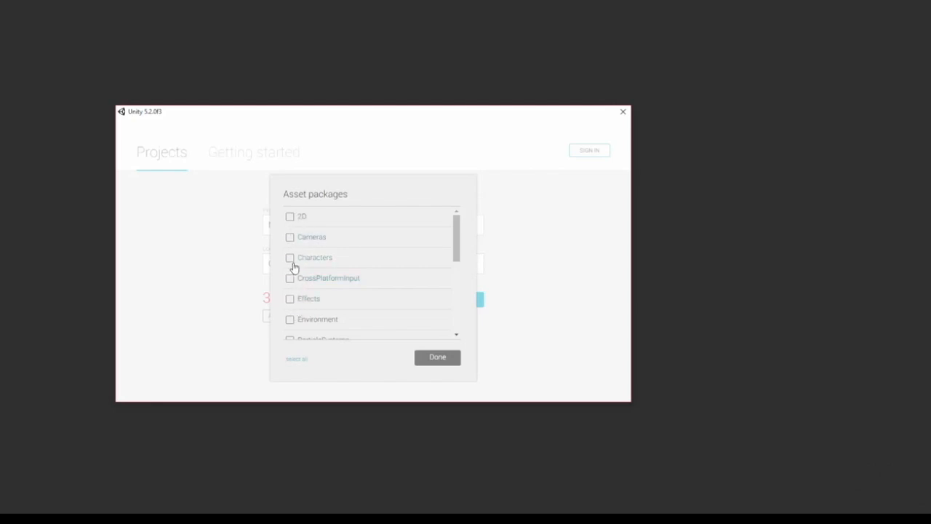
pyautogui.moveTo(468, 301)
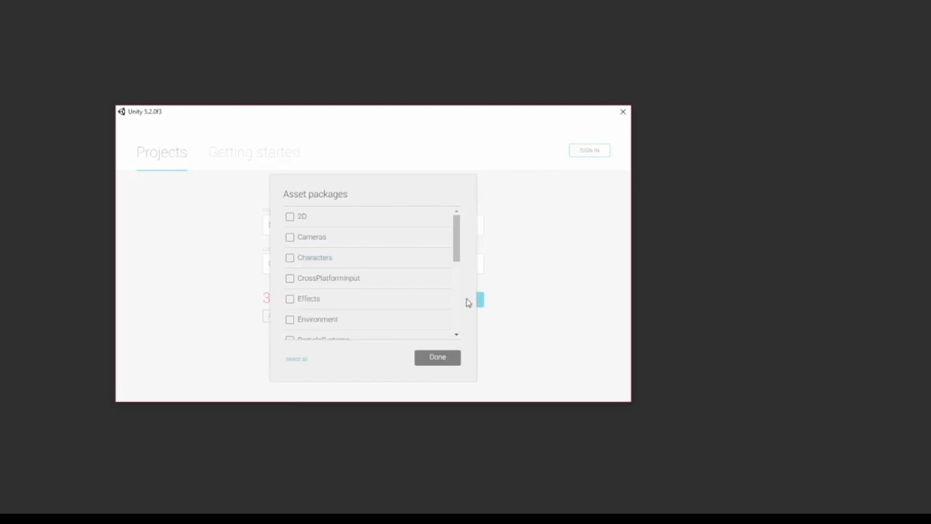
pyautogui.moveTo(318, 248)
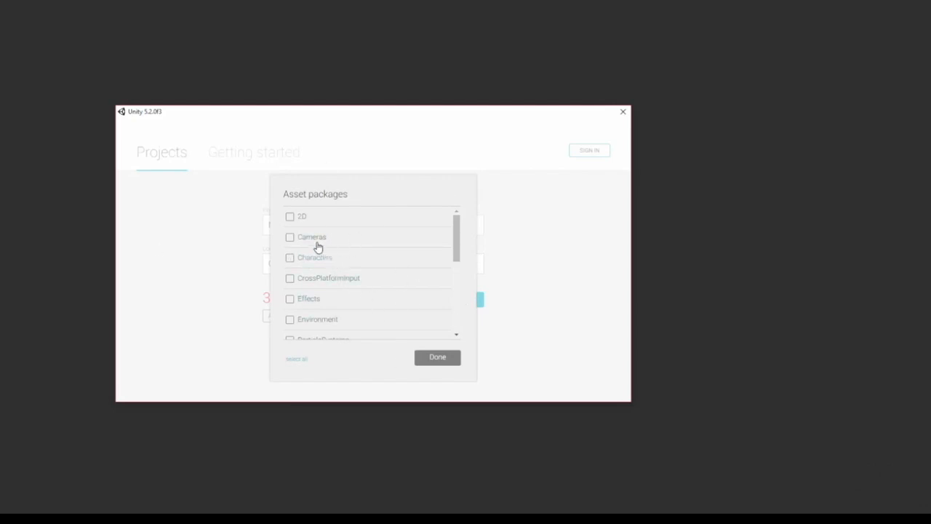
pyautogui.moveTo(307, 279)
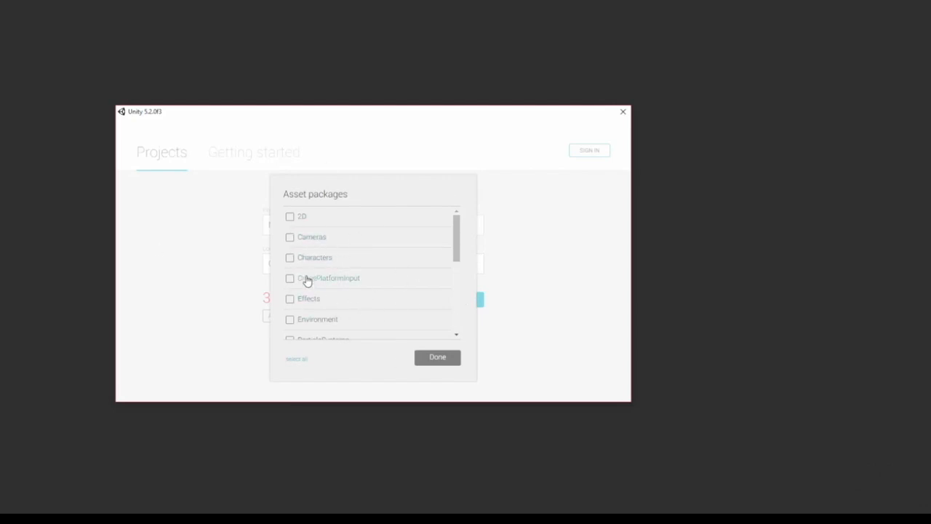
pyautogui.moveTo(318, 279)
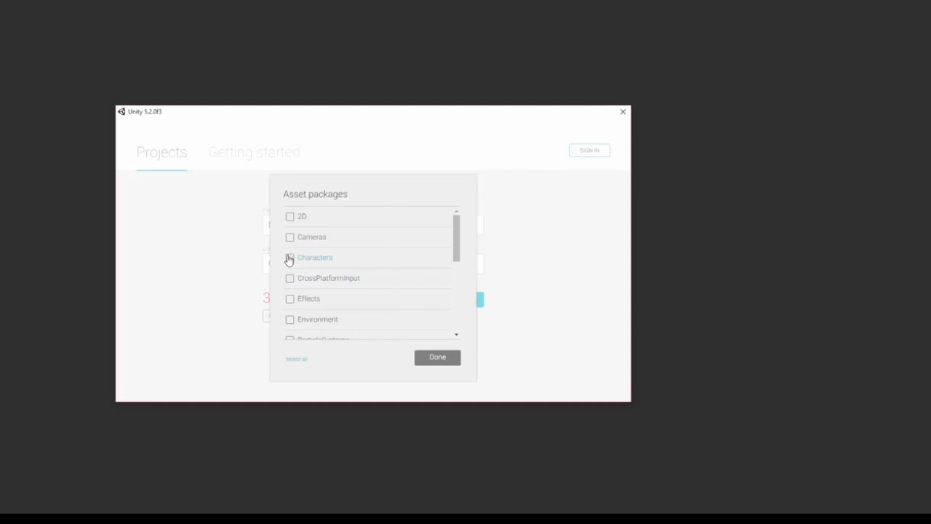
pyautogui.scroll(-3)
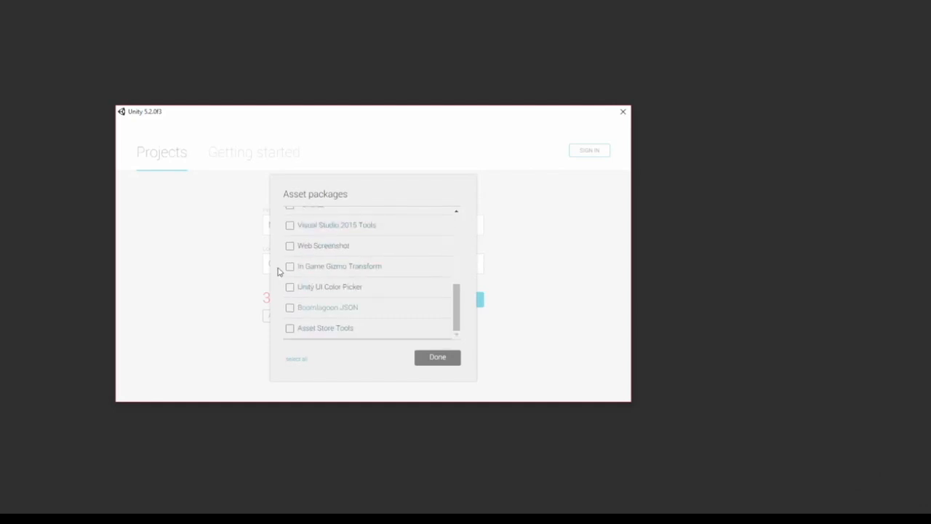
pyautogui.moveTo(283, 322)
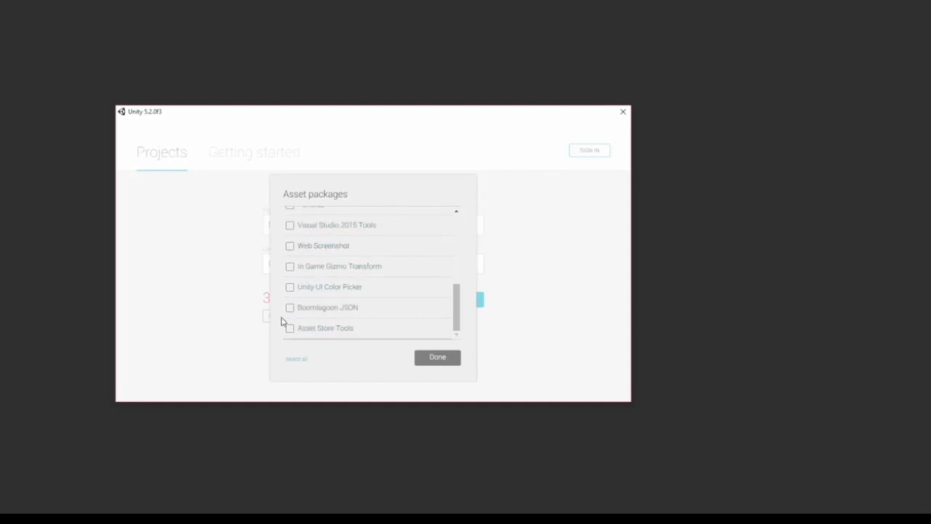
pyautogui.moveTo(293, 328)
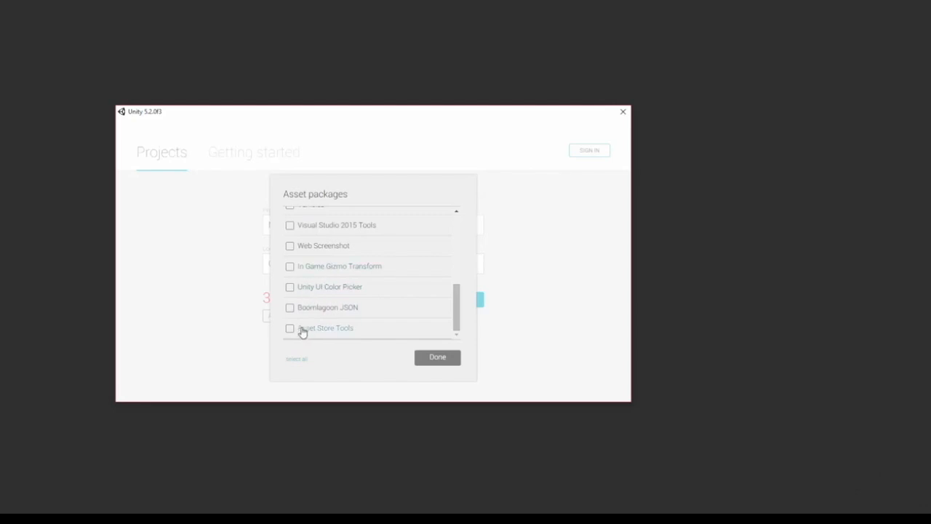
pyautogui.moveTo(314, 249)
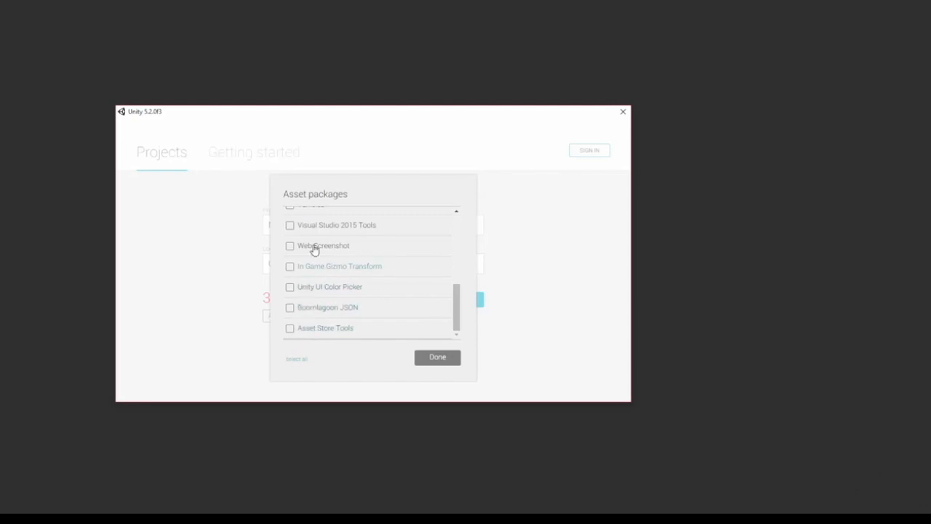
pyautogui.moveTo(306, 288)
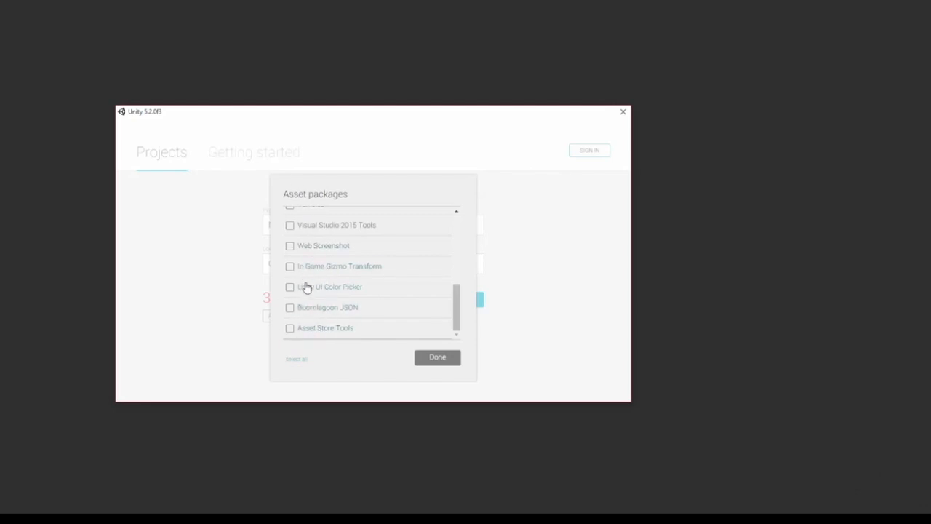
# Step: Rename the project from New Unity Project to Getting Started and create it
pyautogui.click(436, 358)
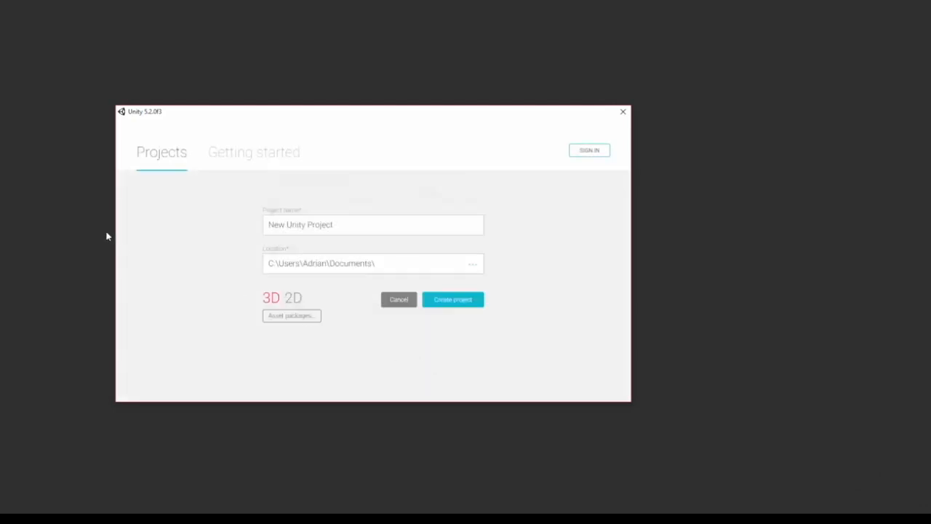
pyautogui.moveTo(440, 301)
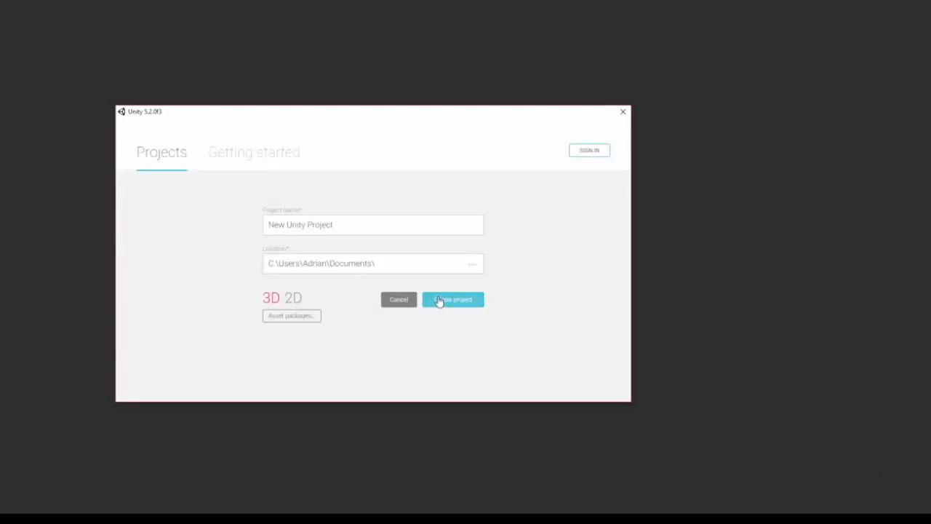
pyautogui.click(453, 300)
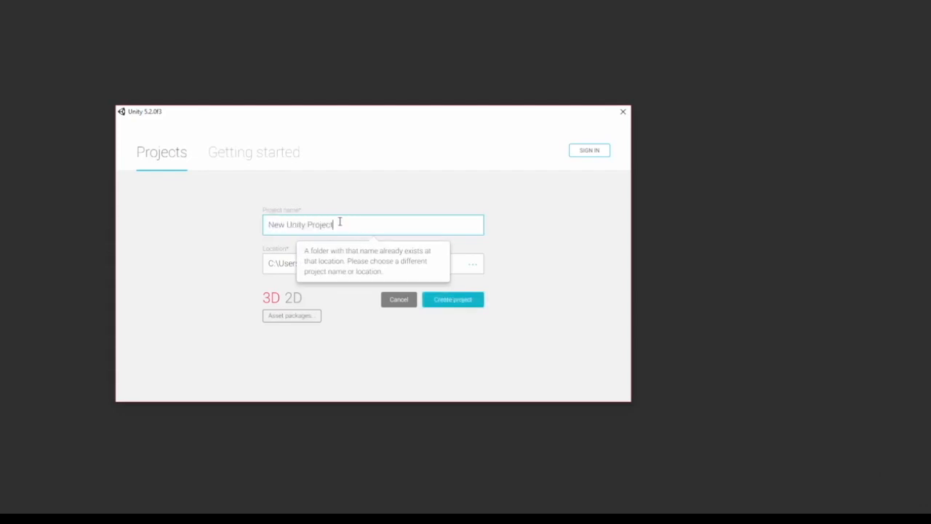
pyautogui.moveTo(390, 207)
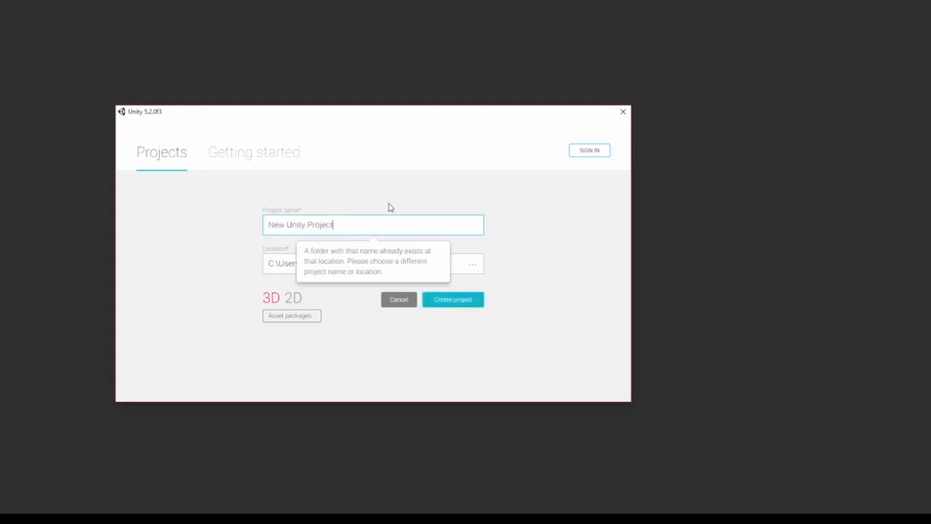
pyautogui.press('Backspace')
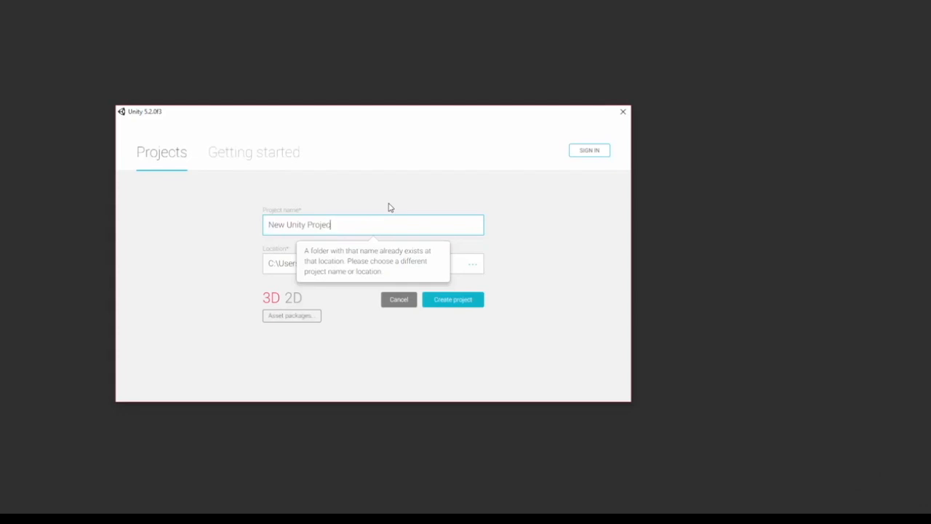
pyautogui.press('BackSpace')
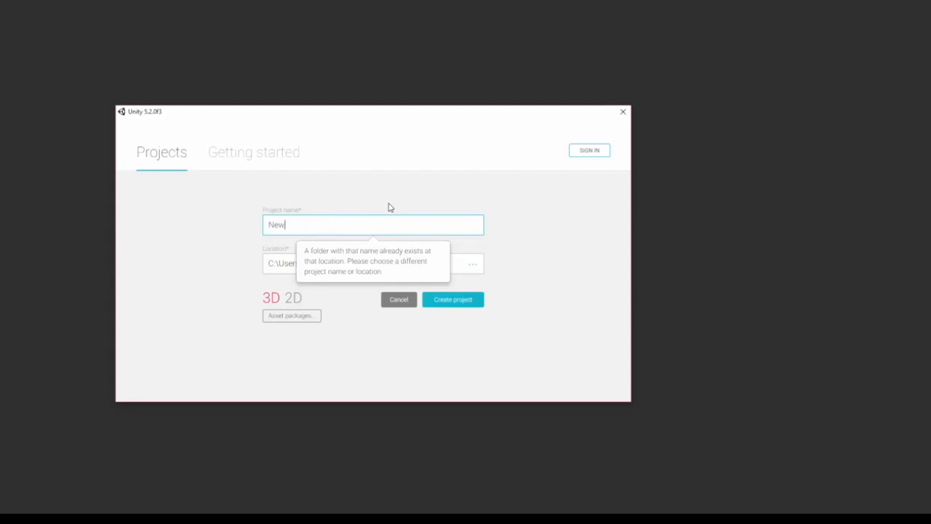
pyautogui.write('Getting')
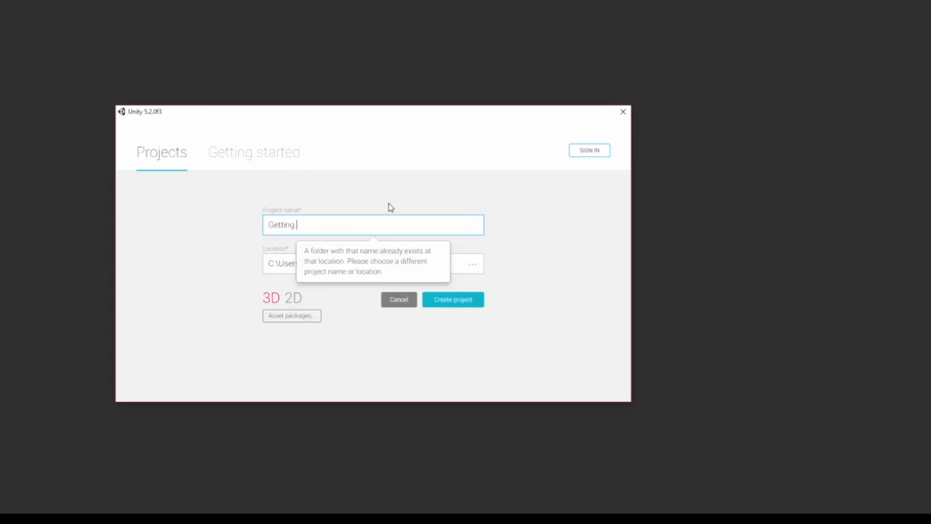
pyautogui.write('Started')
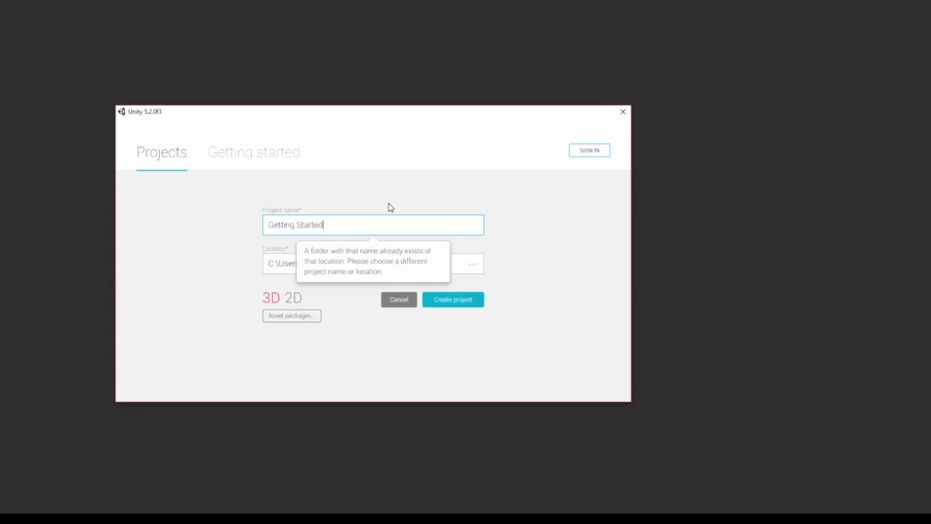
pyautogui.moveTo(437, 215)
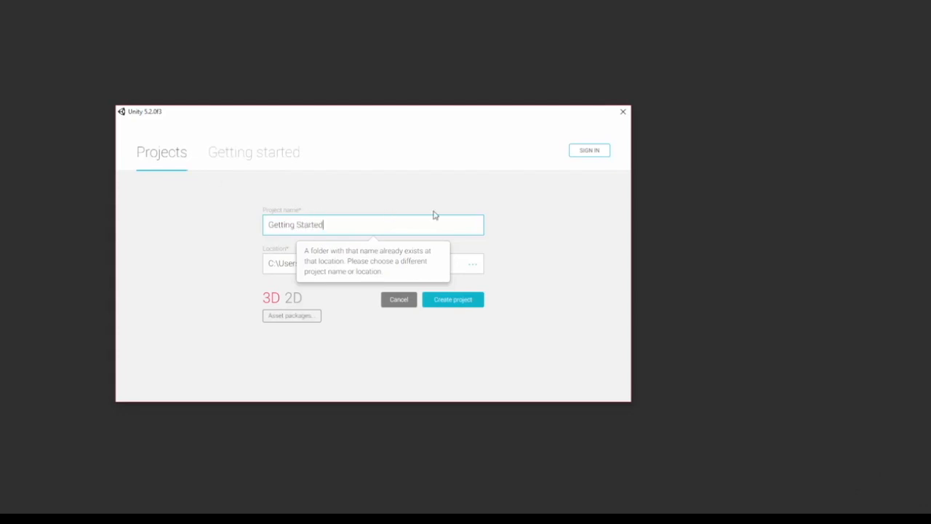
pyautogui.click(453, 300)
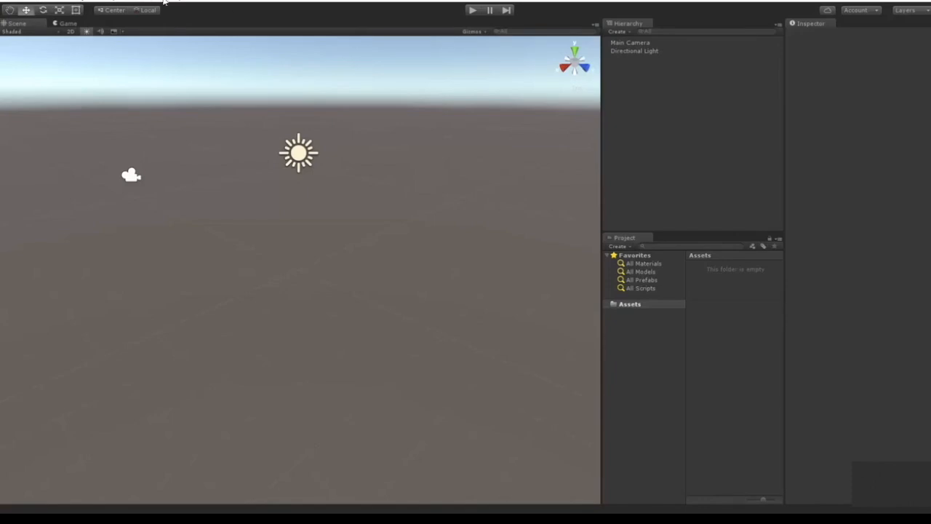
pyautogui.moveTo(556, 457)
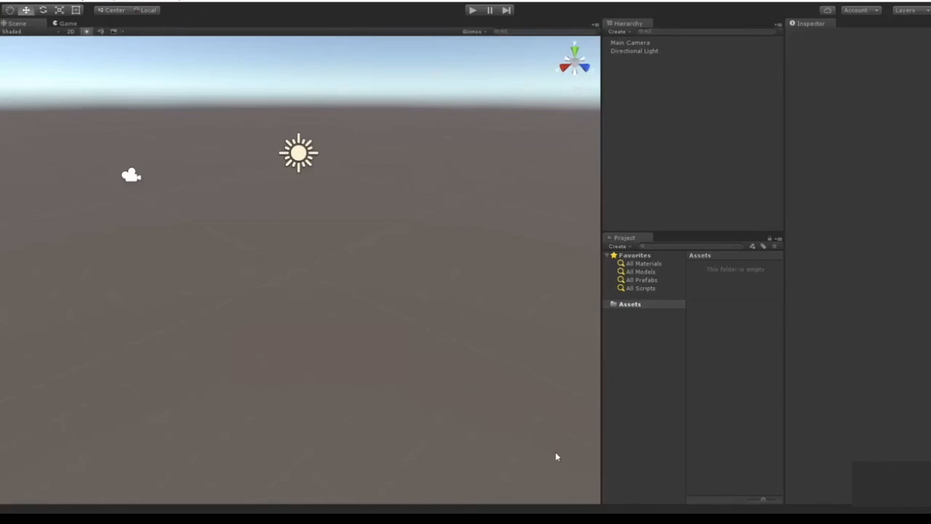
# Step: Apply a preset layout from Window > Layouts, check the empty Console, and return to Project
pyautogui.click(167, 3)
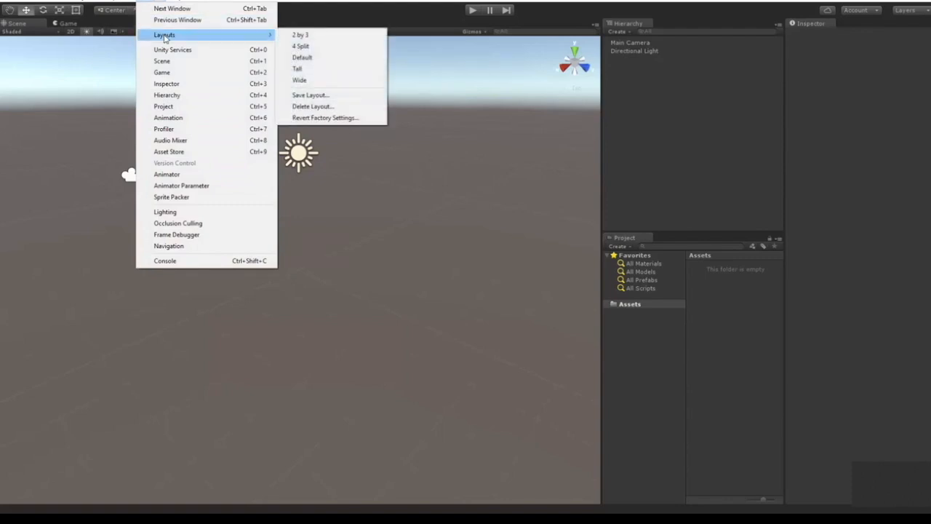
pyautogui.click(303, 57)
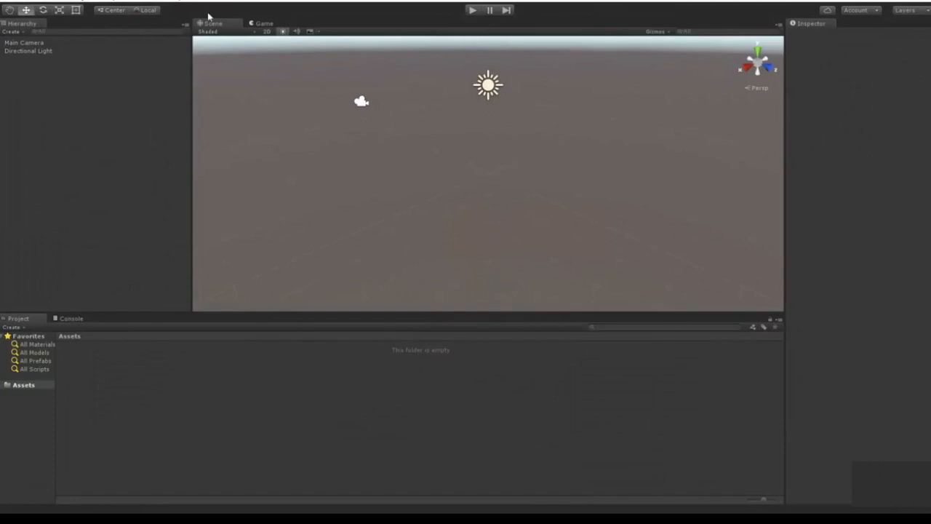
pyautogui.moveTo(81, 383)
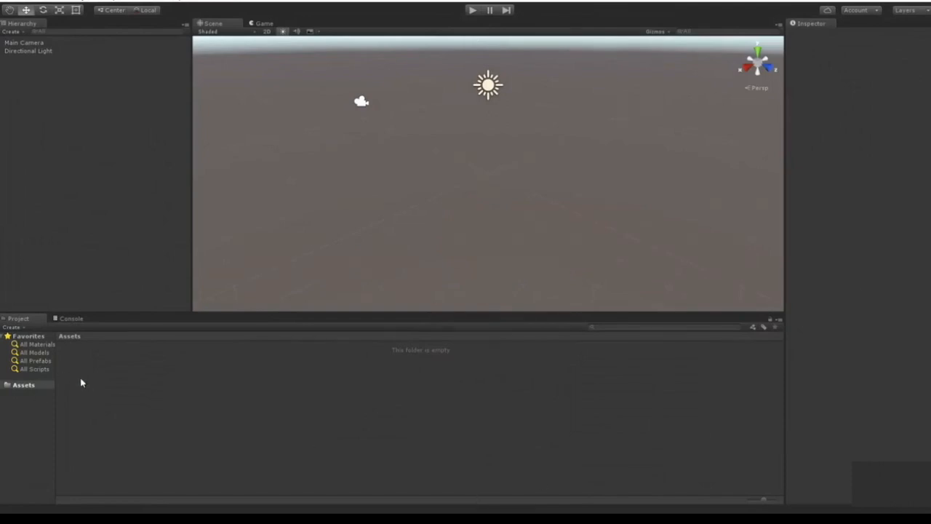
pyautogui.moveTo(297, 340)
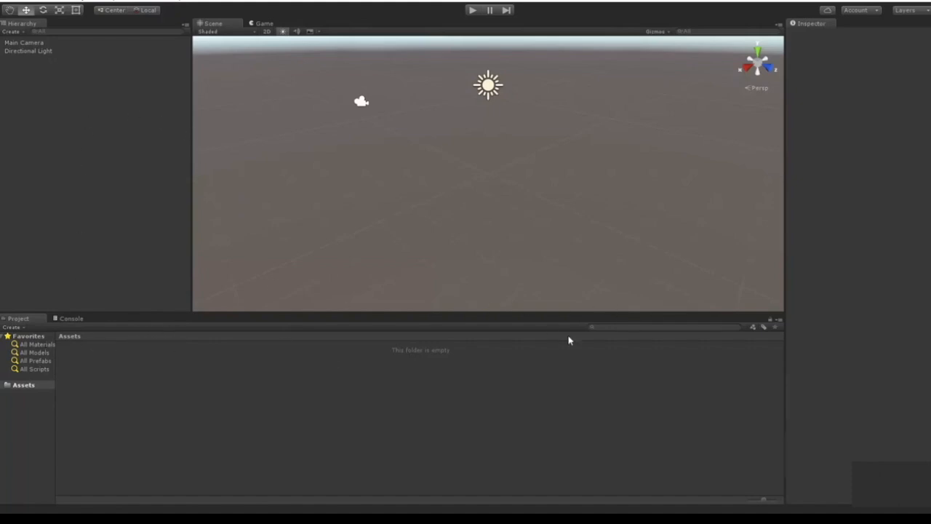
pyautogui.moveTo(146, 363)
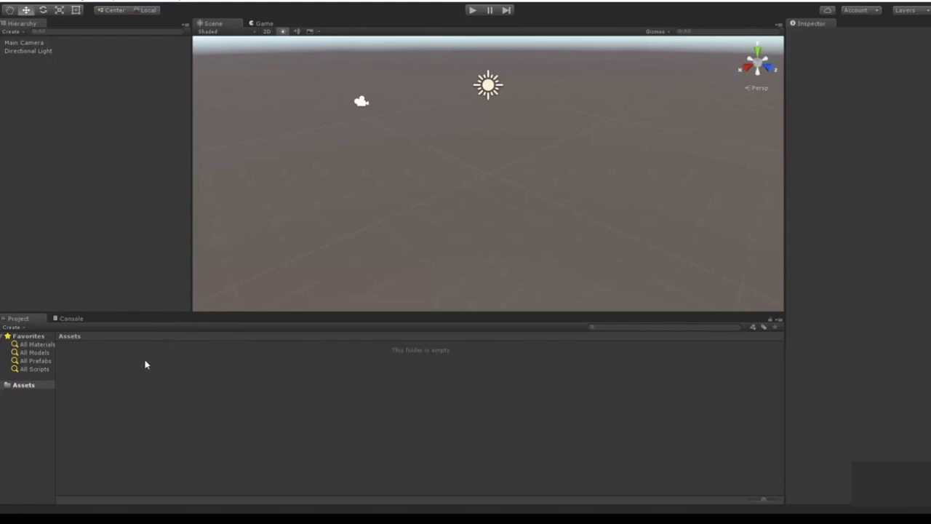
pyautogui.moveTo(70, 359)
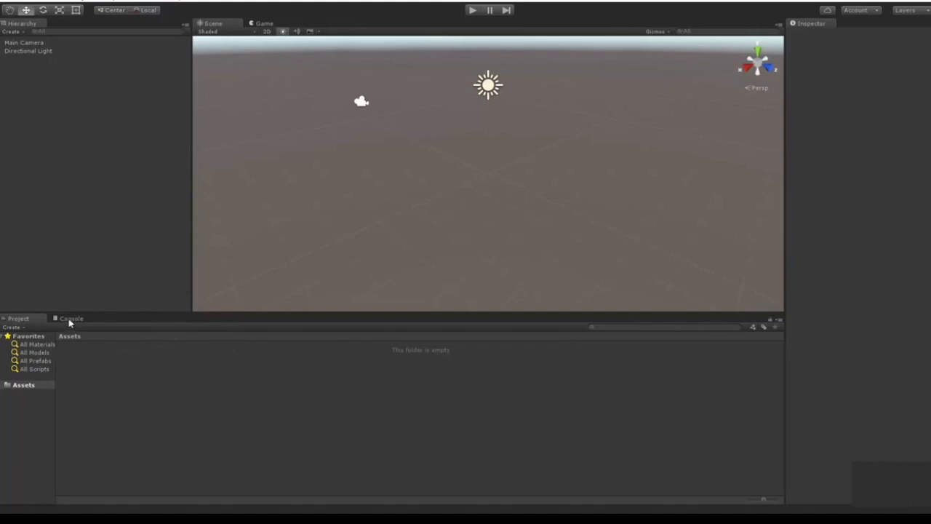
pyautogui.click(69, 317)
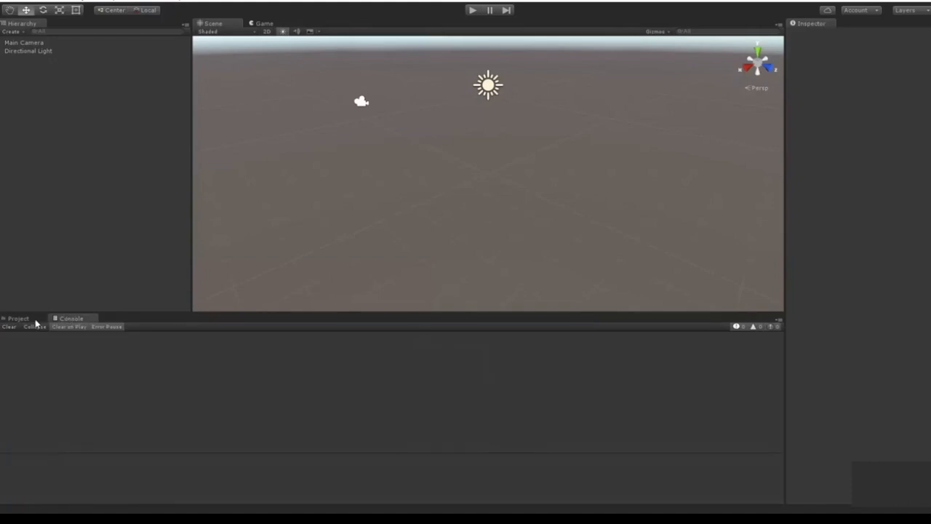
pyautogui.moveTo(26, 313)
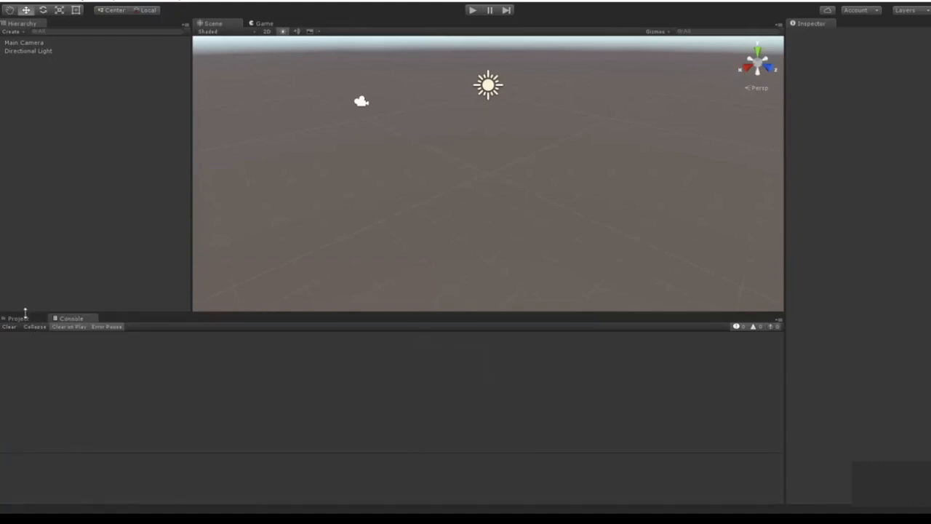
pyautogui.click(14, 317)
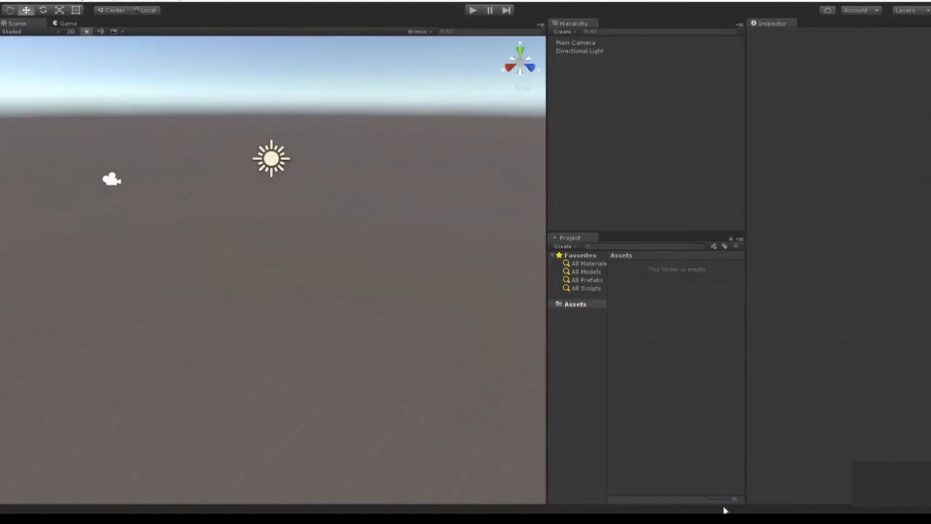
pyautogui.moveTo(717, 503)
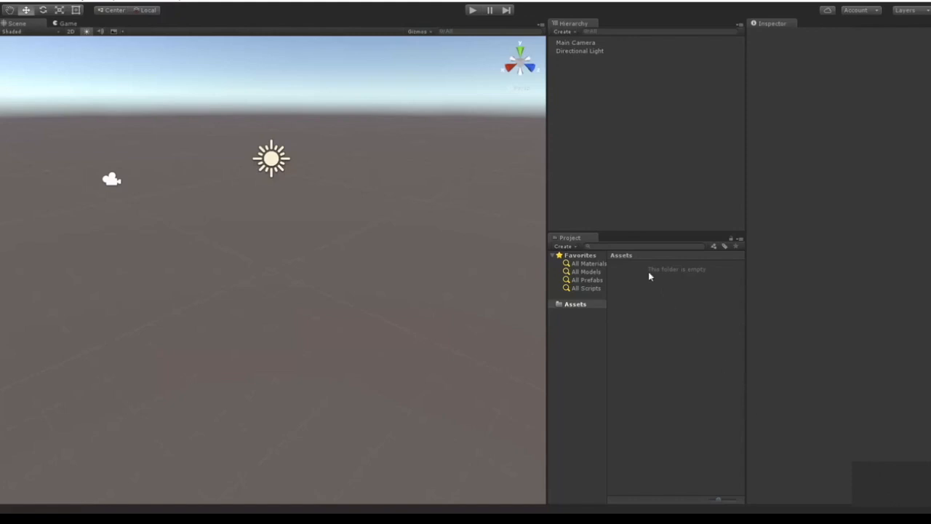
pyautogui.moveTo(713, 273)
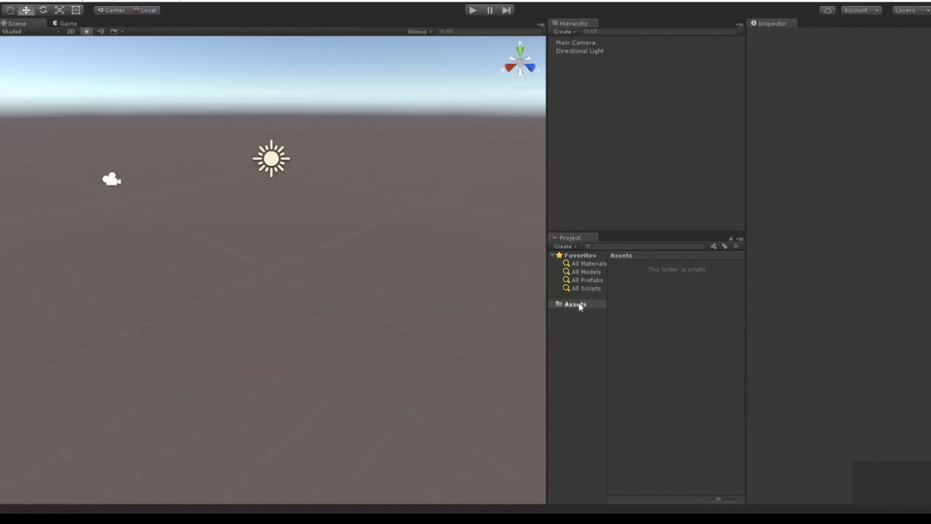
pyautogui.moveTo(582, 307)
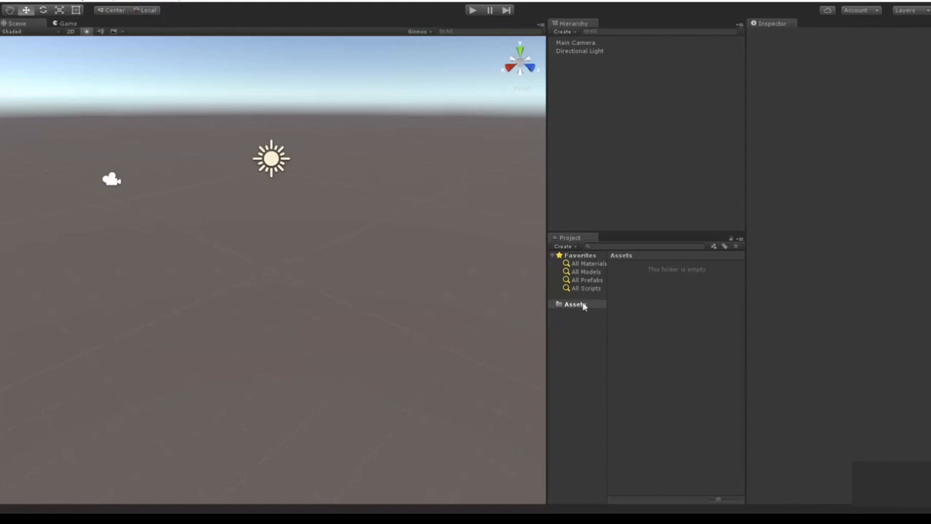
# Step: Create a new folder named New Folder inside Assets via Create > Folder
pyautogui.rightClick(574, 306)
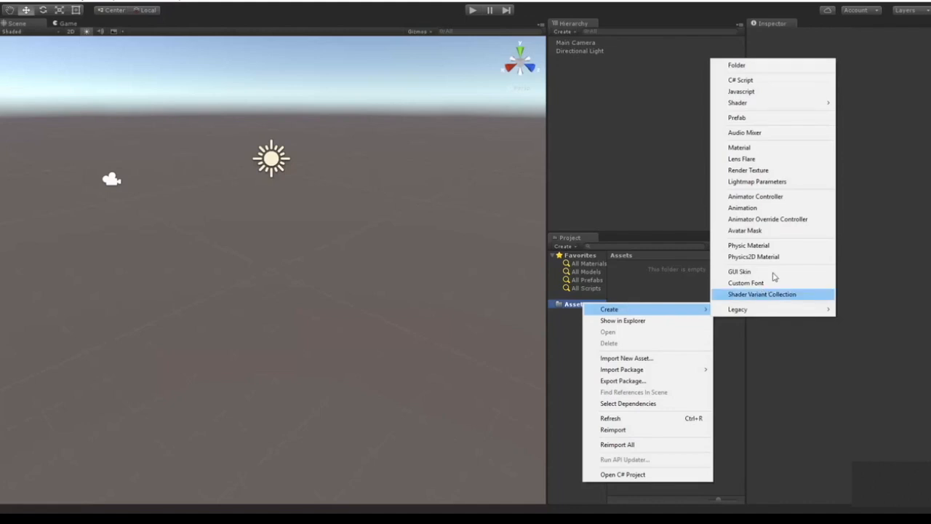
pyautogui.moveTo(769, 218)
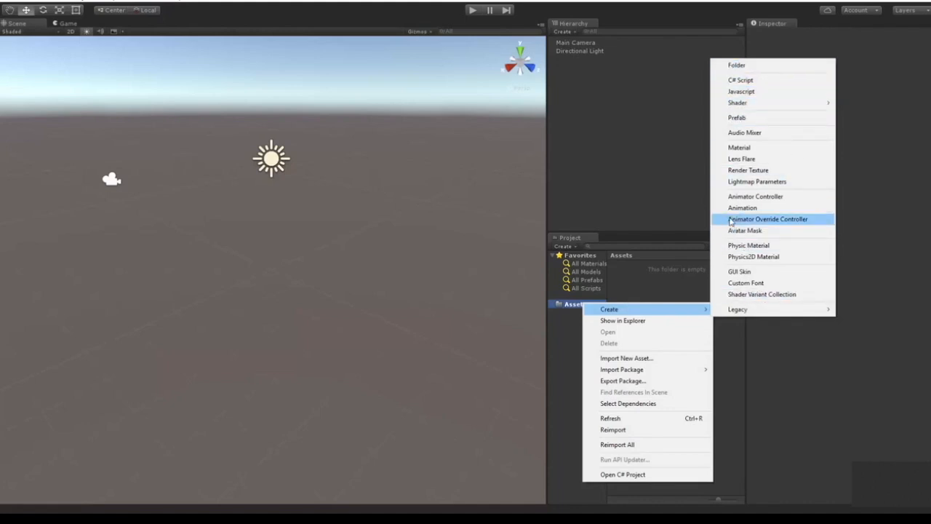
pyautogui.moveTo(733, 66)
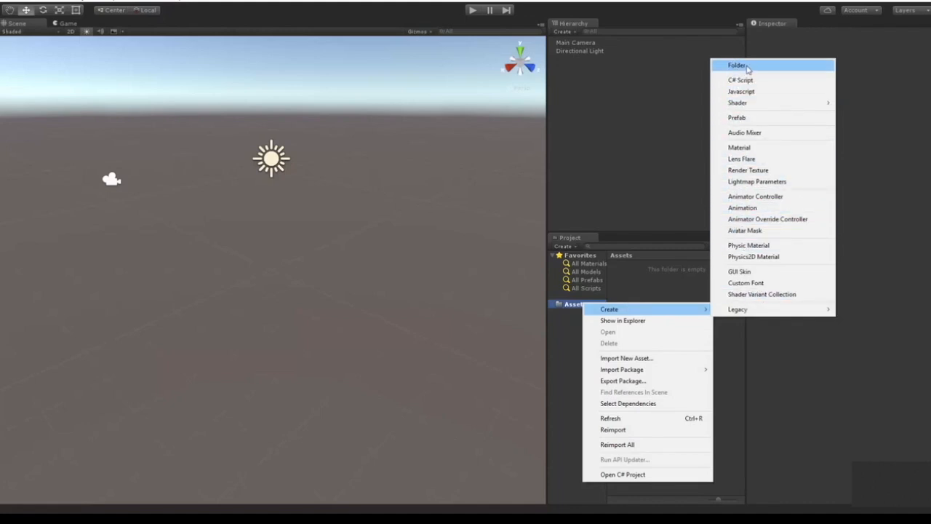
pyautogui.click(730, 66)
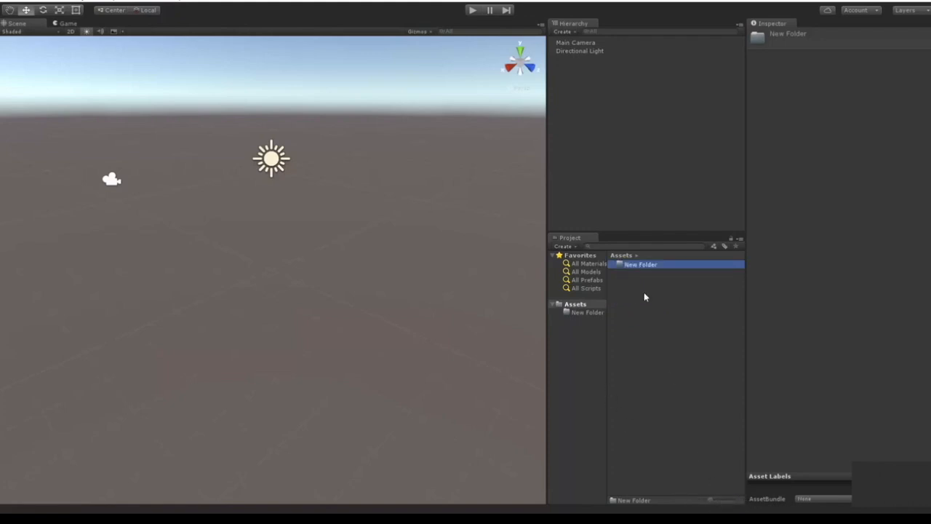
pyautogui.moveTo(637, 290)
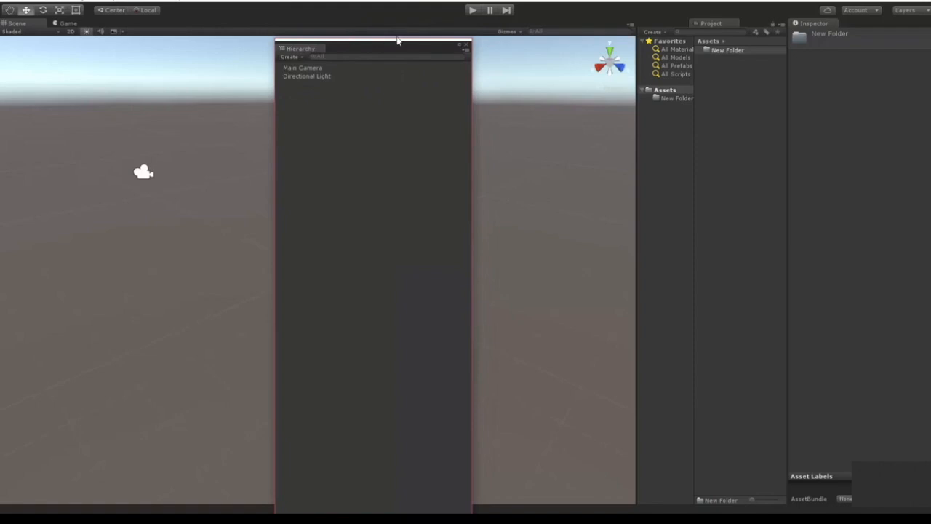
pyautogui.moveTo(395, 49)
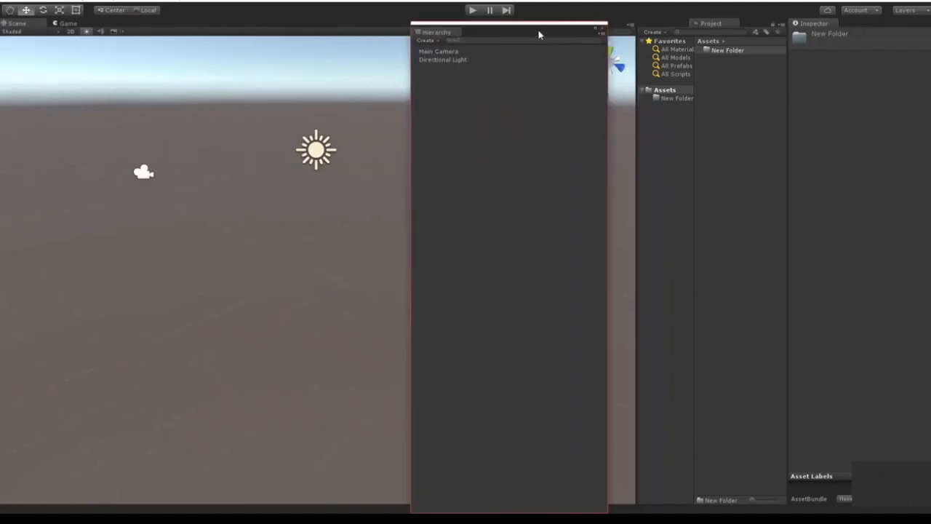
# Step: Move the floating Hierarchy panel aside and close it, leaving the scene view wide
pyautogui.moveTo(509, 33); pyautogui.dragTo(318, 47)
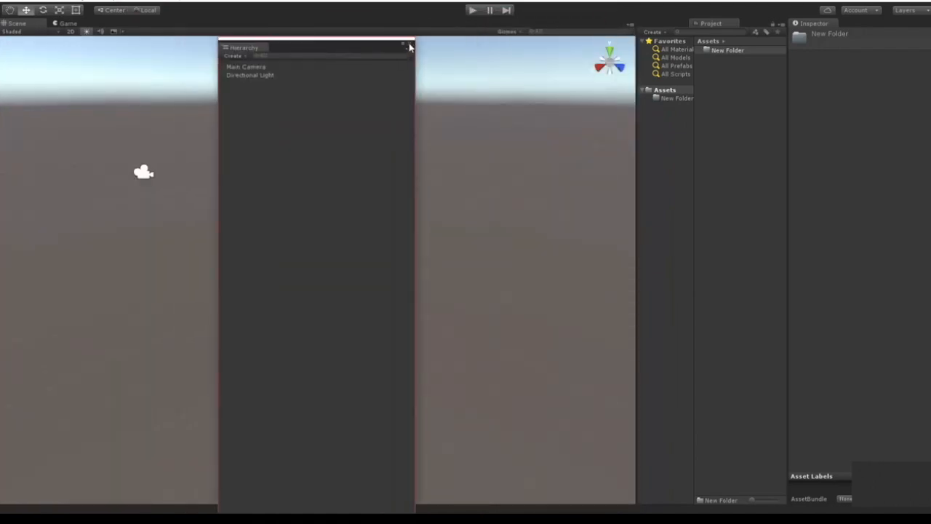
pyautogui.click(404, 46)
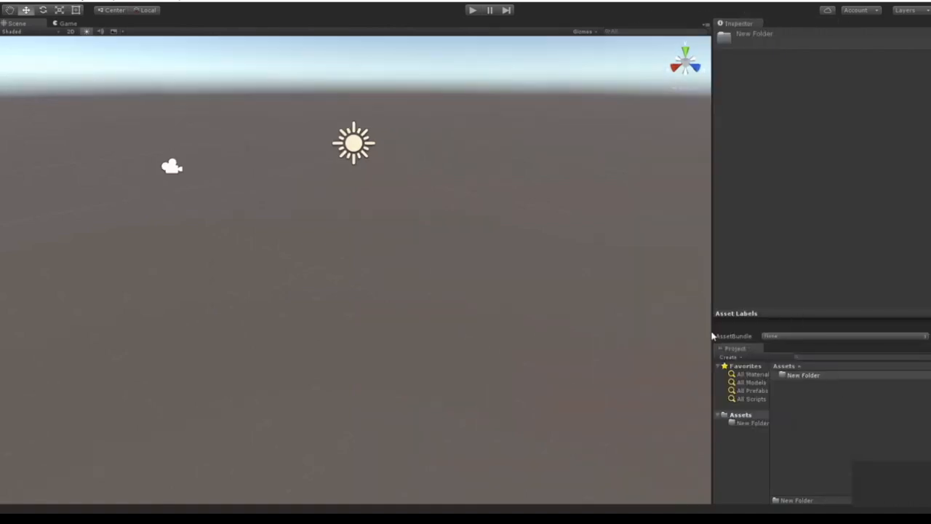
pyautogui.moveTo(125, 3)
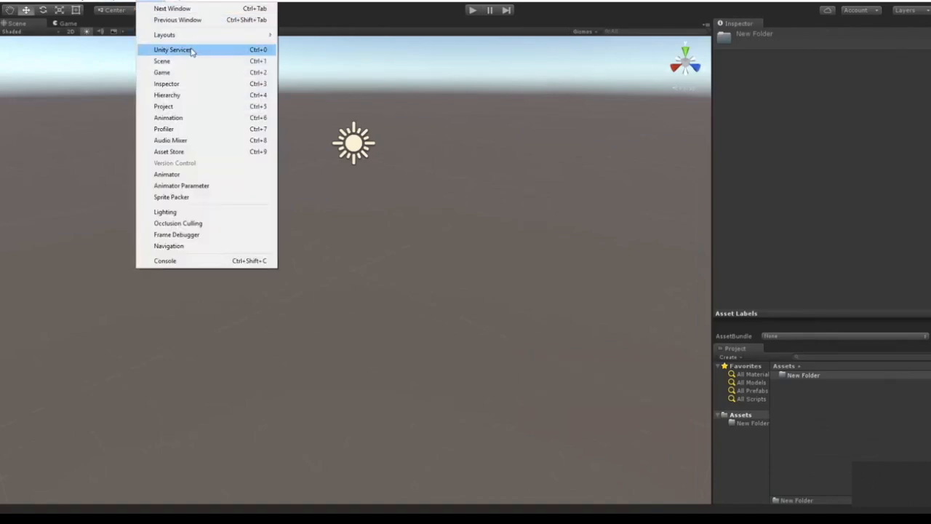
# Step: Dock the Game view beside the Scene view and select the Directional Light
pyautogui.click(165, 95)
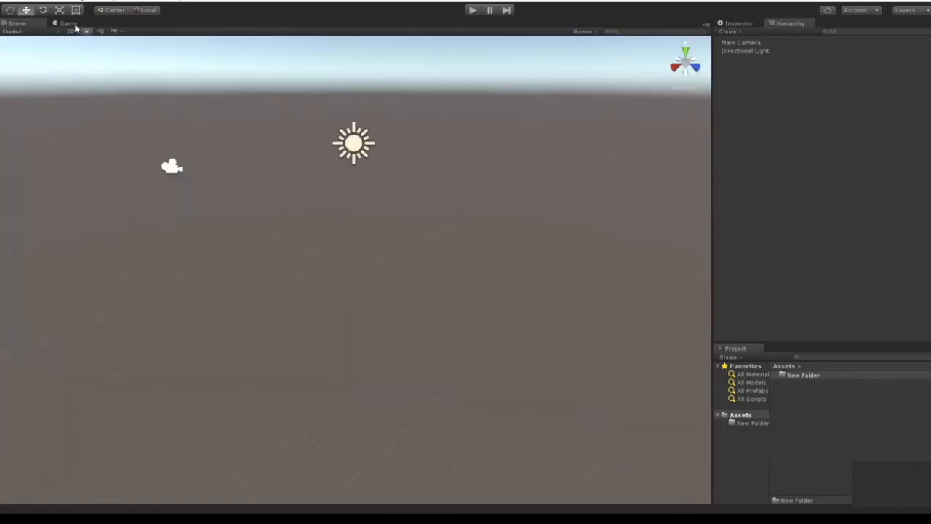
pyautogui.click(67, 23)
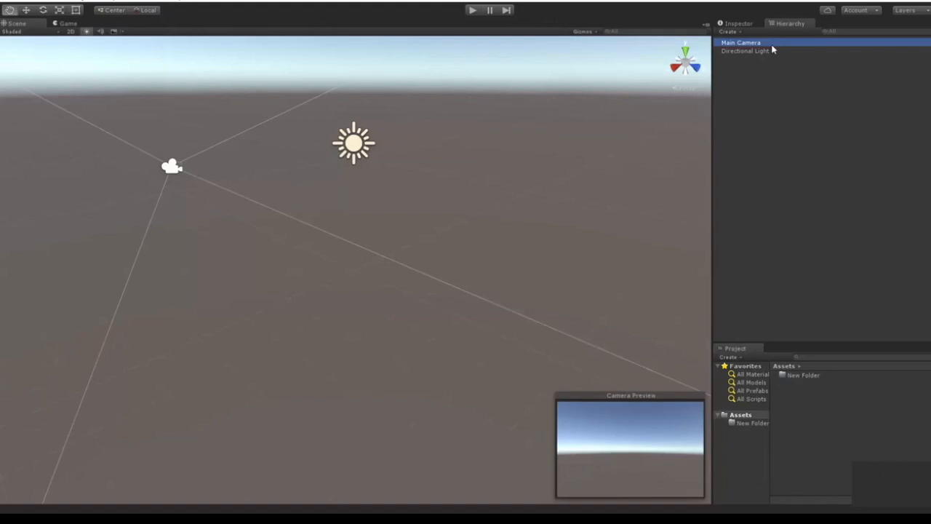
pyautogui.moveTo(722, 404)
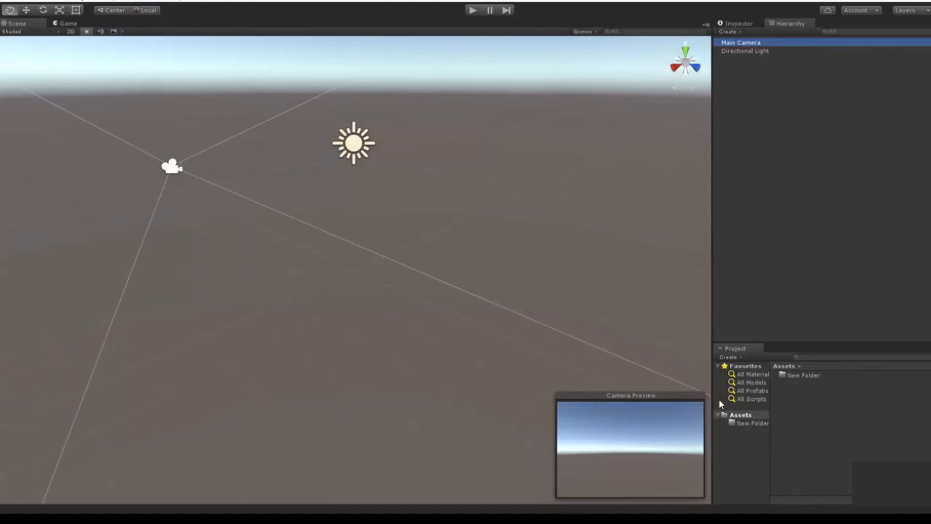
pyautogui.moveTo(542, 289)
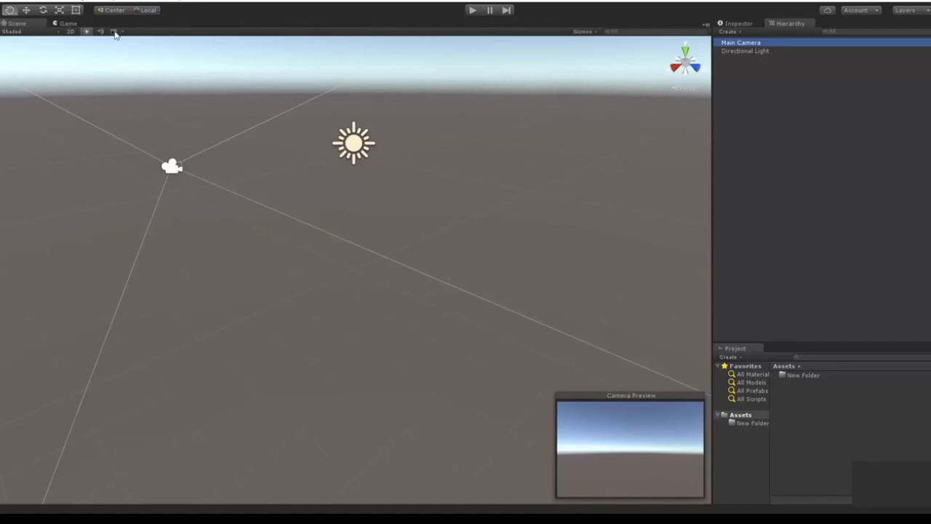
pyautogui.click(67, 23)
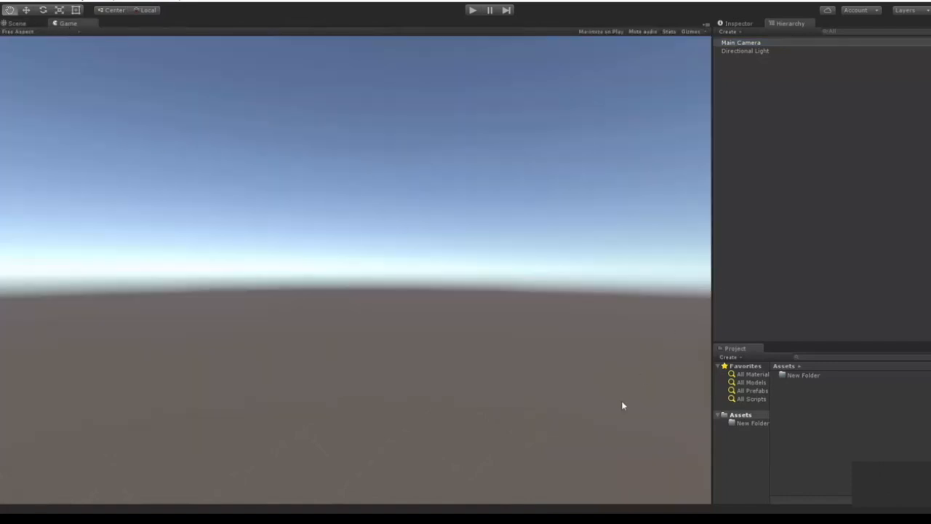
pyautogui.click(19, 24)
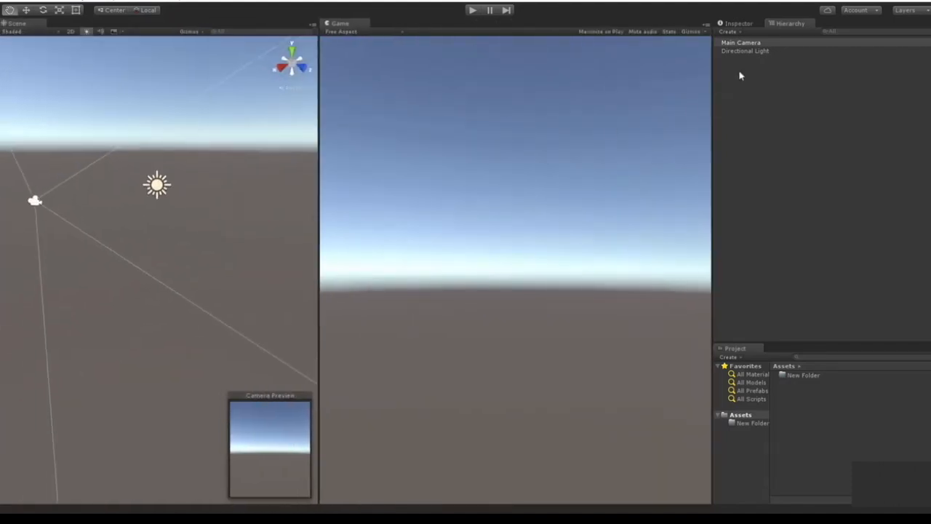
pyautogui.click(748, 52)
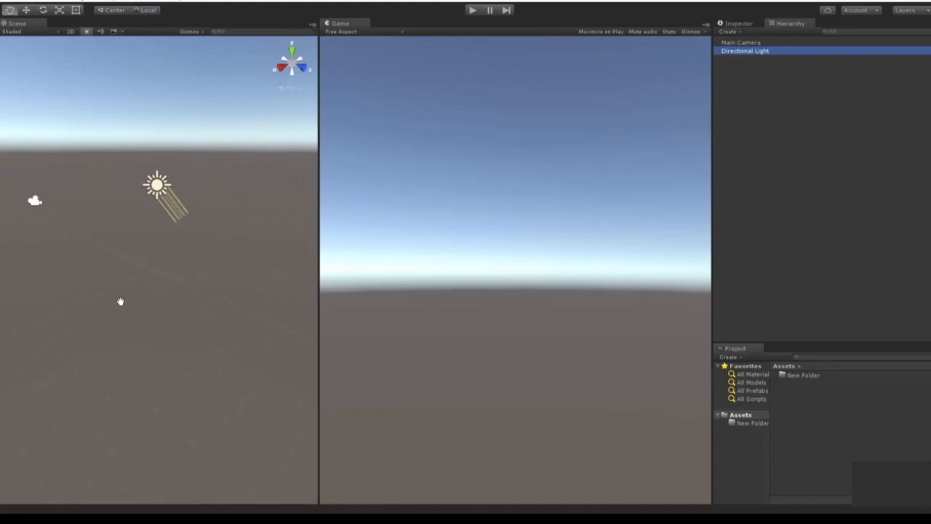
pyautogui.moveTo(115, 144)
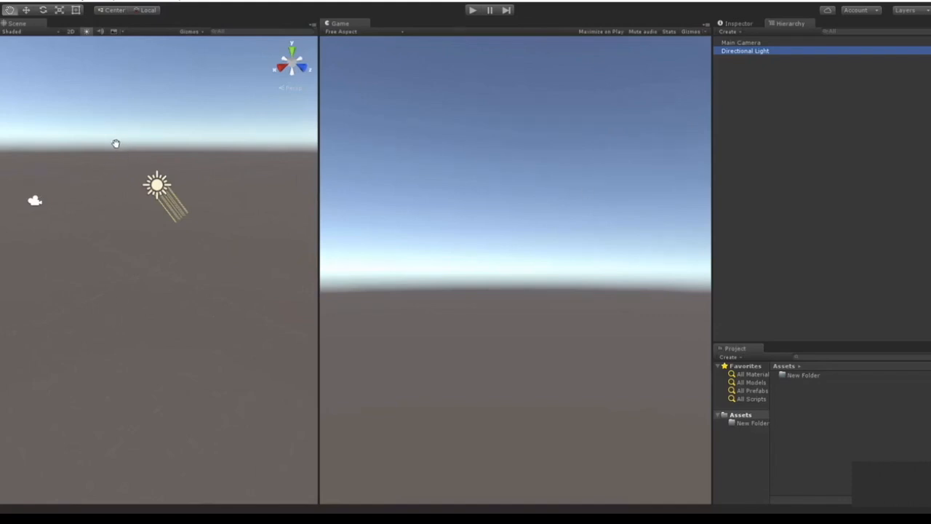
pyautogui.moveTo(352, 54)
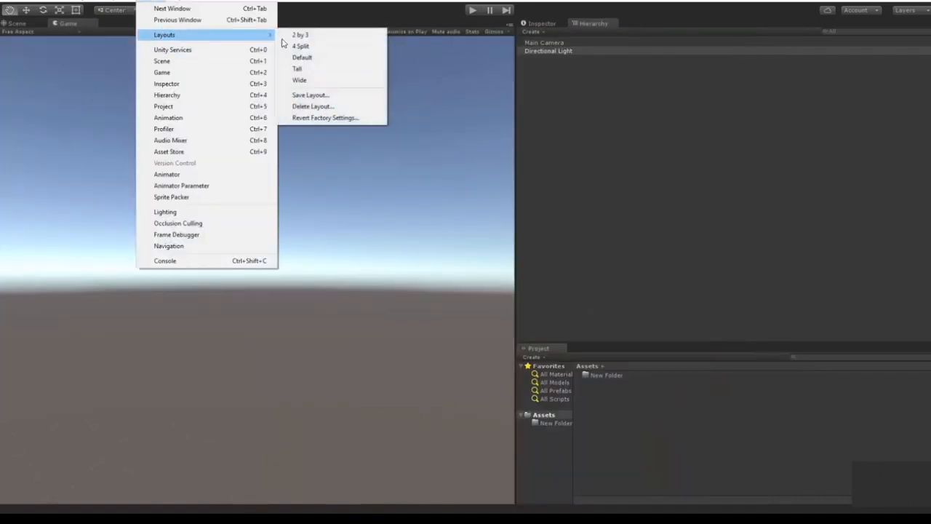
# Step: Apply another preset layout, then select Main Camera and orbit the scene around it
pyautogui.click(303, 57)
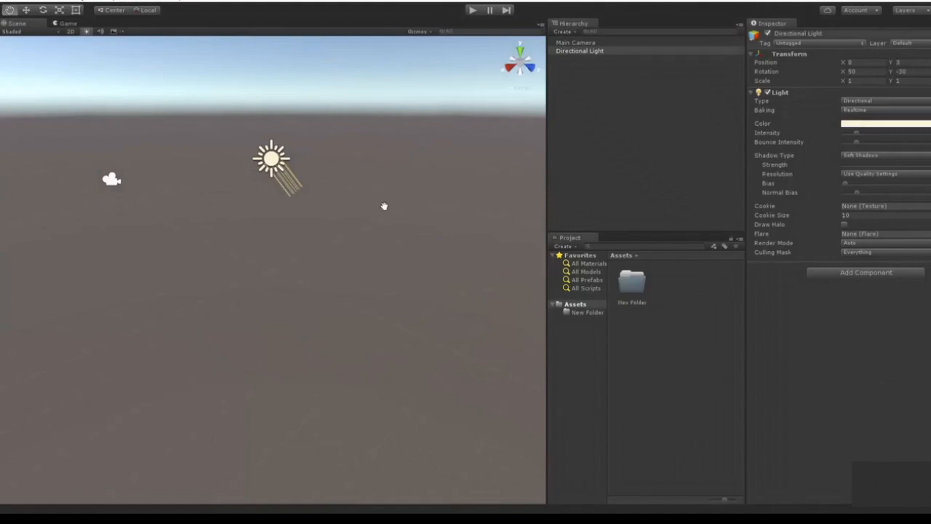
pyautogui.moveTo(483, 71)
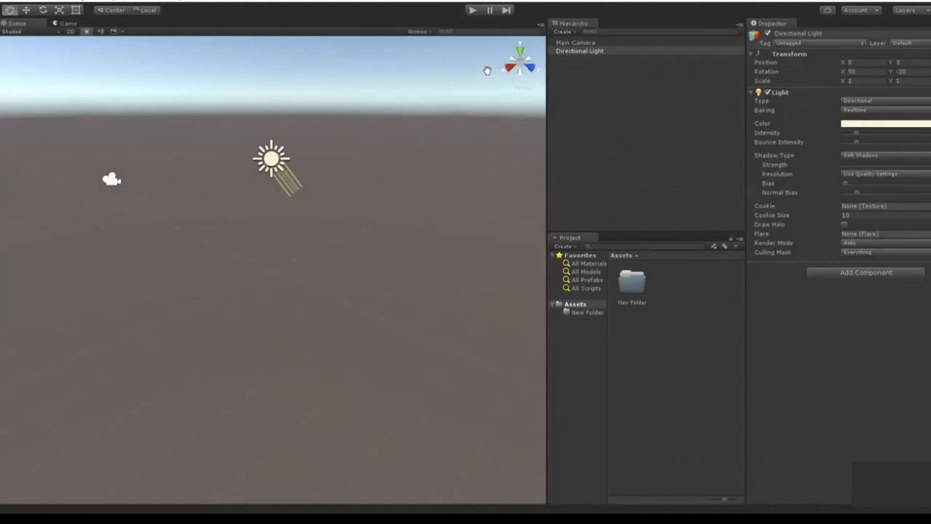
pyautogui.moveTo(306, 90)
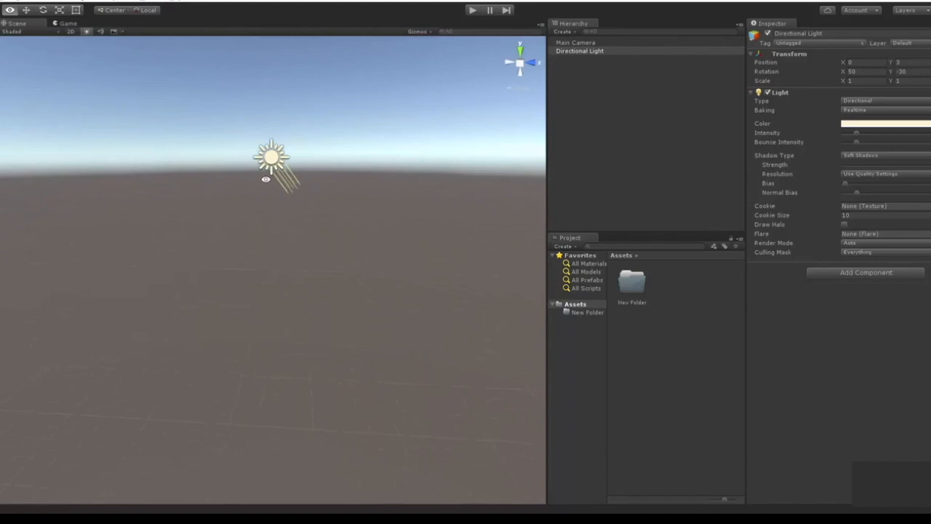
pyautogui.click(576, 43)
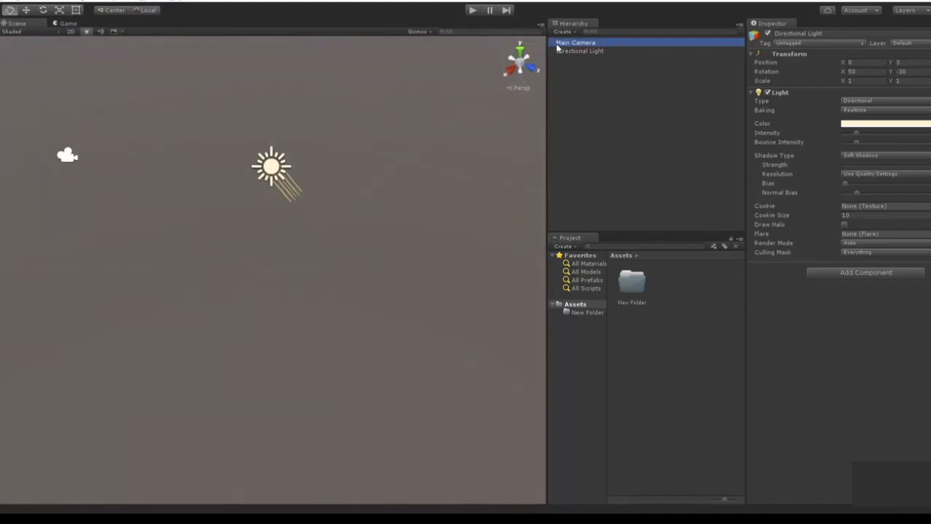
pyautogui.click(572, 43)
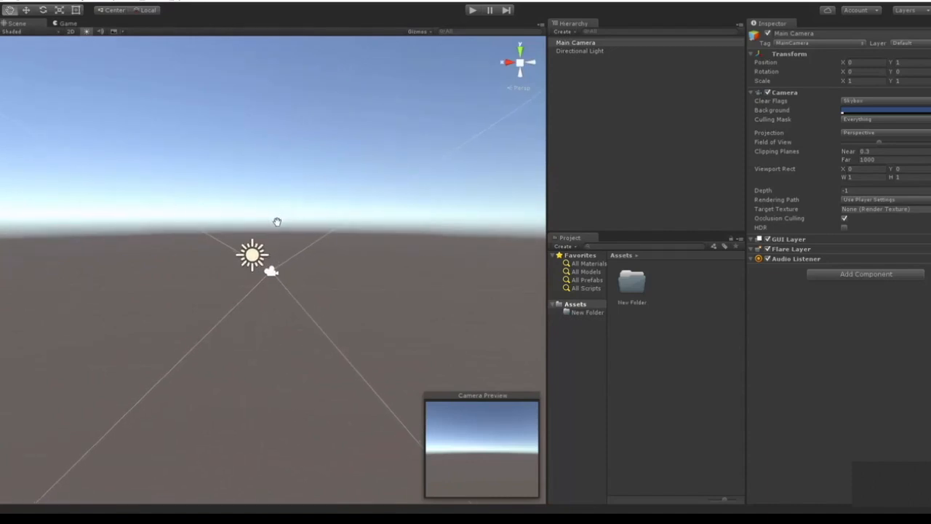
pyautogui.moveTo(277, 221); pyautogui.dragTo(157, 265)
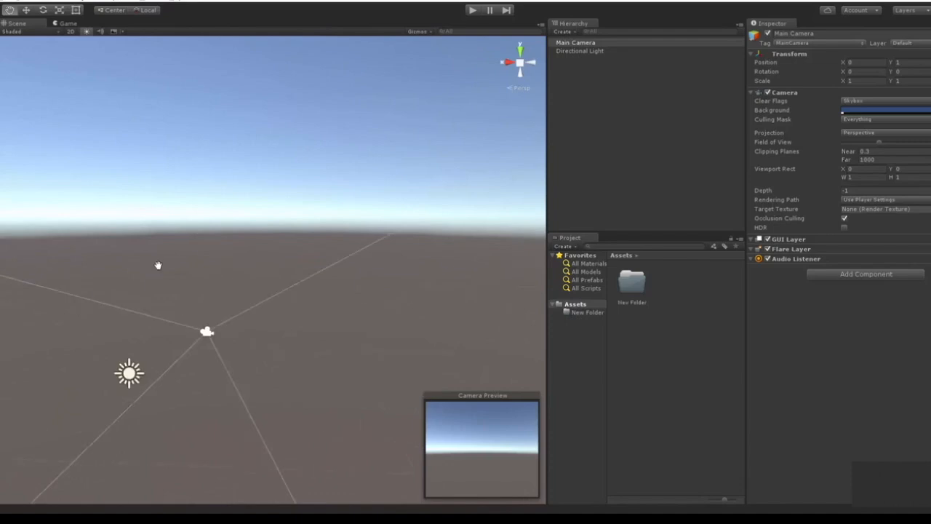
pyautogui.moveTo(158, 265); pyautogui.dragTo(313, 207)
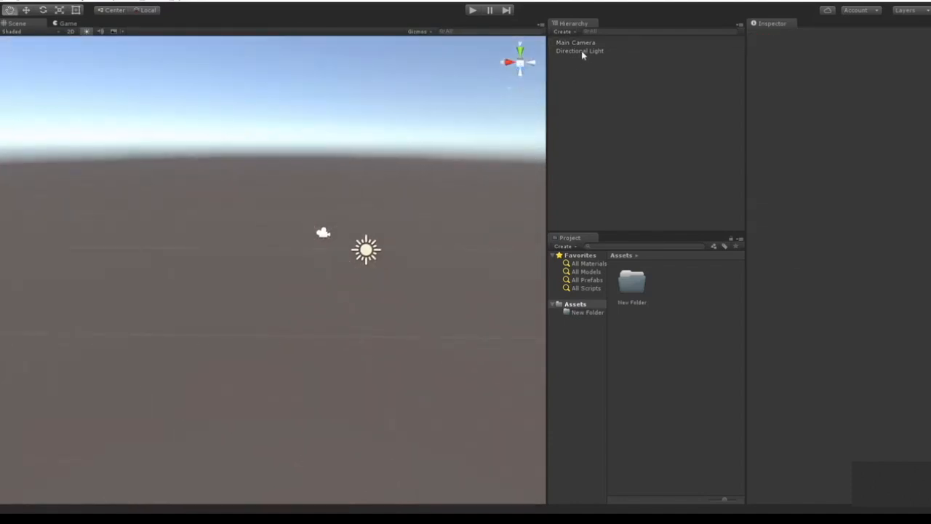
# Step: Inspect the Directional Light and Main Camera in turn, shifting the scene view around them
pyautogui.click(579, 52)
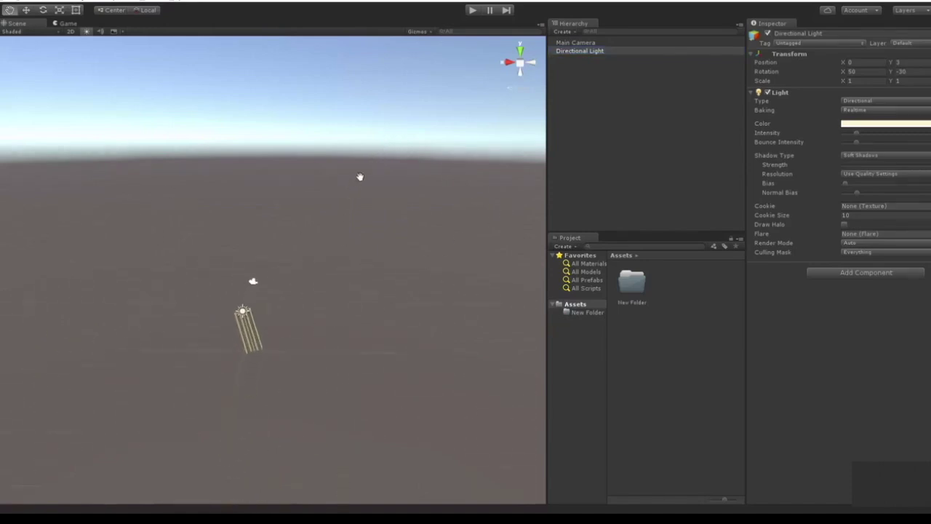
pyautogui.moveTo(360, 178); pyautogui.dragTo(195, 143)
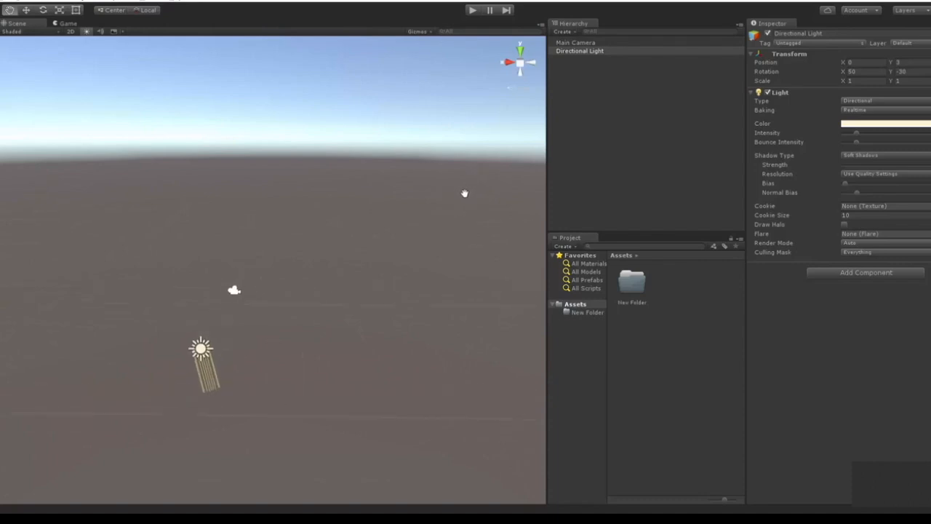
pyautogui.click(576, 42)
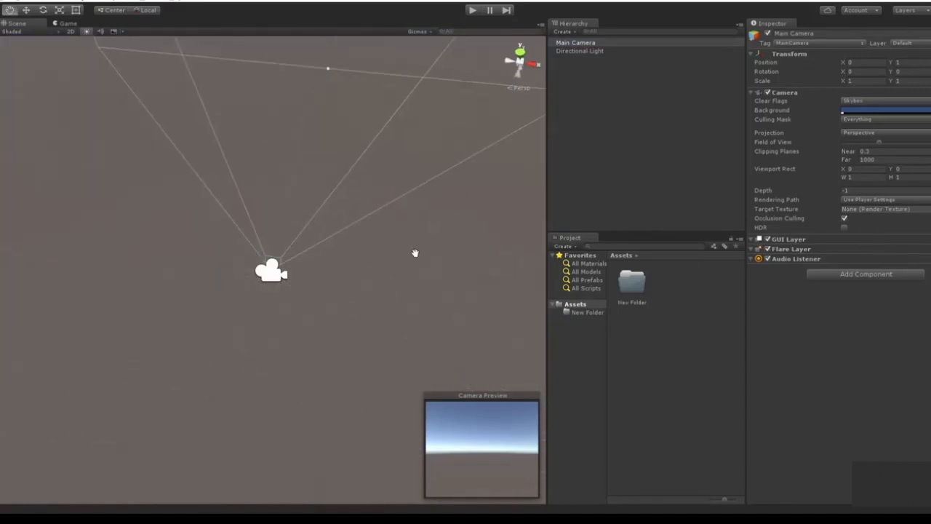
pyautogui.click(588, 53)
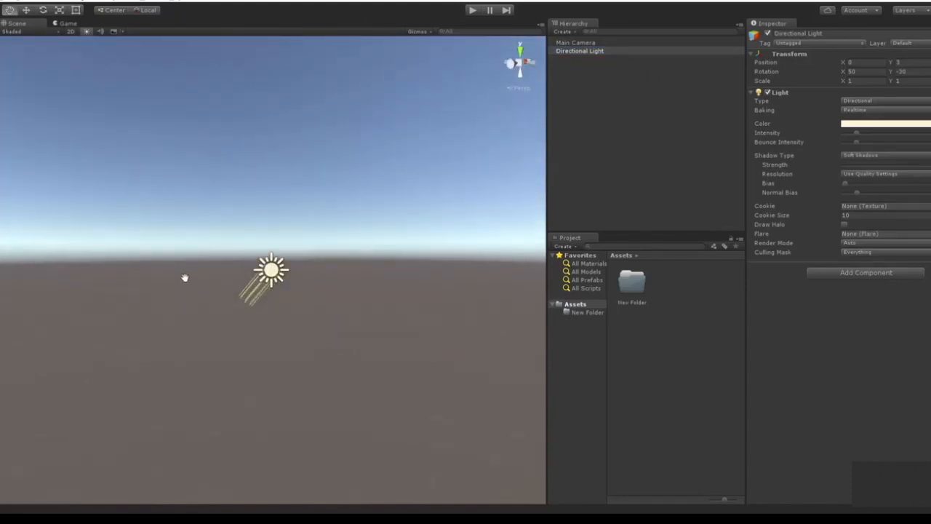
pyautogui.rightClick(597, 53)
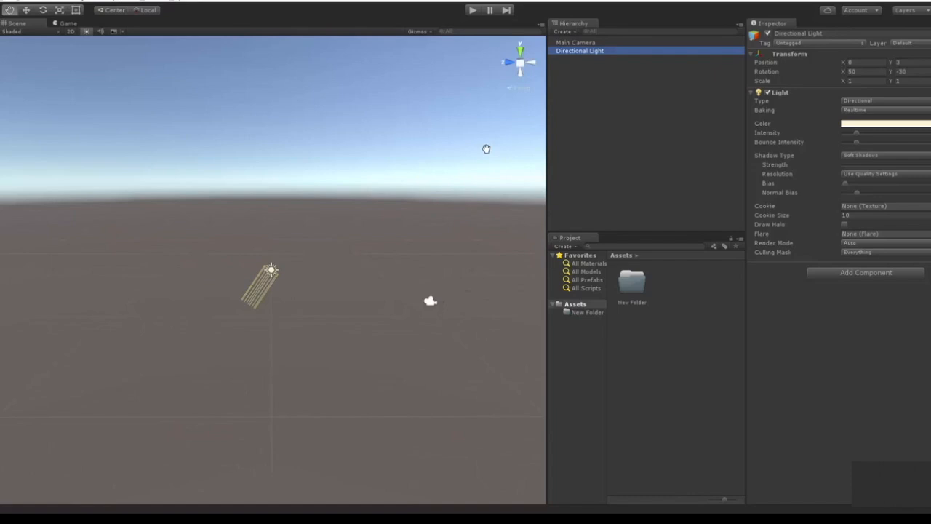
pyautogui.moveTo(530, 120)
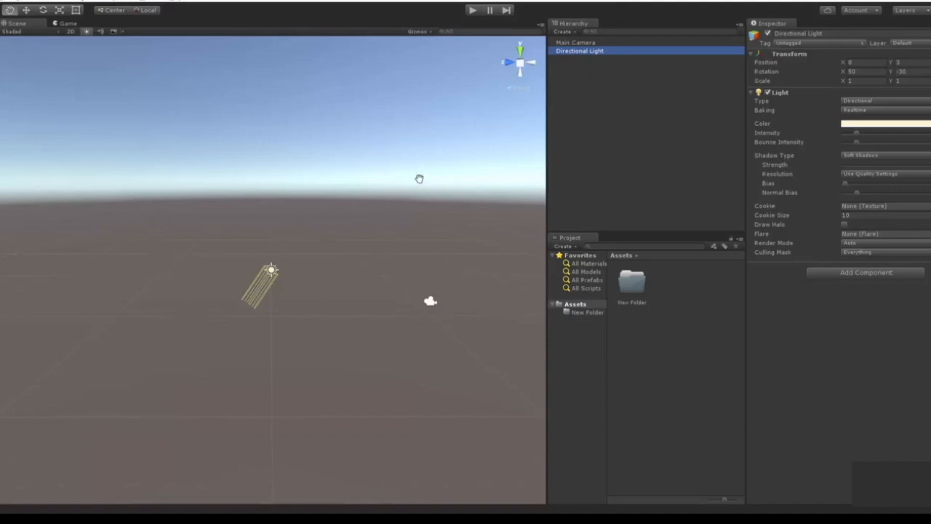
pyautogui.moveTo(88, 32)
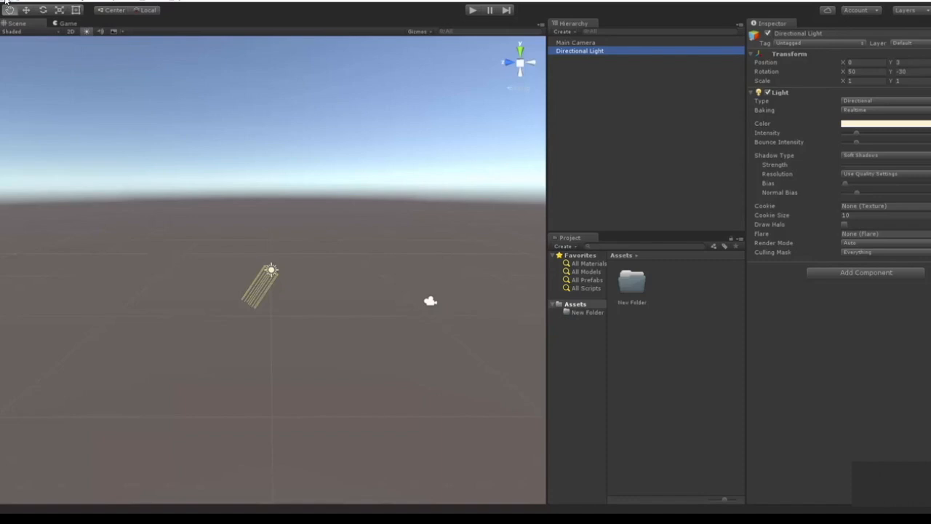
pyautogui.click(22, 3)
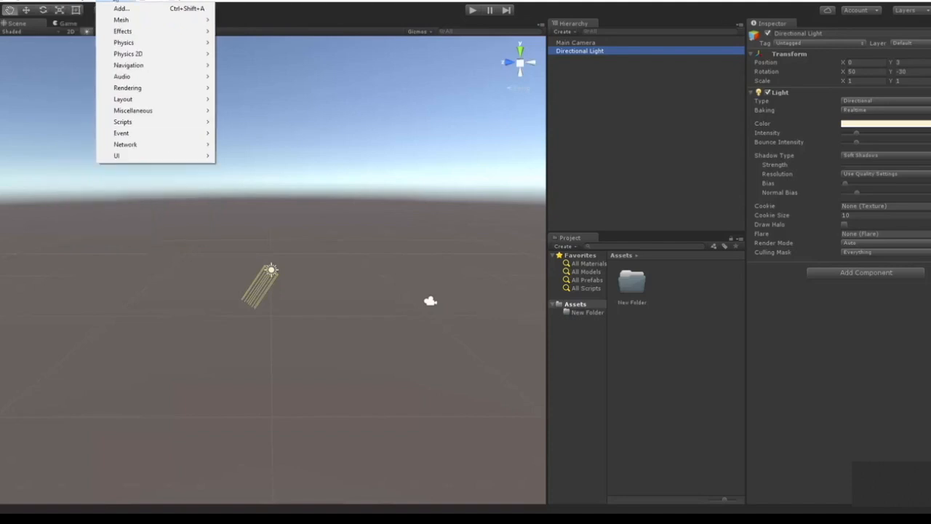
pyautogui.moveTo(134, 20)
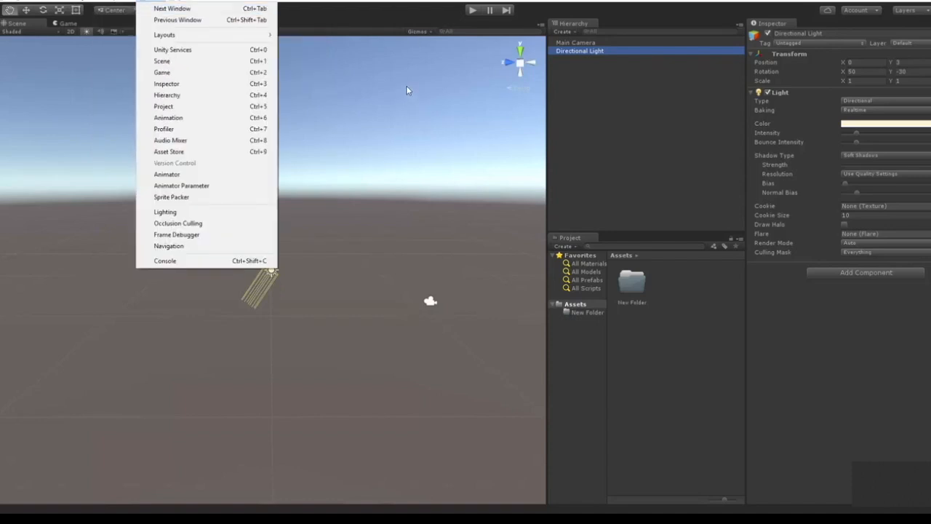
pyautogui.moveTo(300, 130)
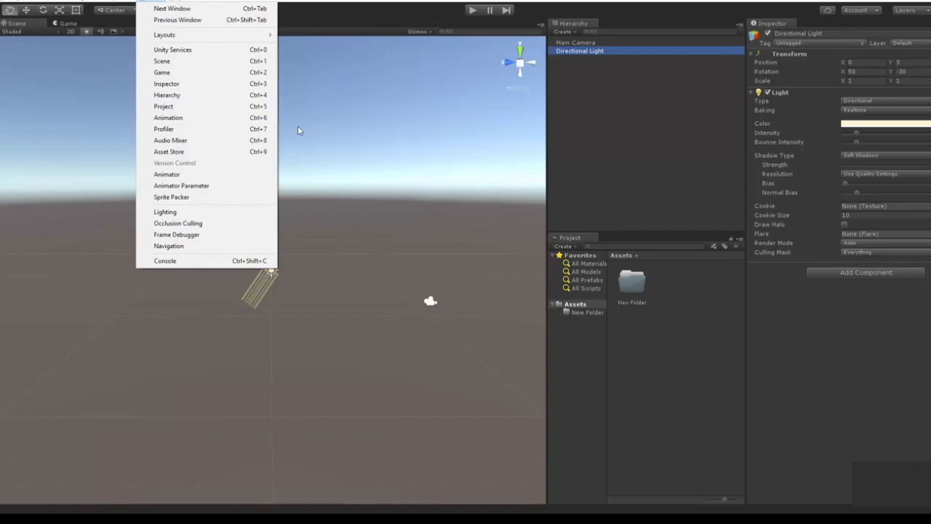
pyautogui.moveTo(331, 125)
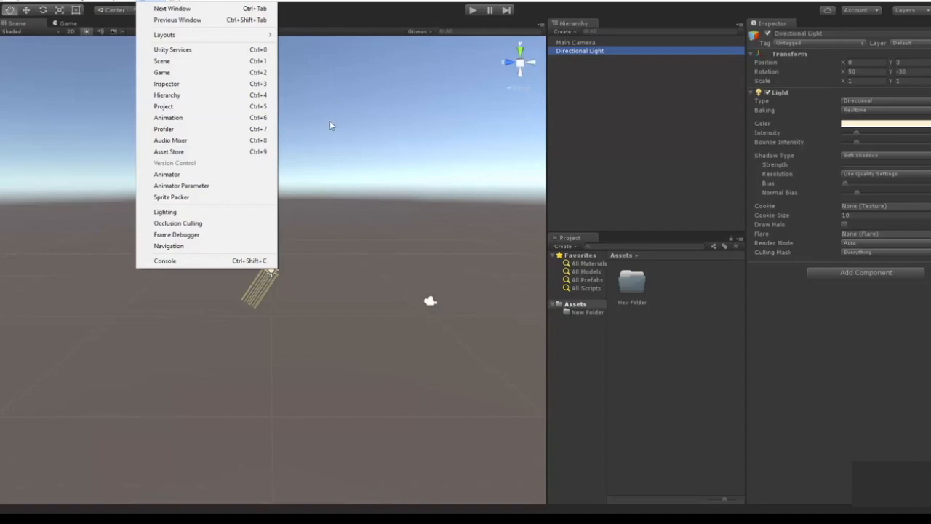
pyautogui.click(332, 125)
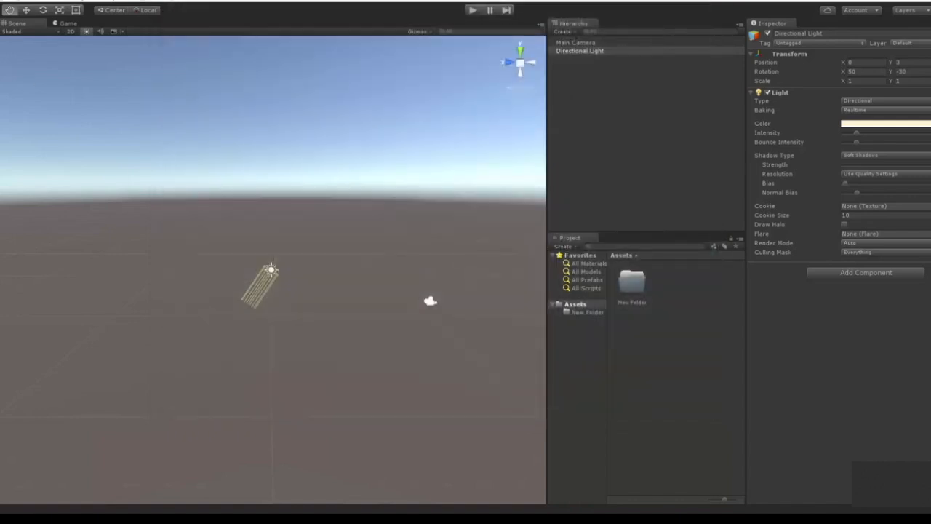
pyautogui.moveTo(400, 214)
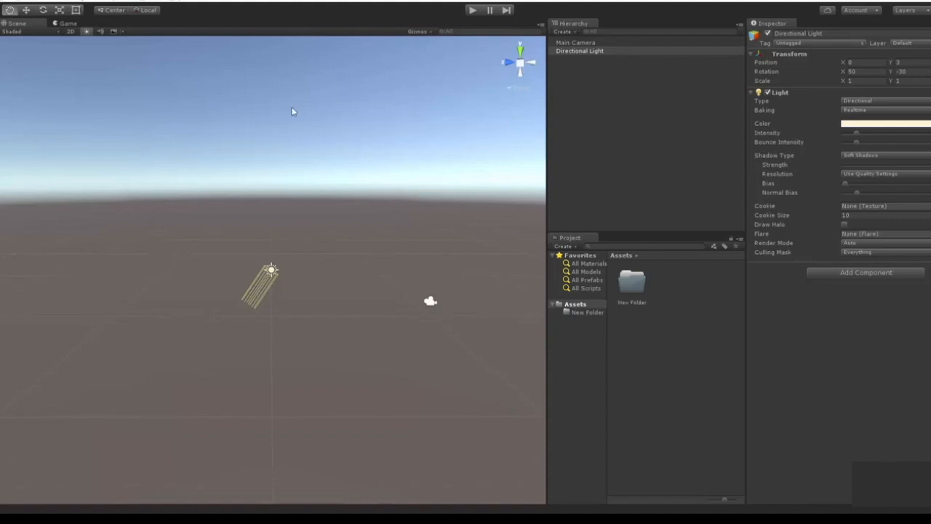
pyautogui.moveTo(279, 290)
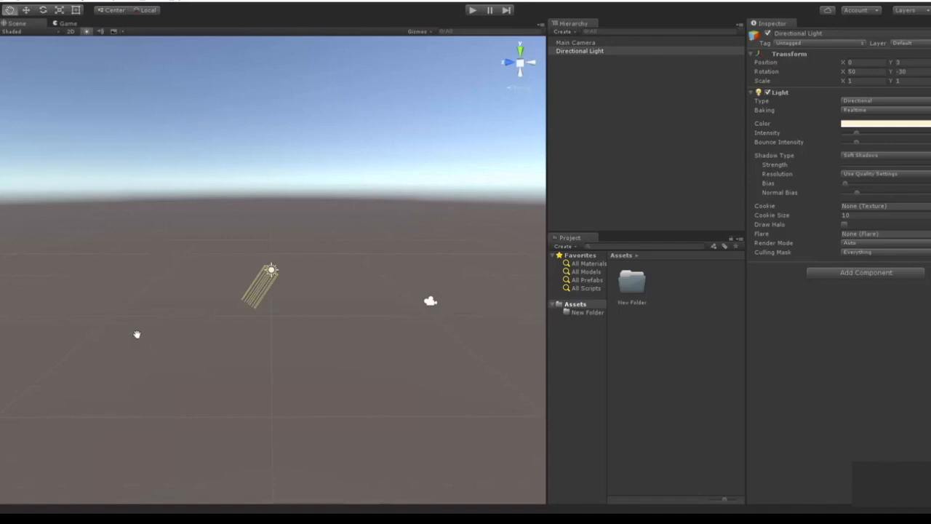
# Step: Save the current scene as Test in the Assets folder via File > Save Scene
pyautogui.click(15, 6)
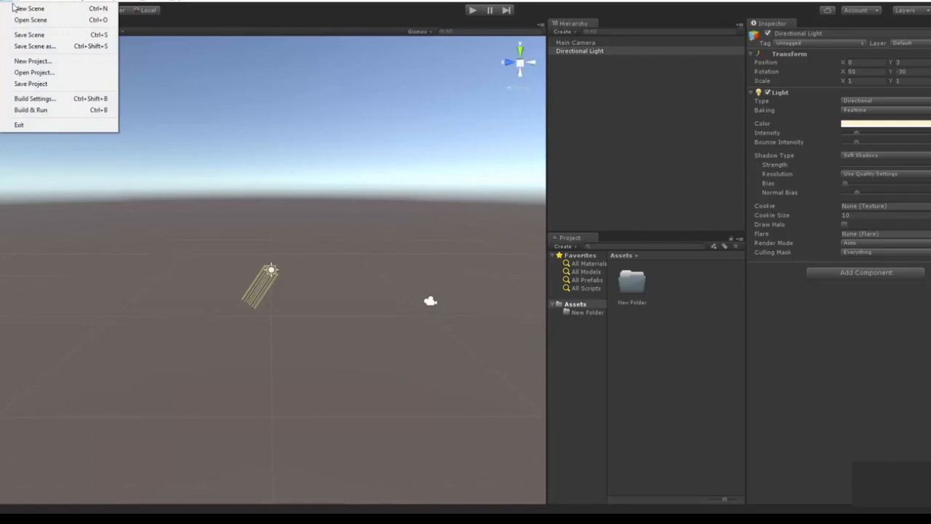
pyautogui.moveTo(32, 8)
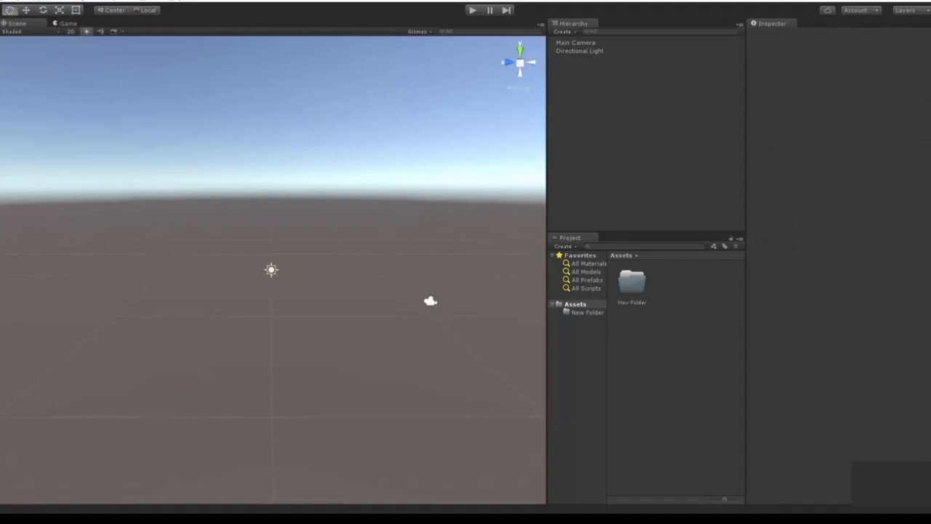
pyautogui.moveTo(361, 61)
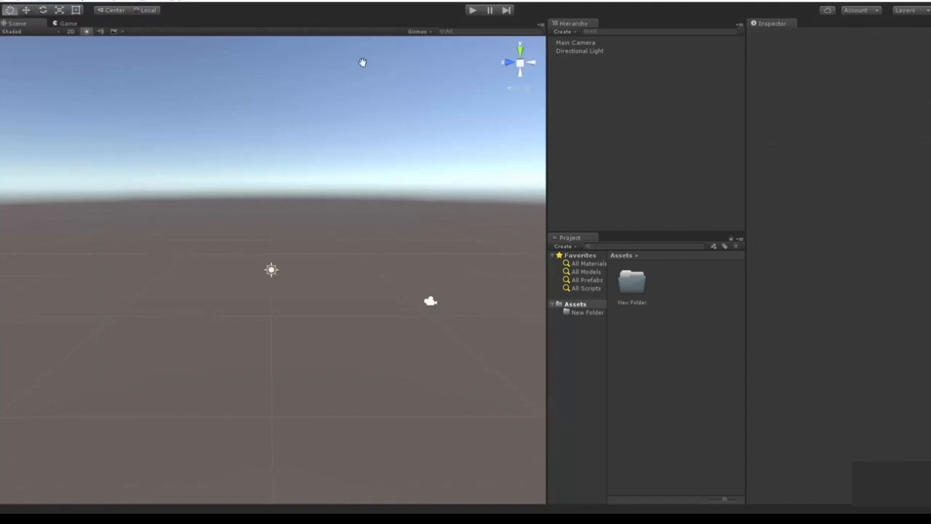
pyautogui.click(12, 3)
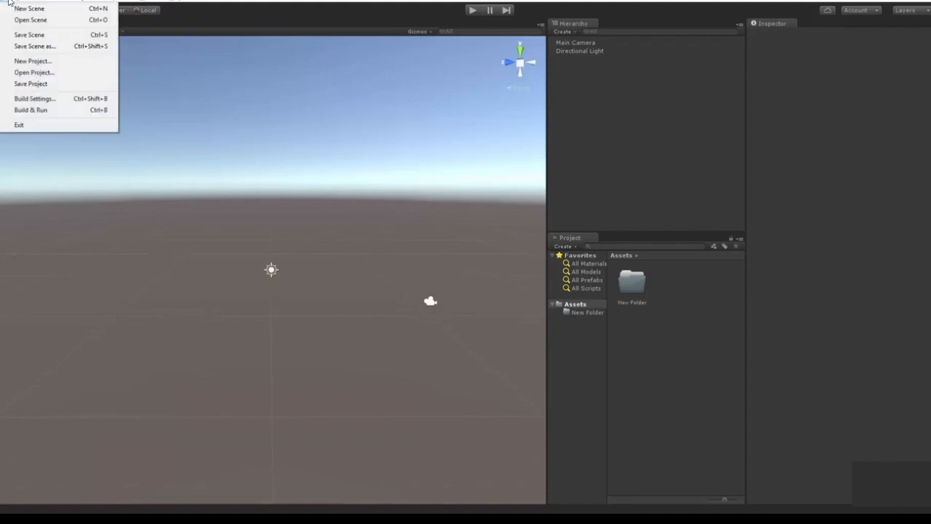
pyautogui.moveTo(30, 35)
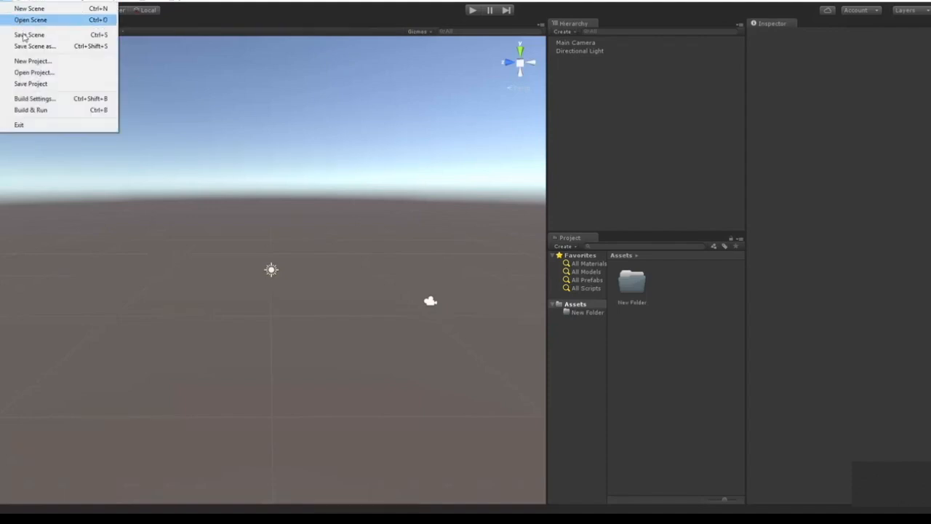
pyautogui.click(29, 35)
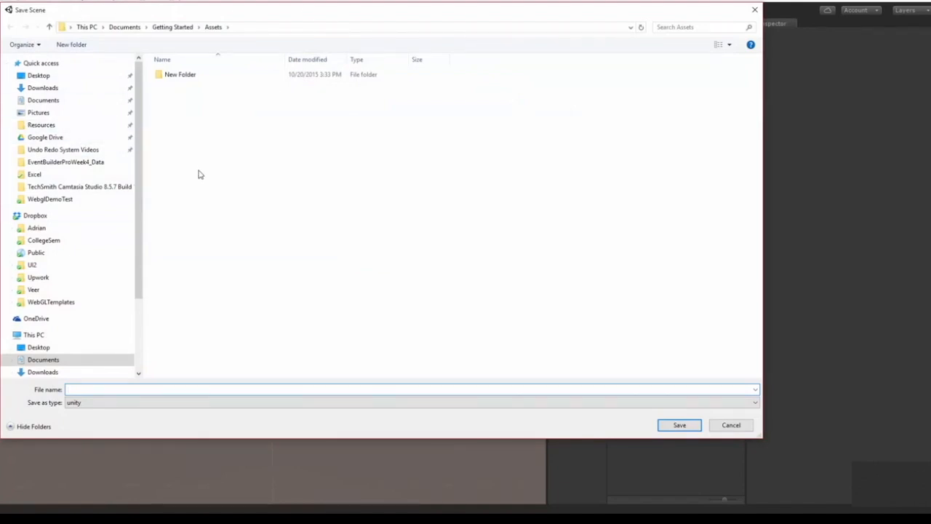
pyautogui.write('Test')
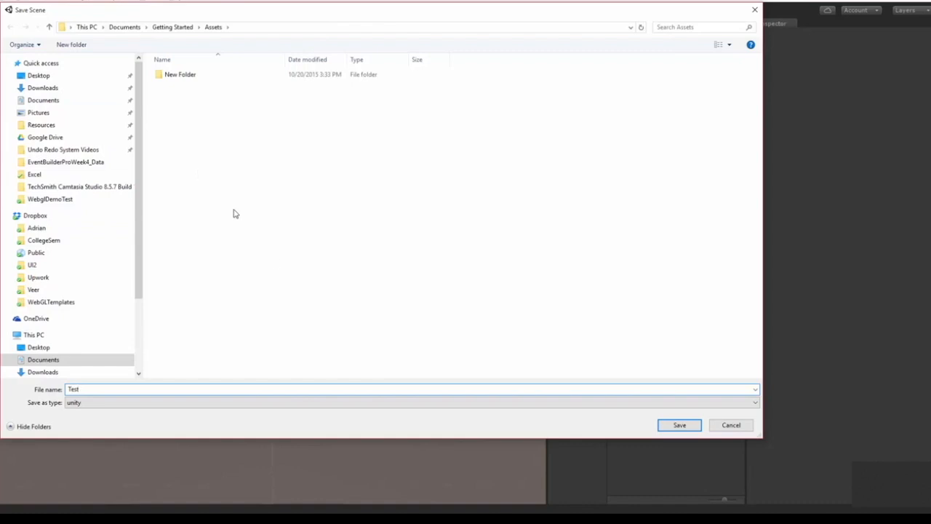
pyautogui.click(684, 425)
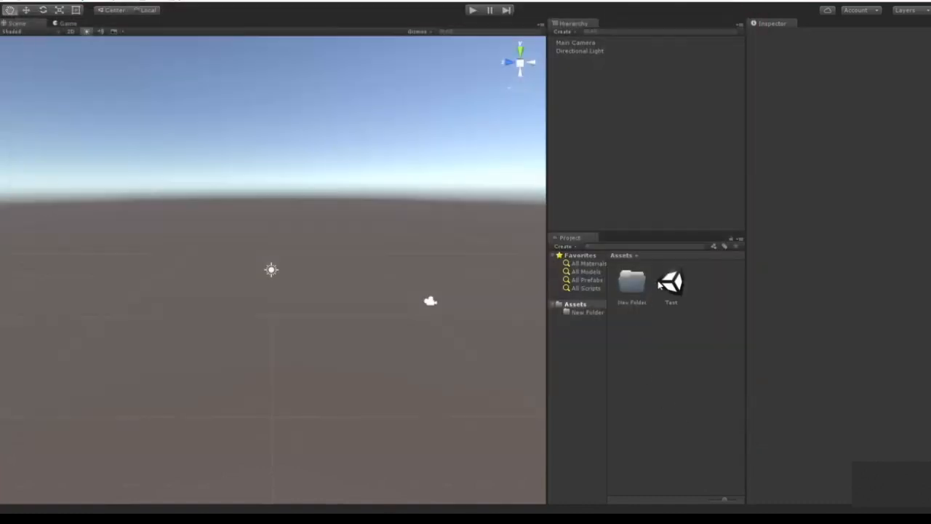
# Step: Select the Test scene asset and Main Camera, save the scene again, and reselect Test
pyautogui.click(671, 282)
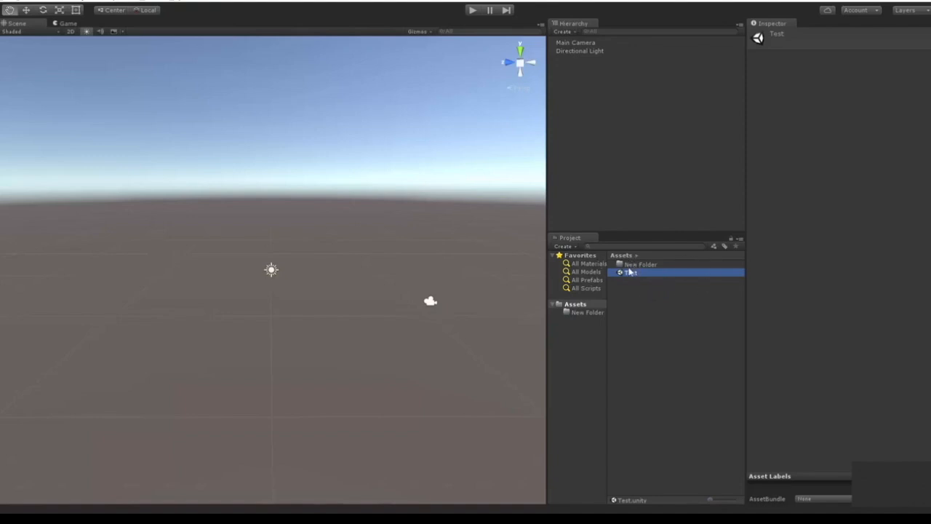
pyautogui.click(575, 43)
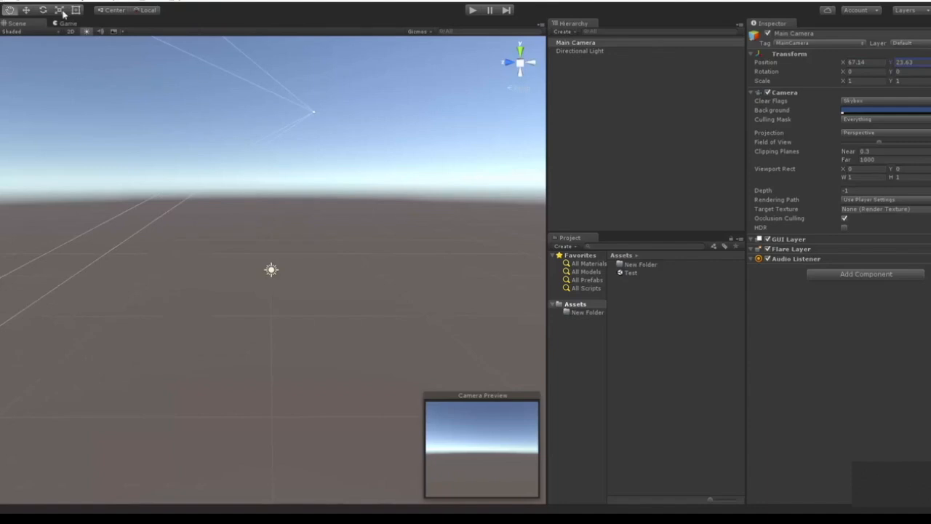
pyautogui.click(7, 3)
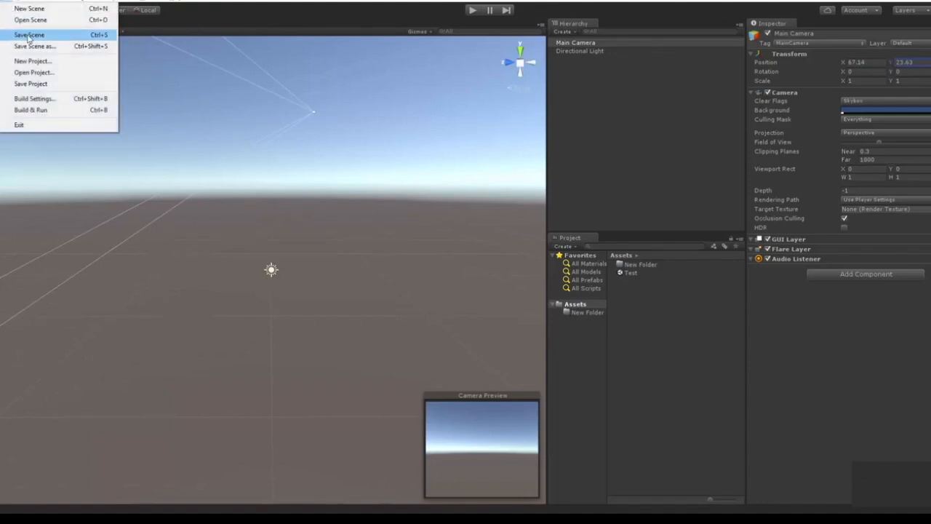
pyautogui.moveTo(105, 35)
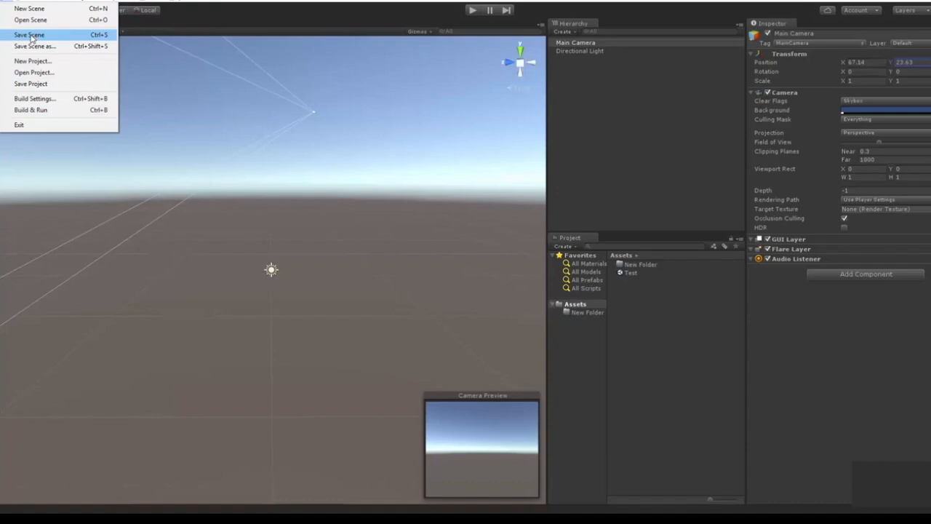
pyautogui.click(32, 35)
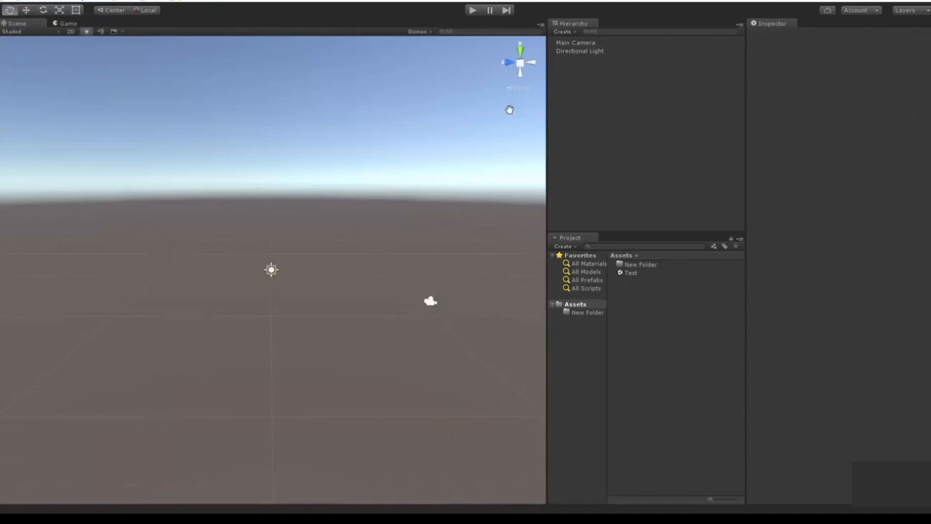
pyautogui.click(630, 272)
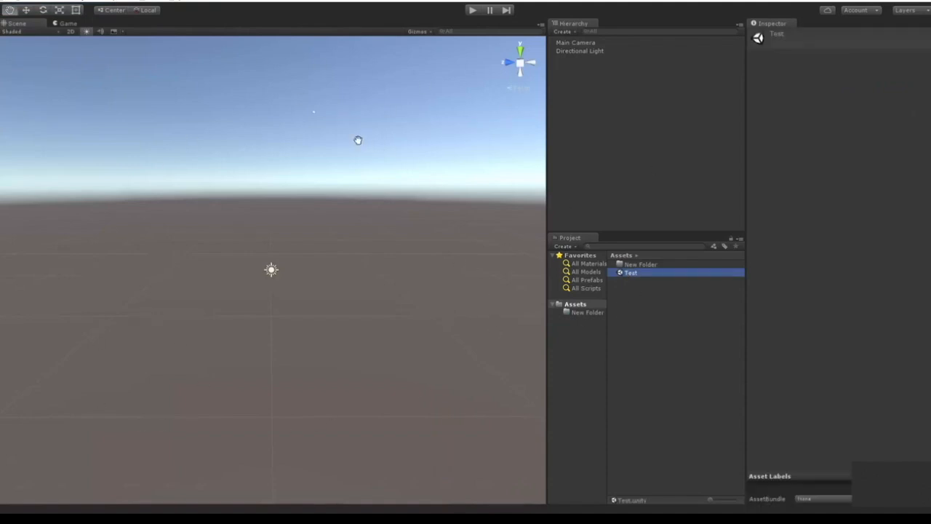
pyautogui.moveTo(431, 186)
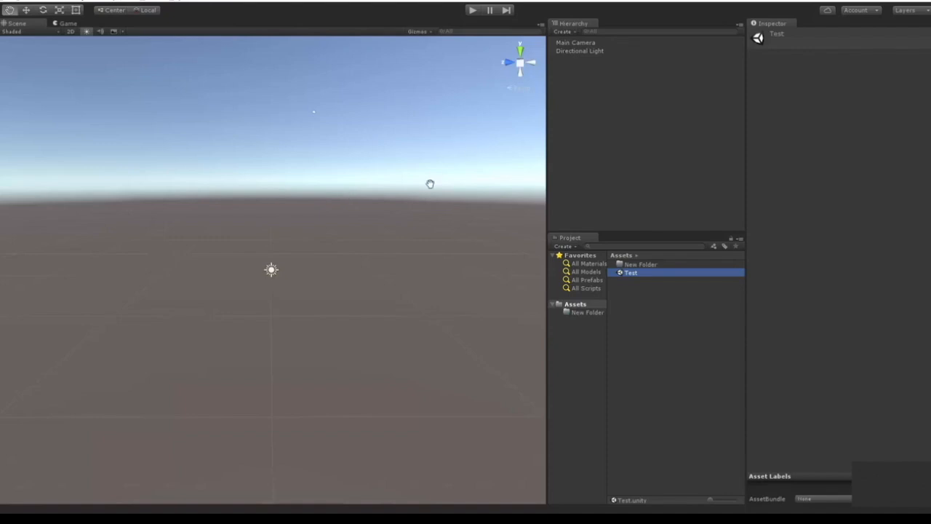
pyautogui.moveTo(451, 194)
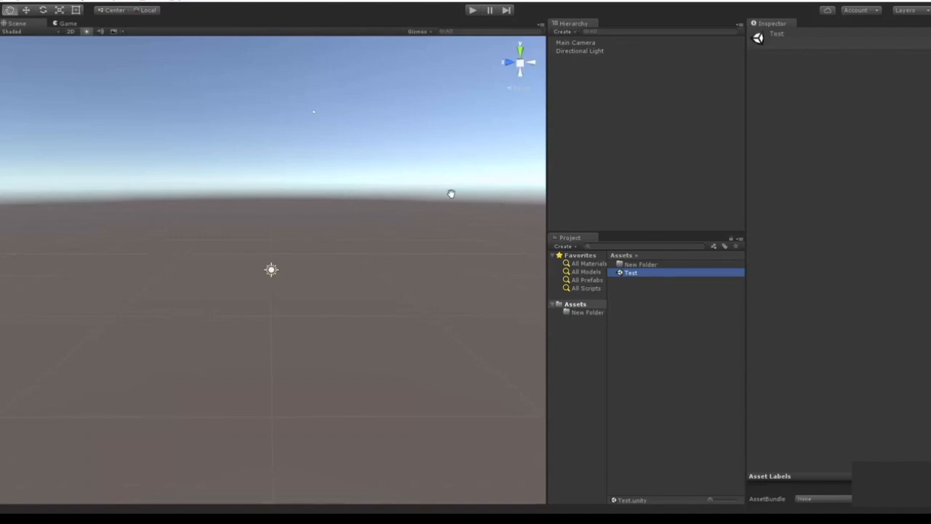
# Step: Bring up Unity's File menu to reach the scene and build commands
pyautogui.click(11, 3)
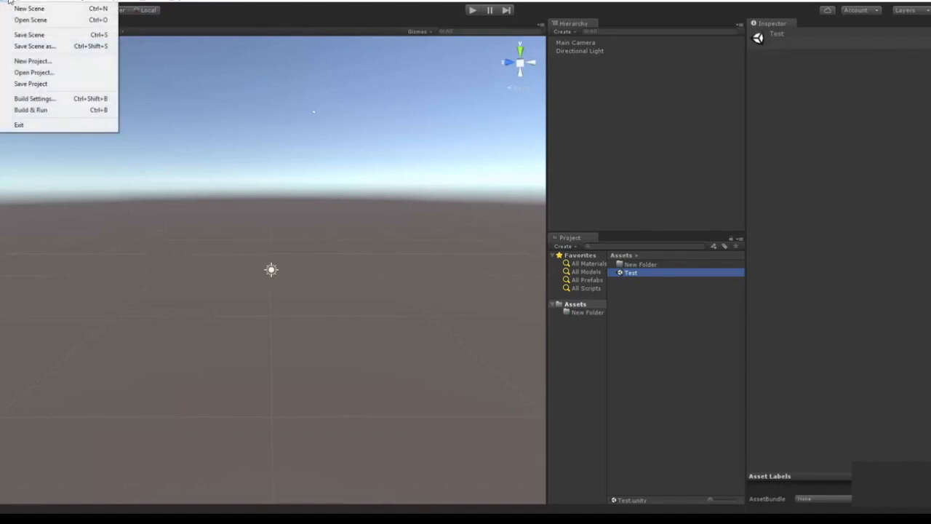
pyautogui.moveTo(64, 117)
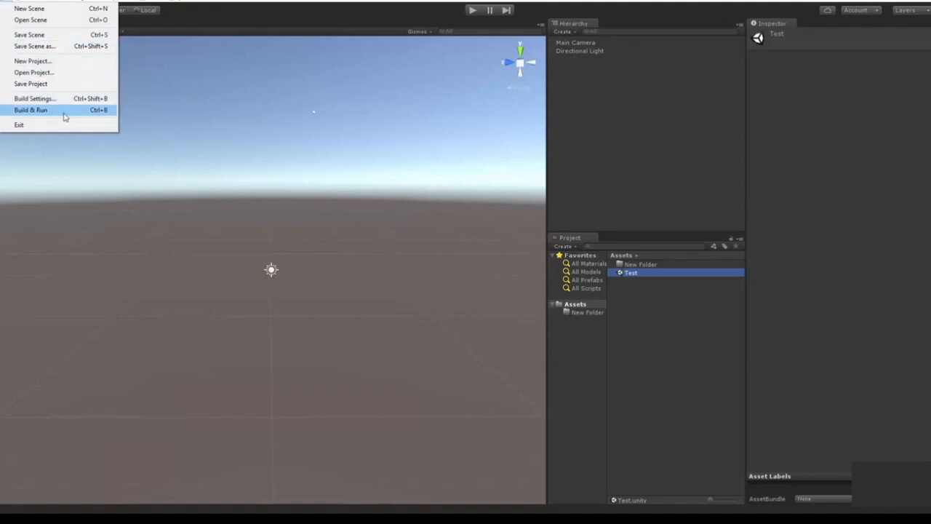
pyautogui.moveTo(66, 86)
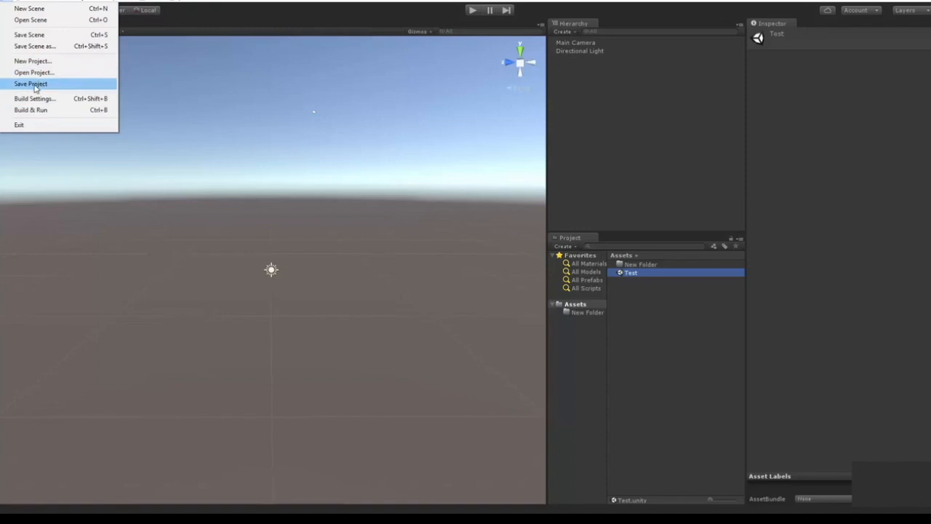
pyautogui.moveTo(44, 72)
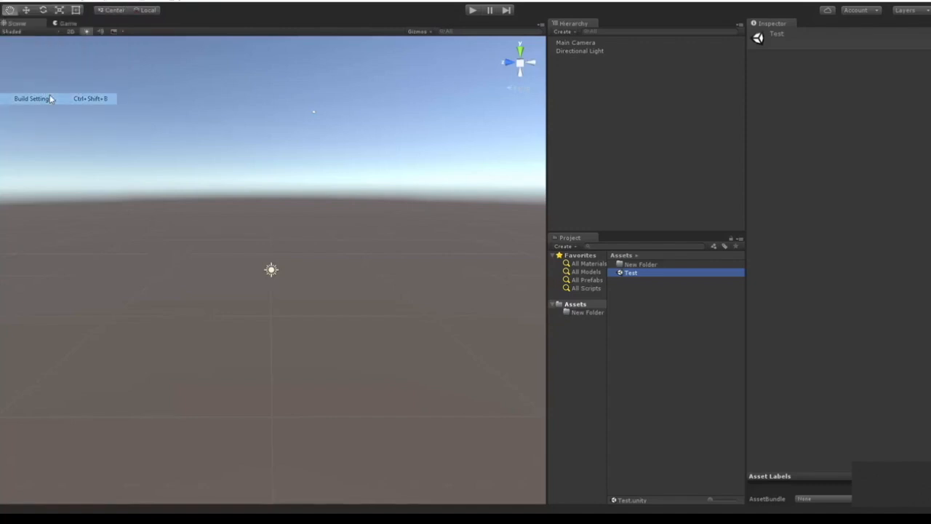
# Step: In Build Settings, add the open Test.unity scene to Scenes In Build via Add Current
pyautogui.click(36, 99)
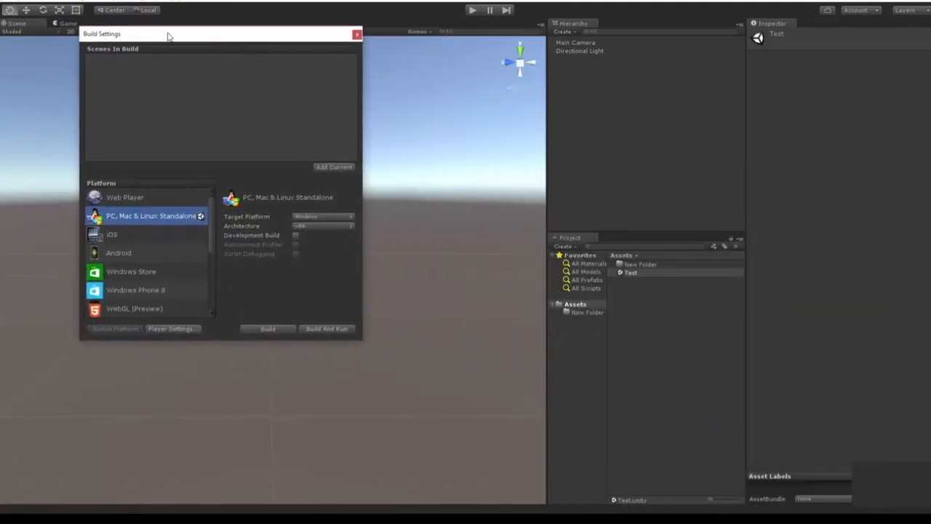
pyautogui.moveTo(167, 34); pyautogui.dragTo(465, 163)
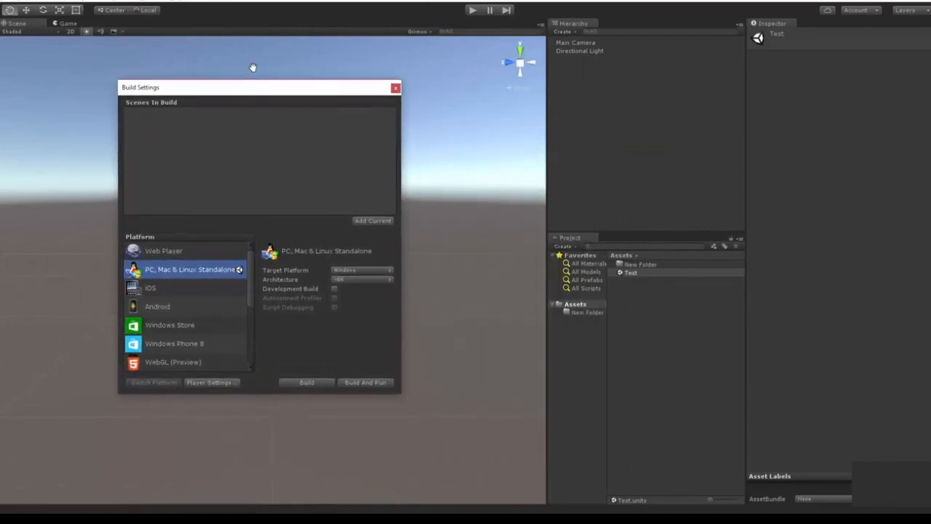
pyautogui.moveTo(290, 110)
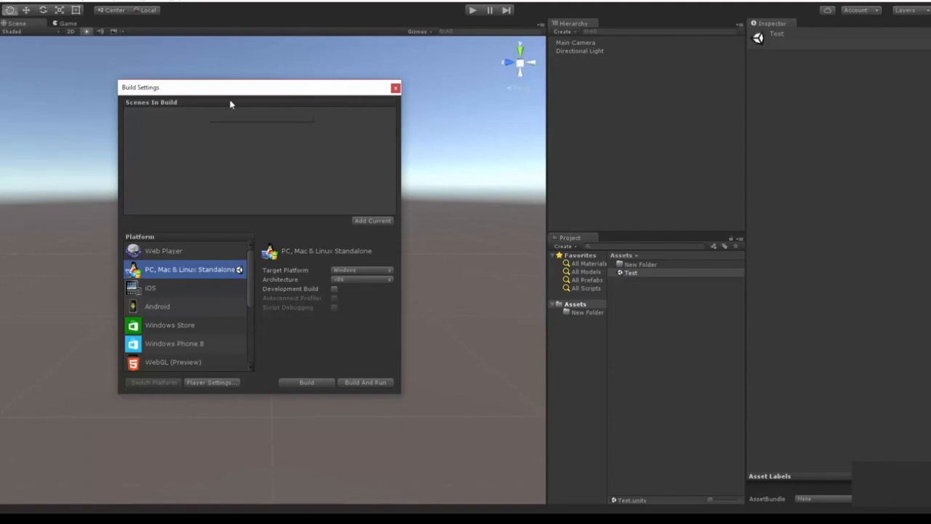
pyautogui.moveTo(384, 224)
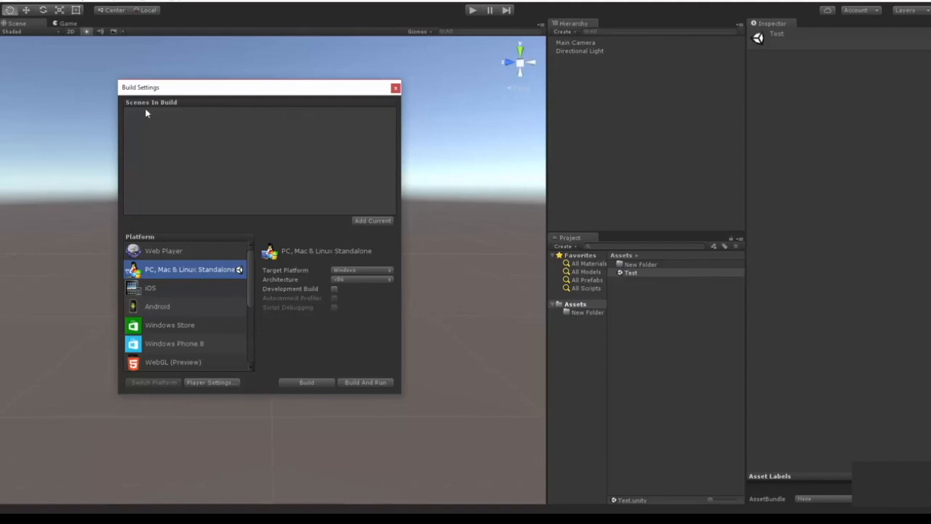
pyautogui.moveTo(163, 104)
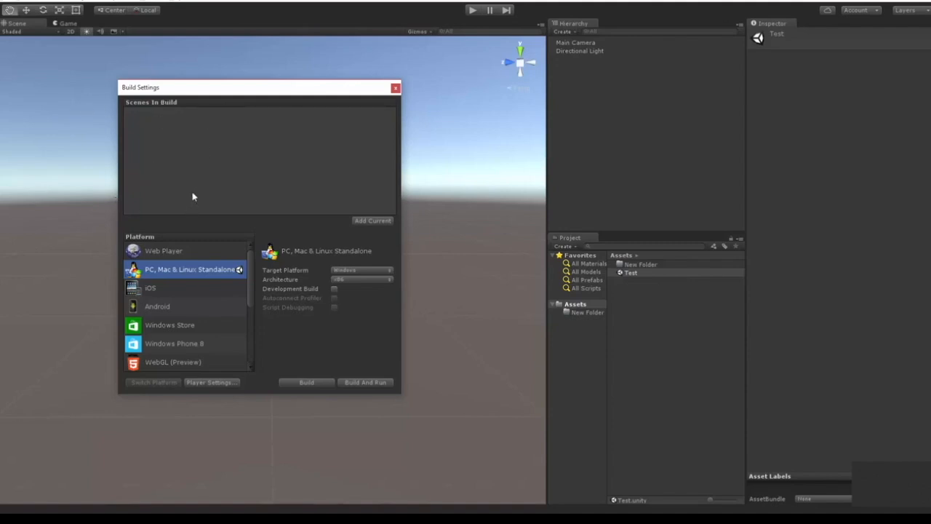
pyautogui.click(630, 274)
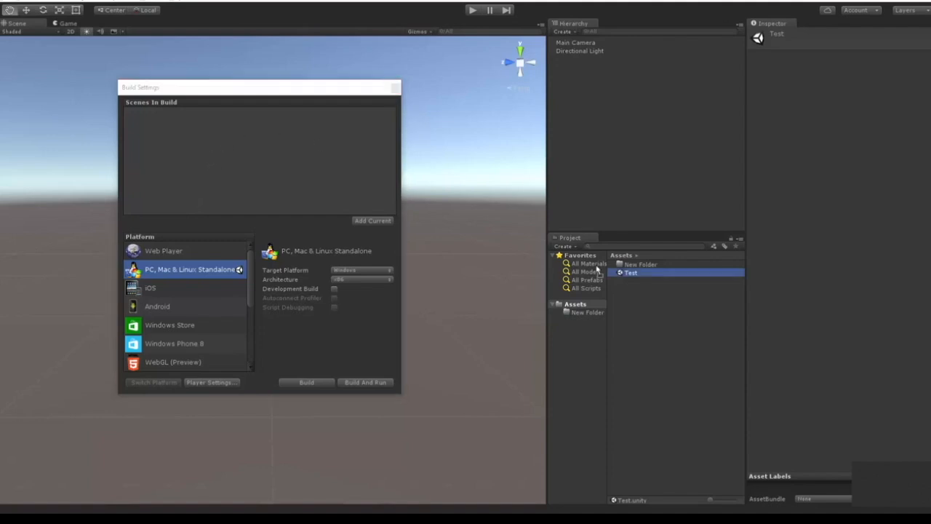
pyautogui.click(373, 221)
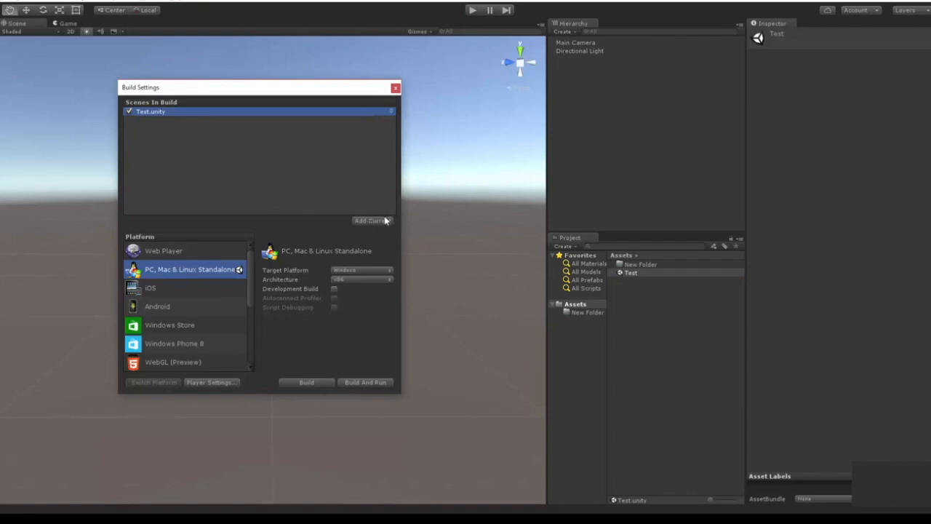
pyautogui.moveTo(419, 50)
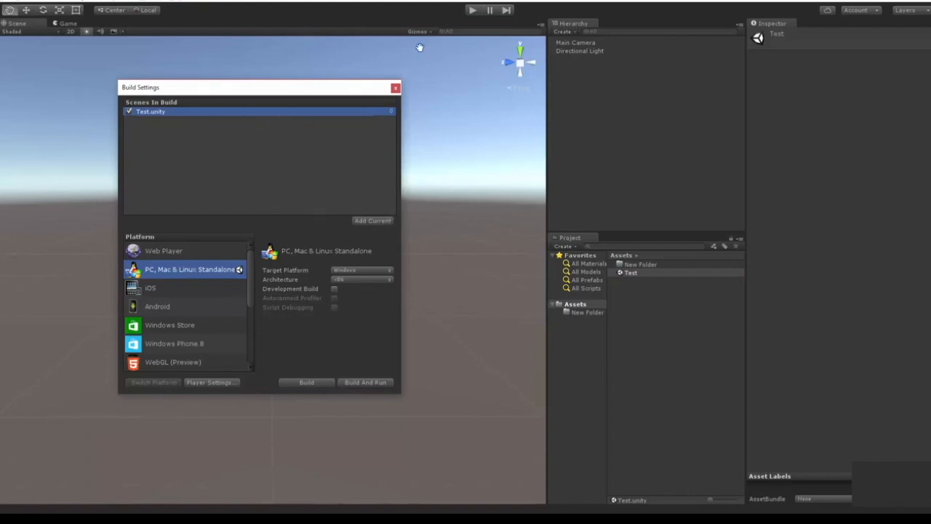
pyautogui.moveTo(518, 117)
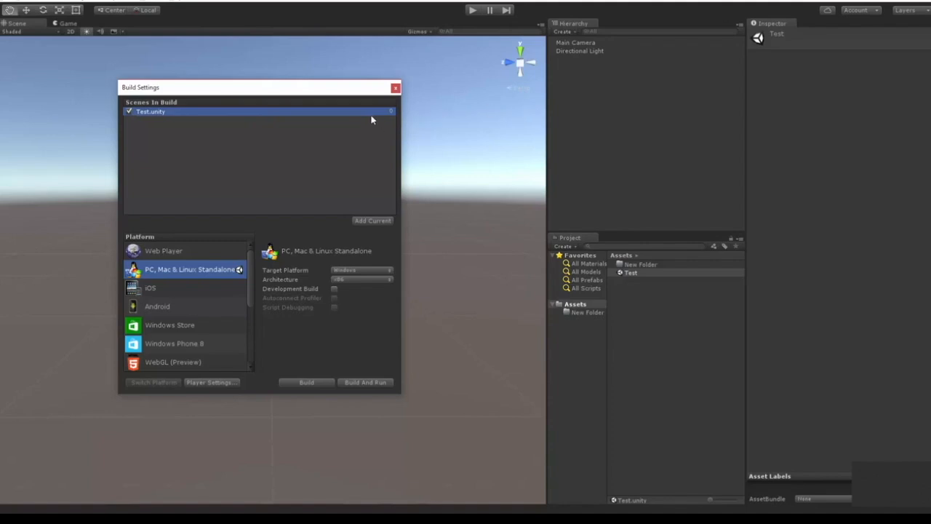
pyautogui.moveTo(250, 102)
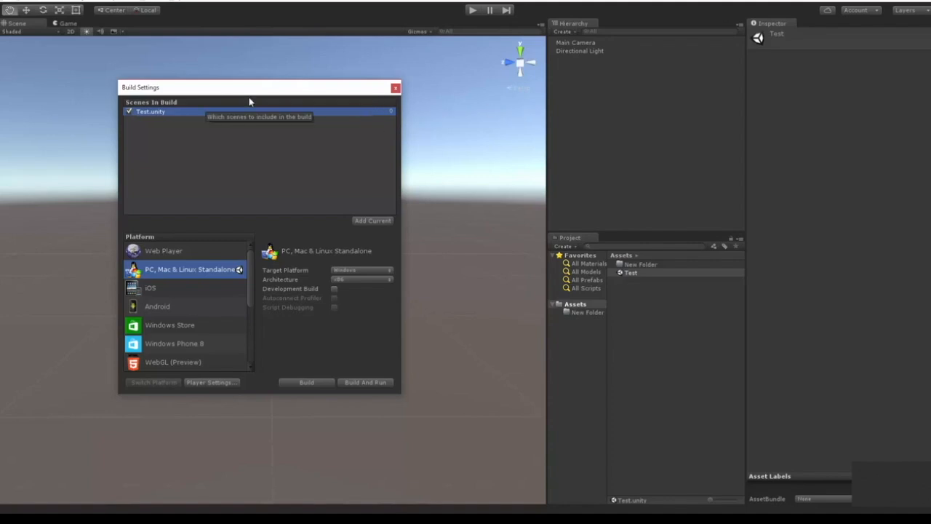
pyautogui.moveTo(221, 154)
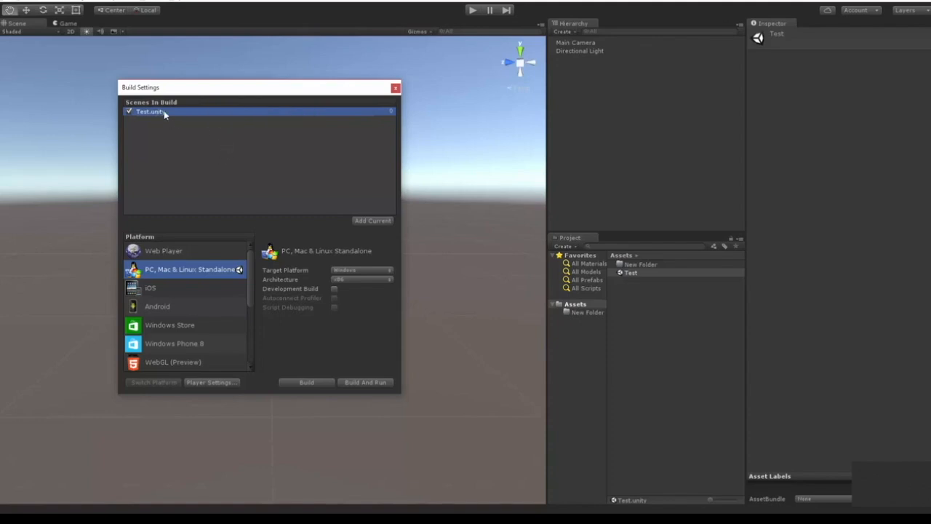
pyautogui.moveTo(80, 108)
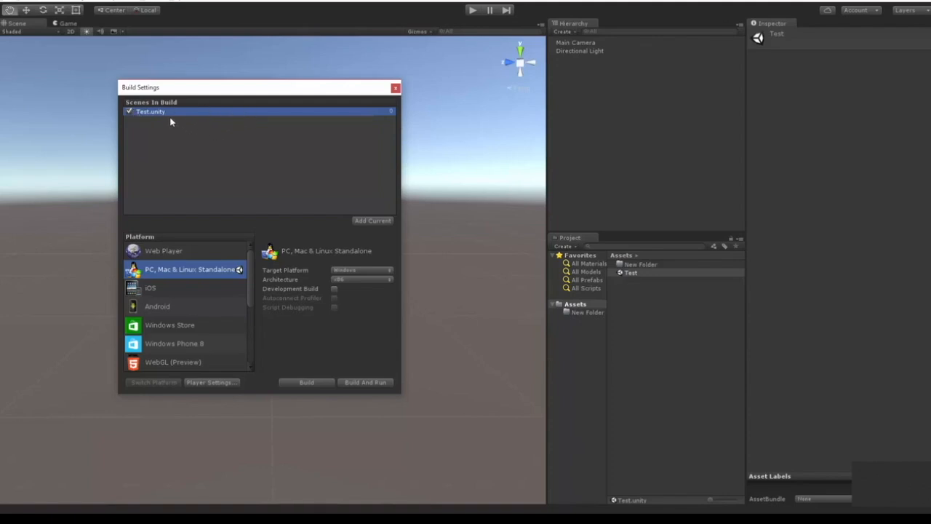
pyautogui.moveTo(158, 130)
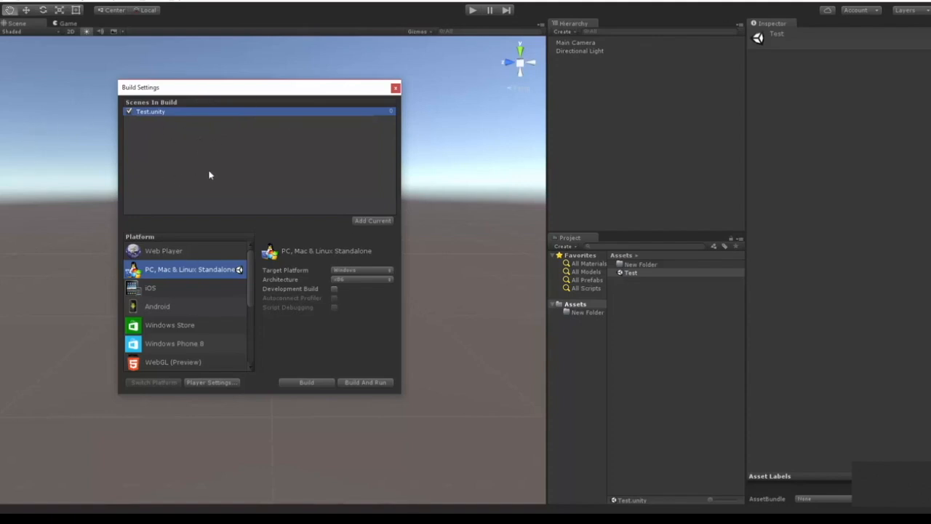
pyautogui.moveTo(99, 195)
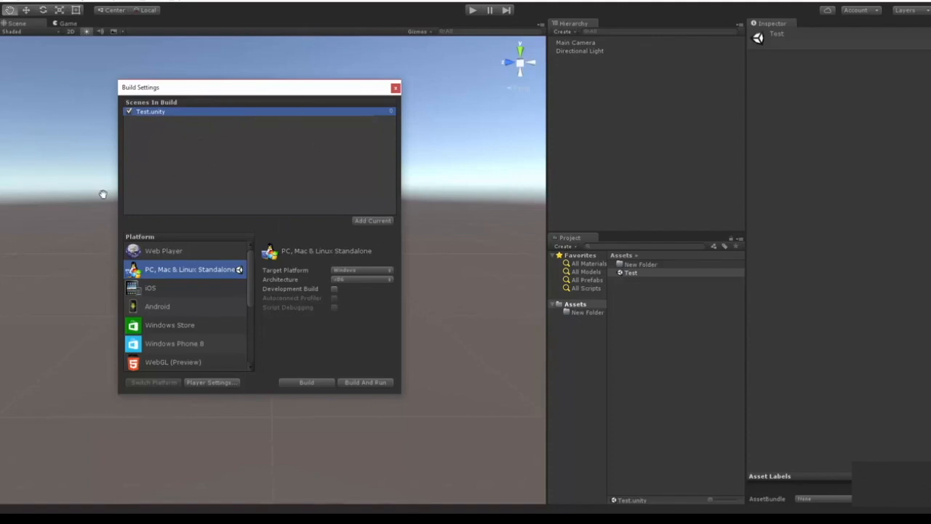
# Step: Select PC, Mac & Linux Standalone as the platform and keep Windows as the target
pyautogui.click(163, 250)
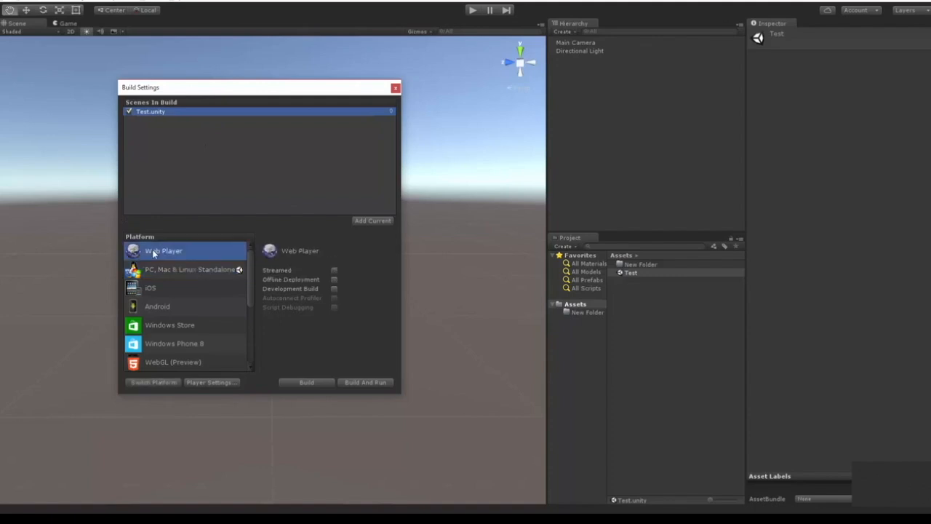
pyautogui.moveTo(178, 261)
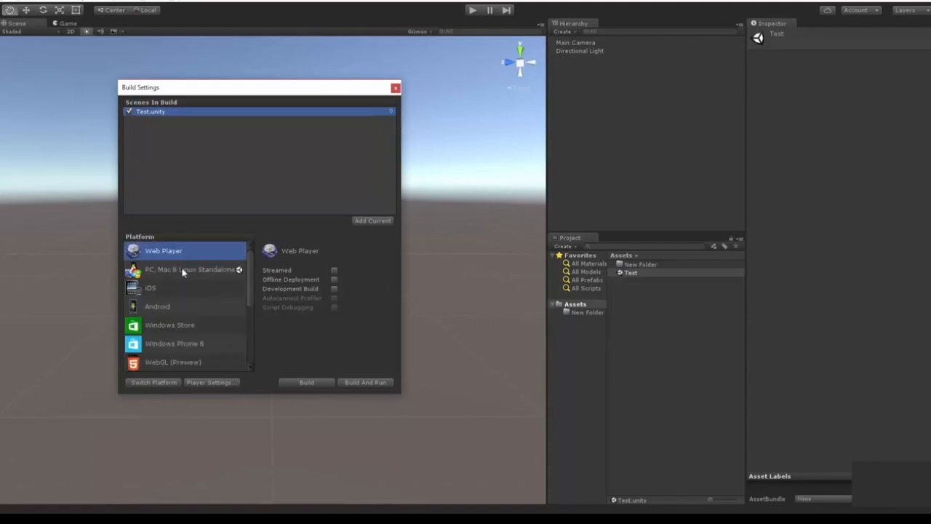
pyautogui.click(186, 269)
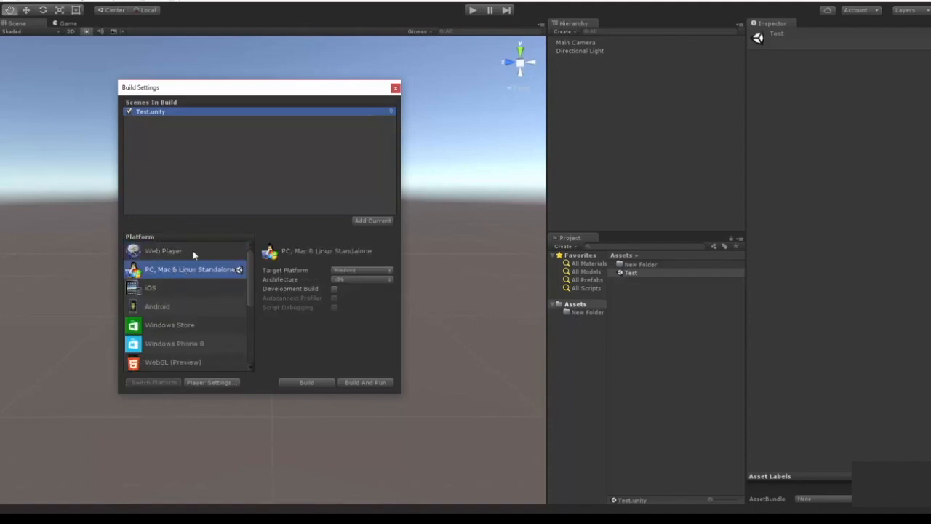
pyautogui.moveTo(189, 264)
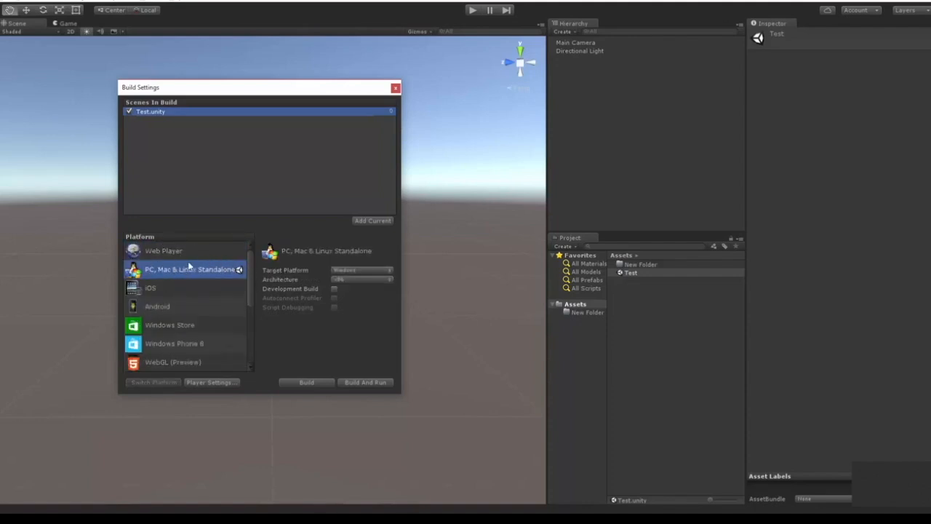
pyautogui.click(361, 269)
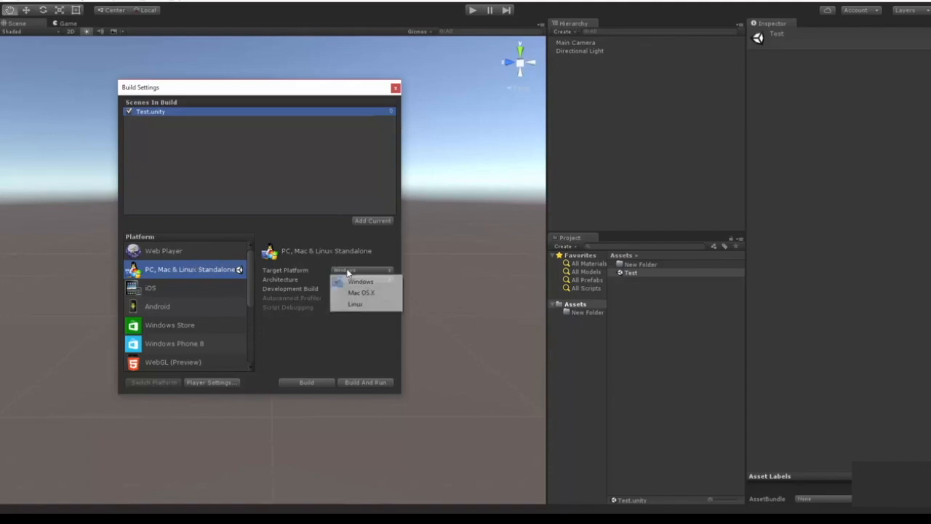
pyautogui.click(361, 280)
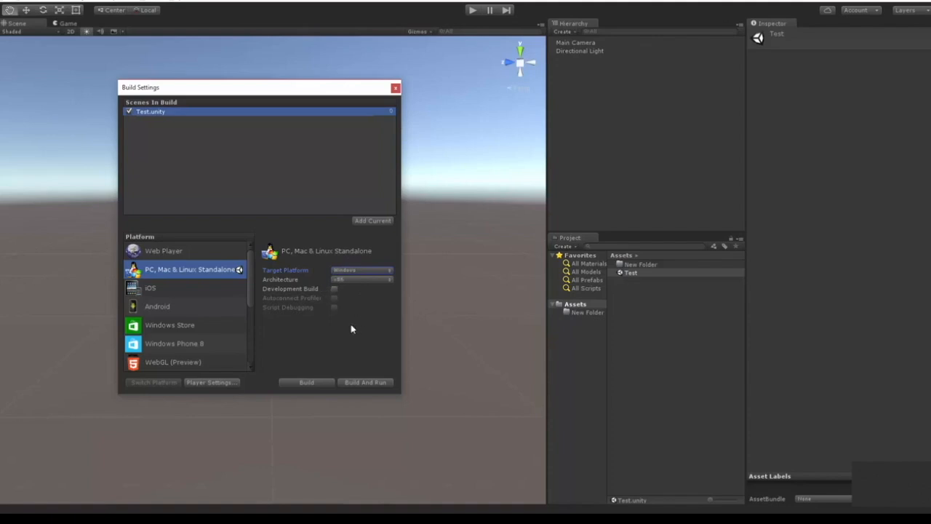
pyautogui.moveTo(327, 264)
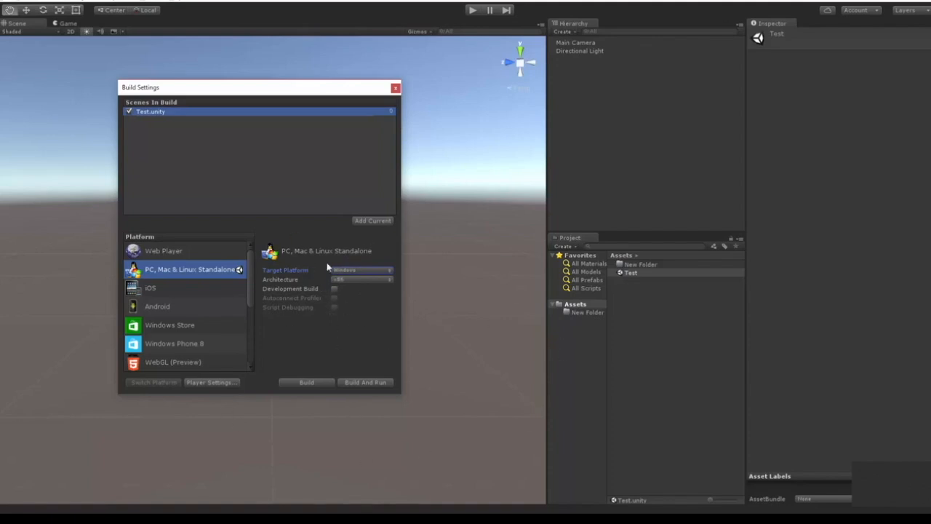
pyautogui.moveTo(352, 320)
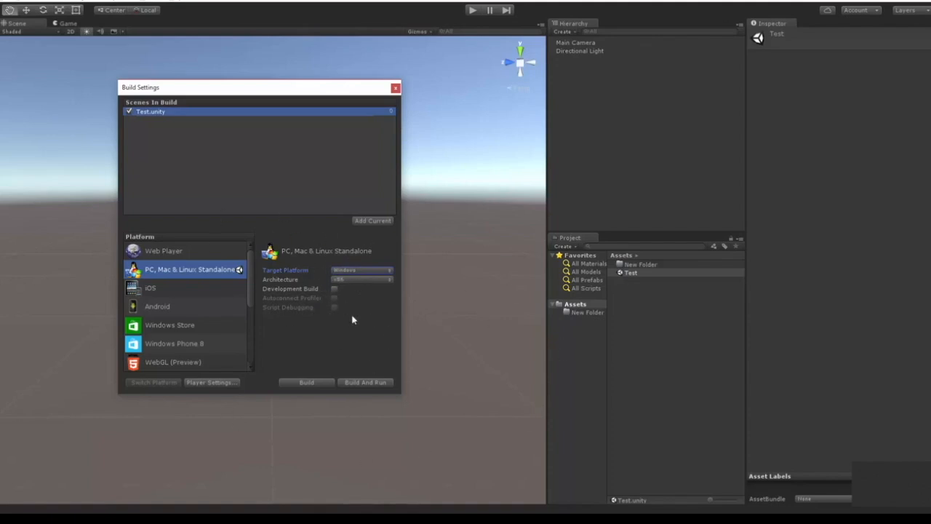
pyautogui.click(211, 382)
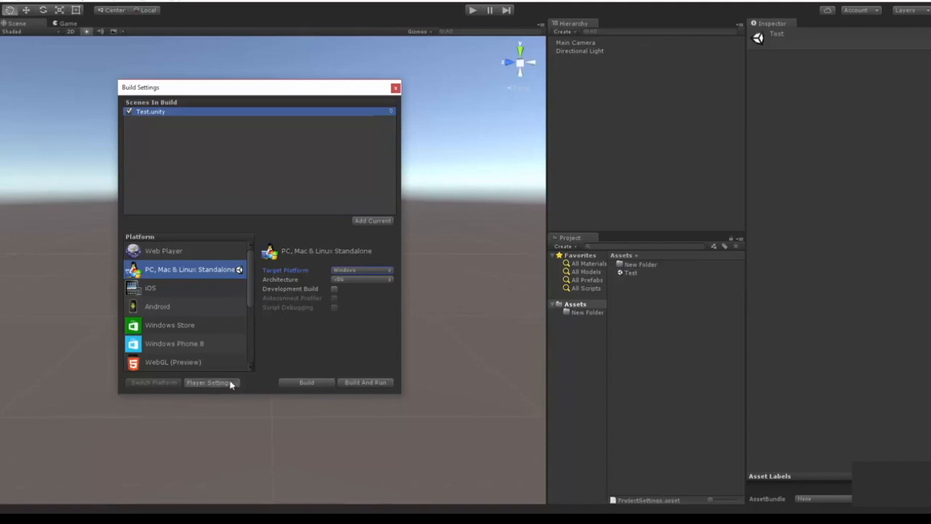
# Step: In standalone Player Settings, expand Resolution and Presentation and leave Default Is Native Resolution on
pyautogui.click(209, 383)
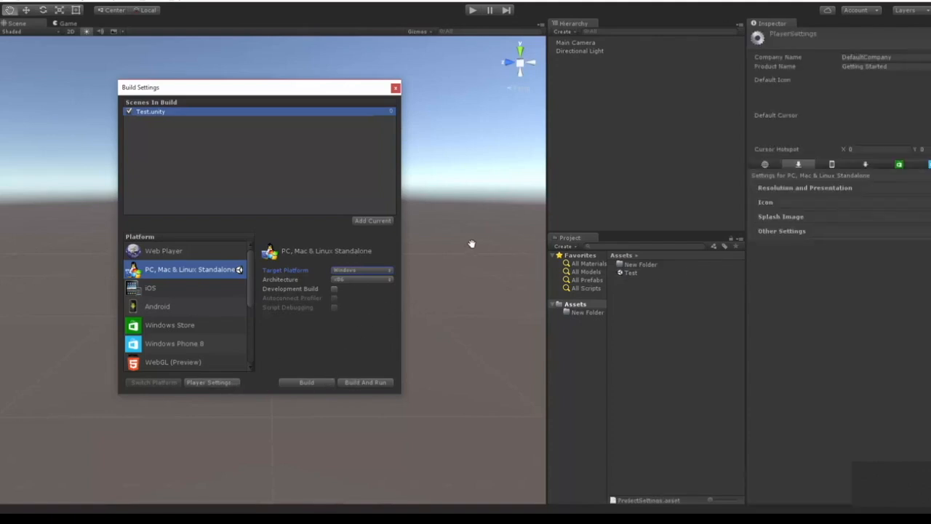
pyautogui.moveTo(800, 75)
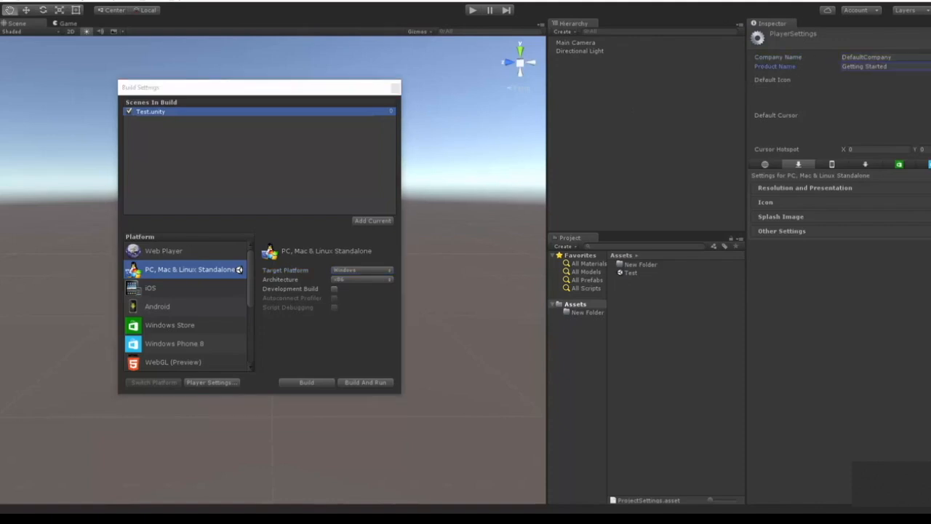
pyautogui.click(804, 189)
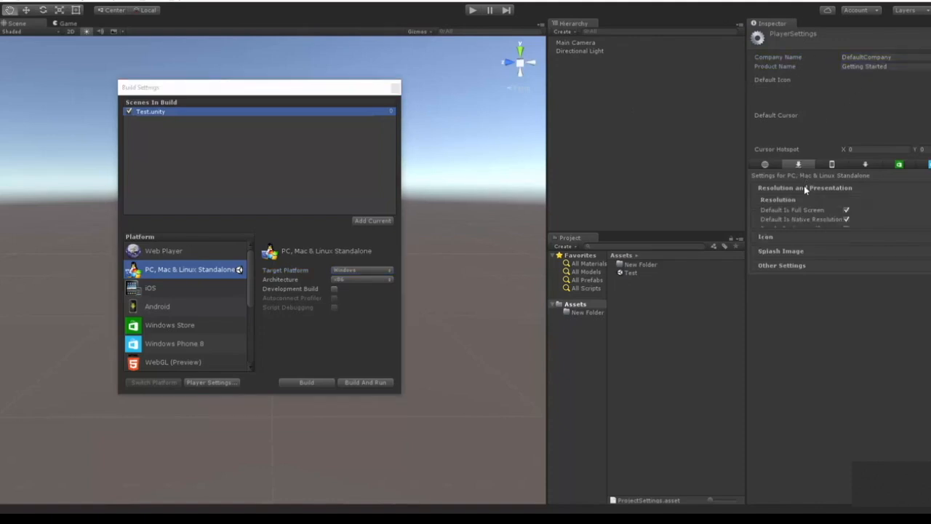
pyautogui.click(794, 188)
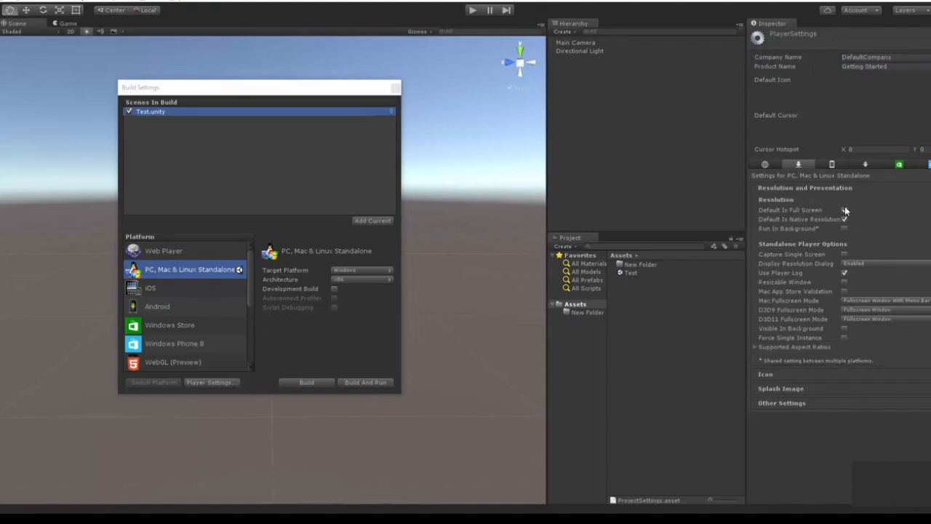
pyautogui.click(844, 210)
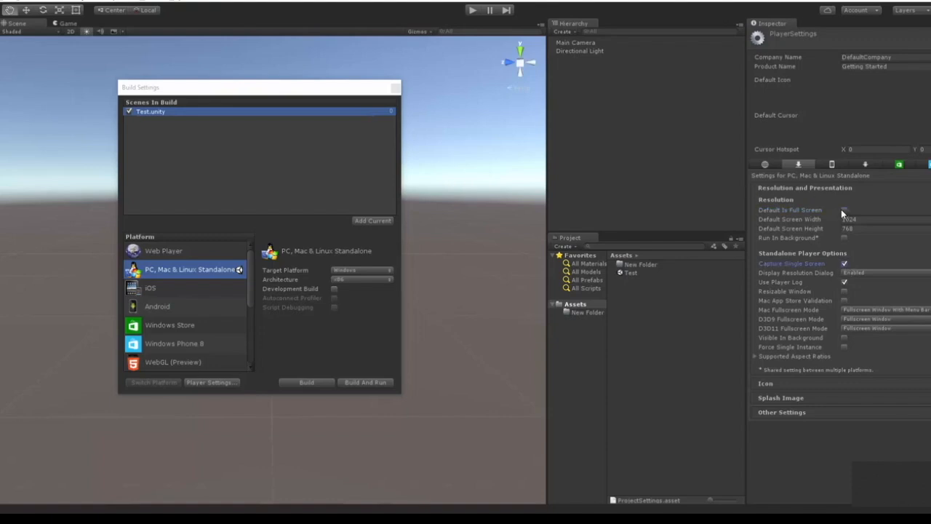
pyautogui.click(846, 209)
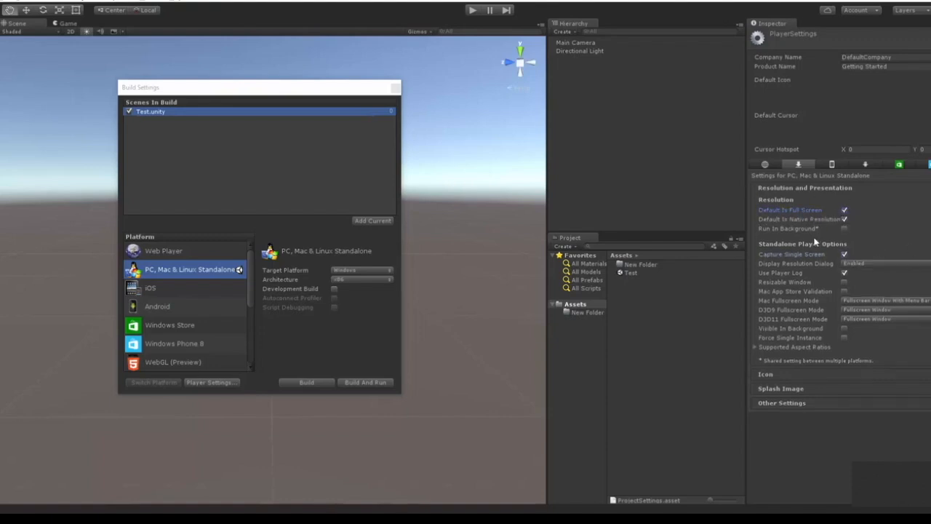
pyautogui.click(844, 253)
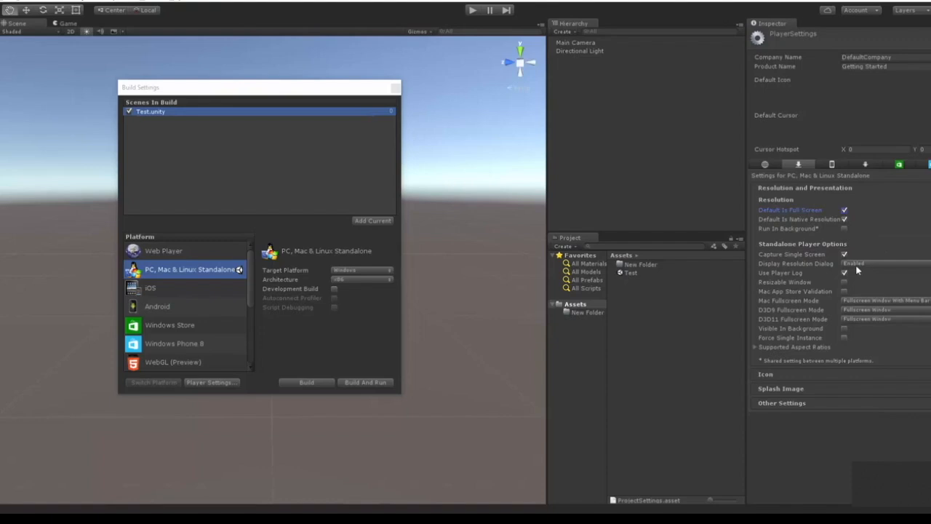
pyautogui.click(876, 262)
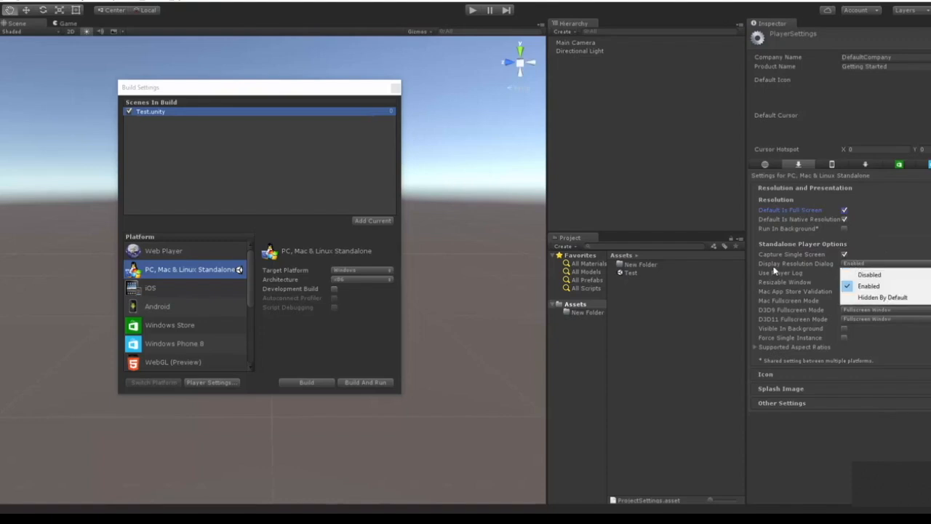
pyautogui.moveTo(814, 278)
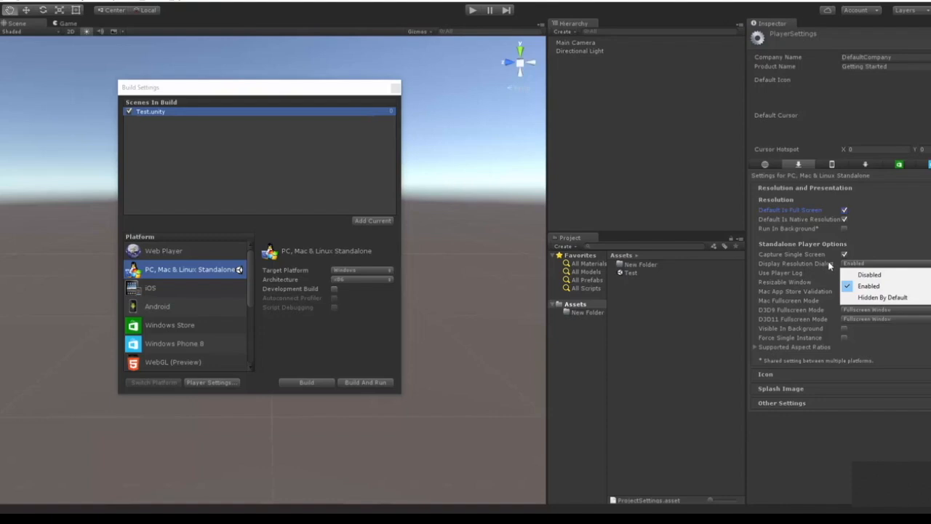
pyautogui.moveTo(822, 277)
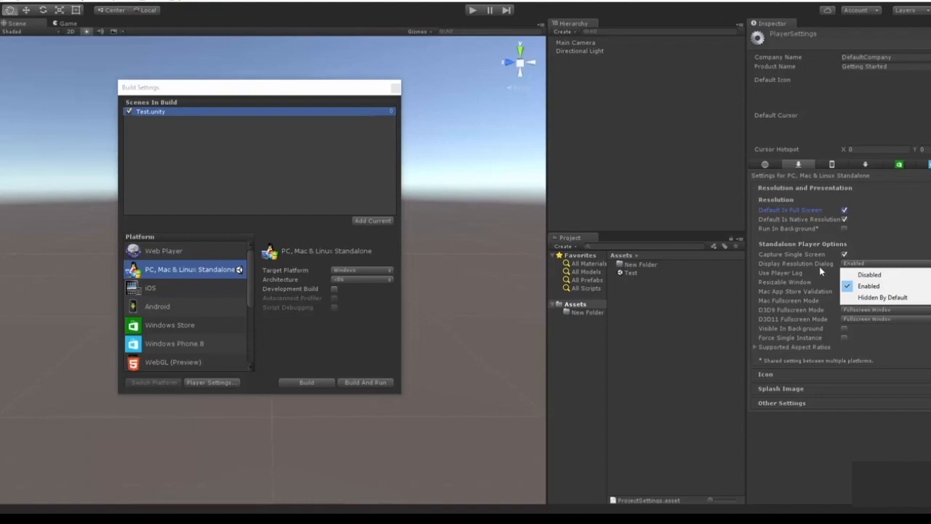
pyautogui.moveTo(861, 275)
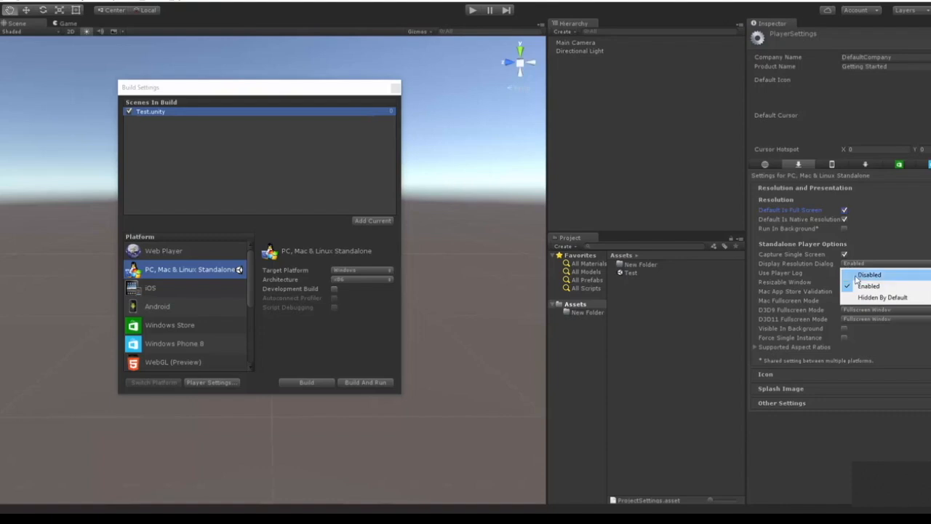
pyautogui.moveTo(864, 285)
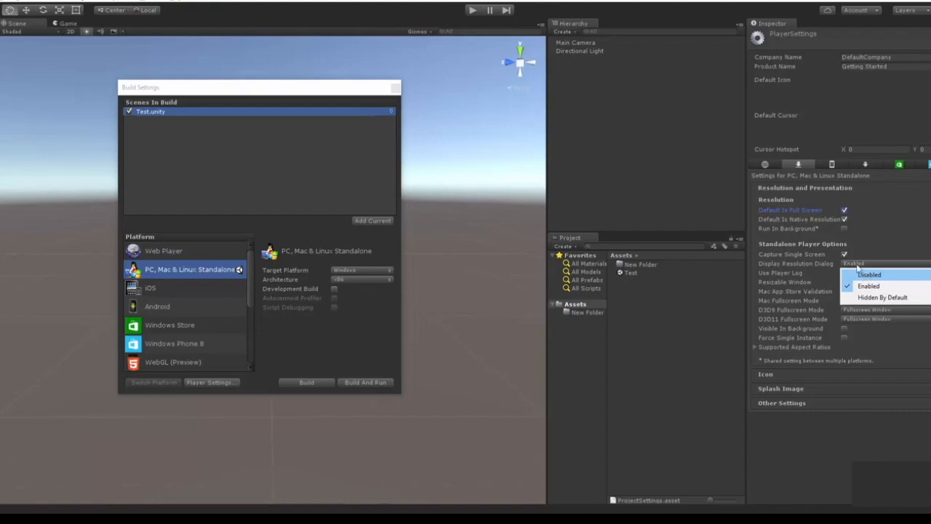
pyautogui.click(870, 285)
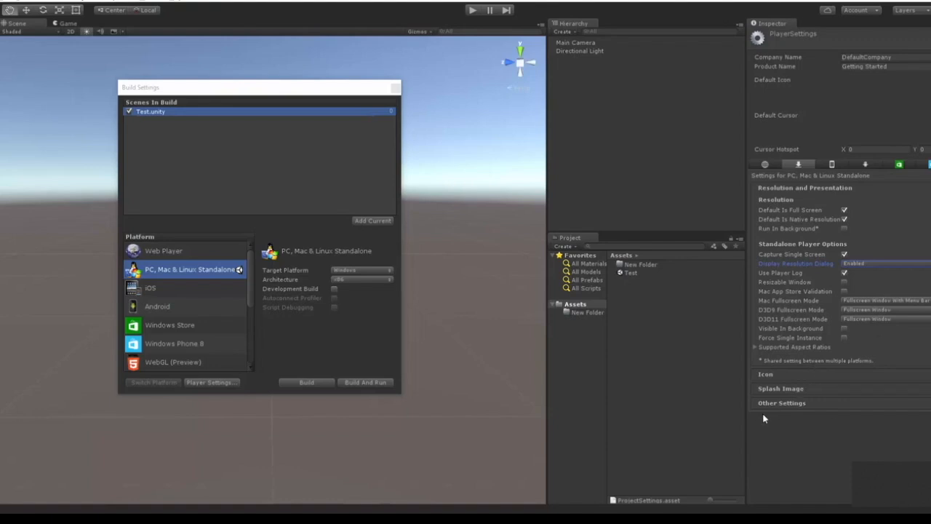
pyautogui.moveTo(528, 137)
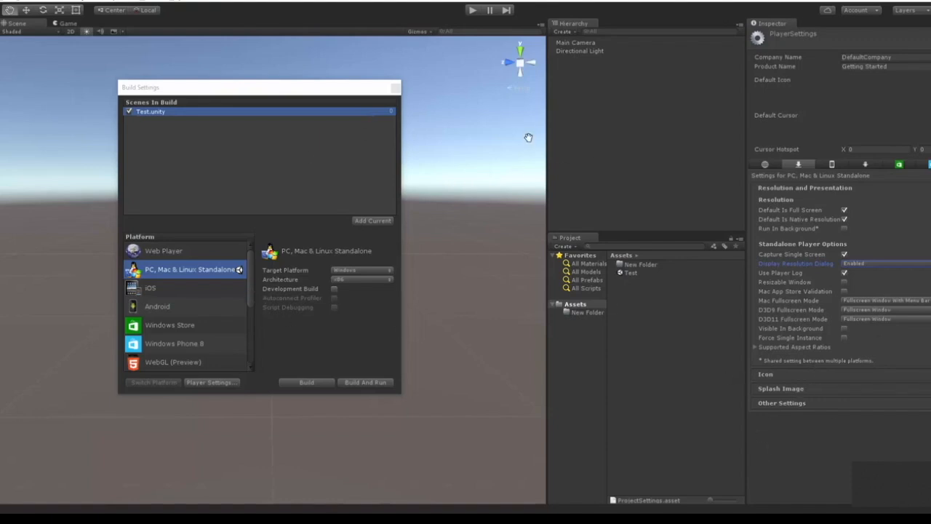
pyautogui.moveTo(333, 32)
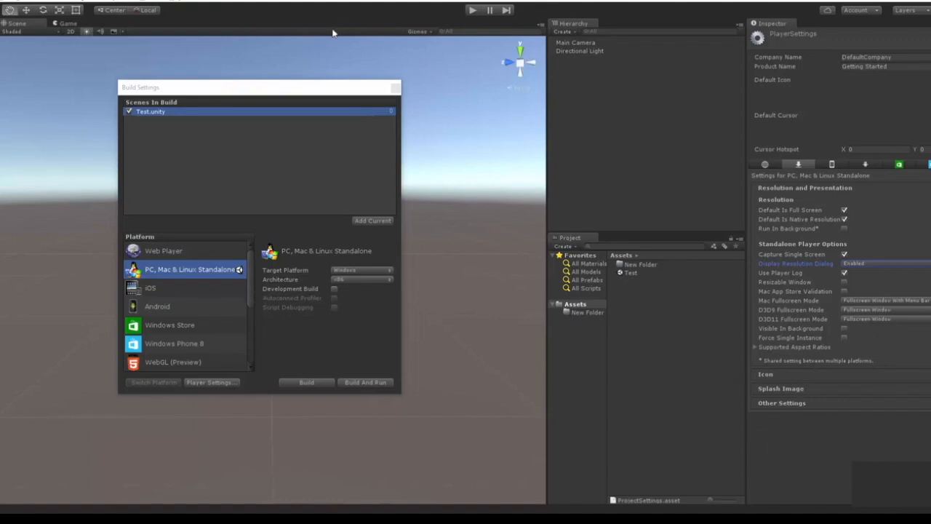
pyautogui.moveTo(333, 35)
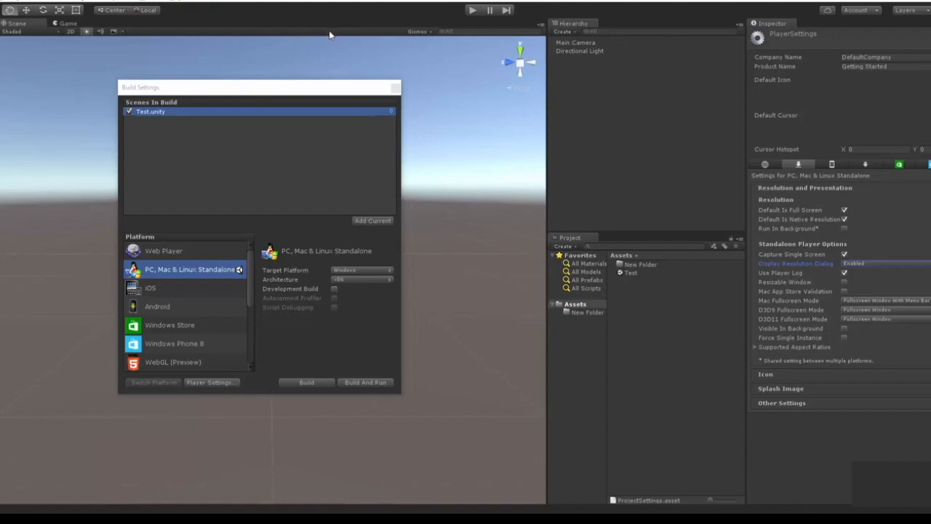
pyautogui.click(10, 9)
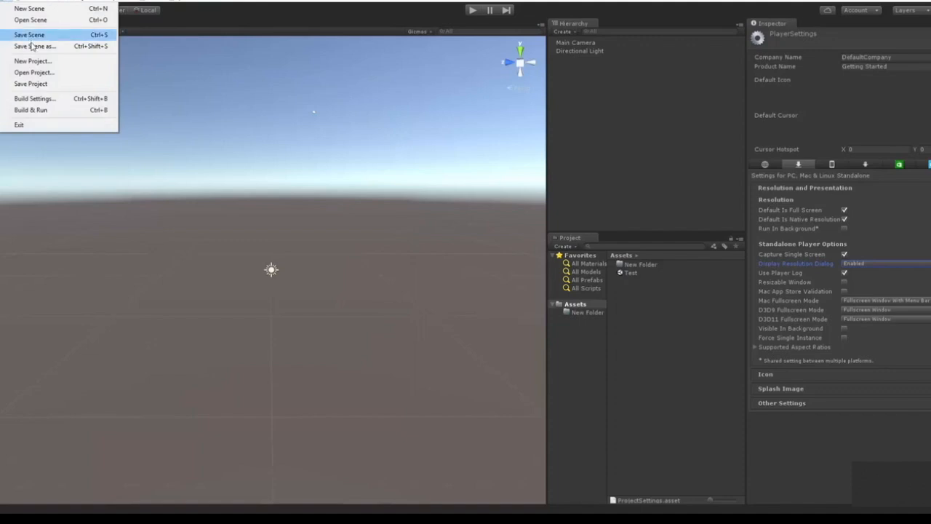
pyautogui.moveTo(32, 61)
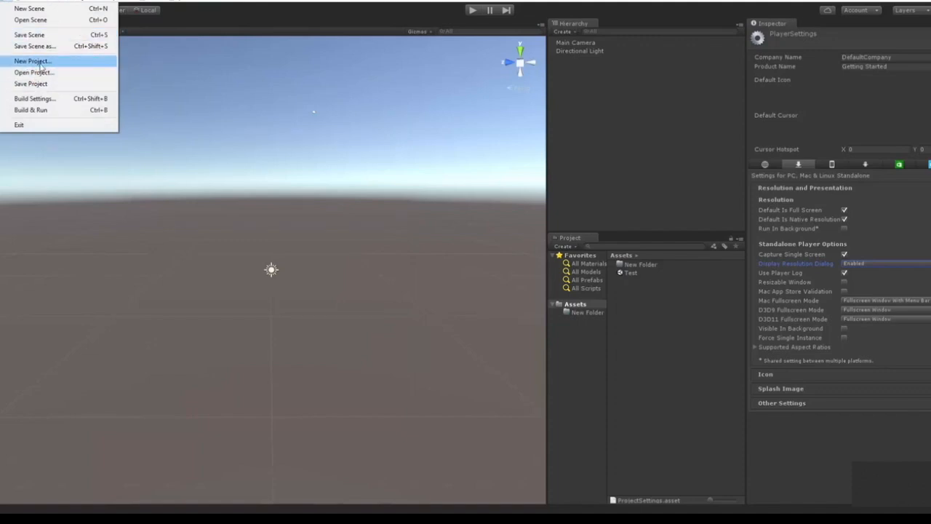
pyautogui.moveTo(57, 112)
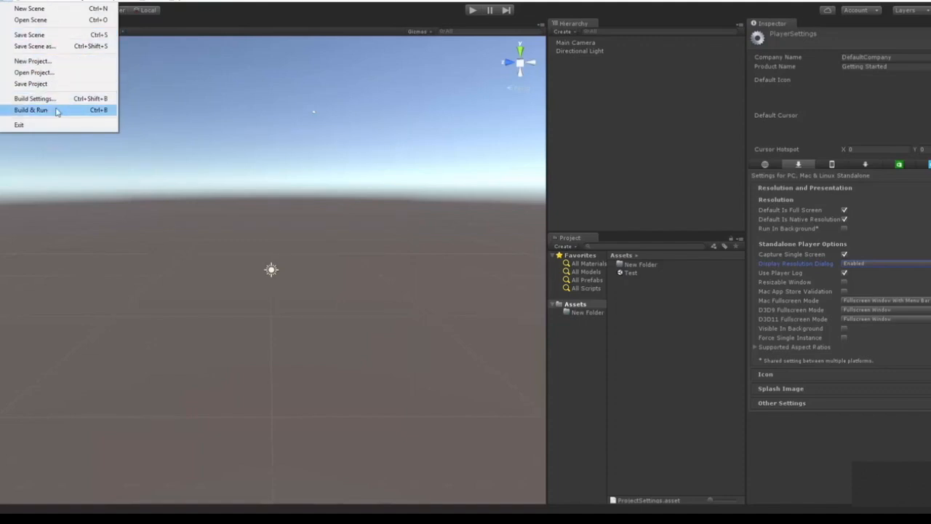
pyautogui.moveTo(66, 102)
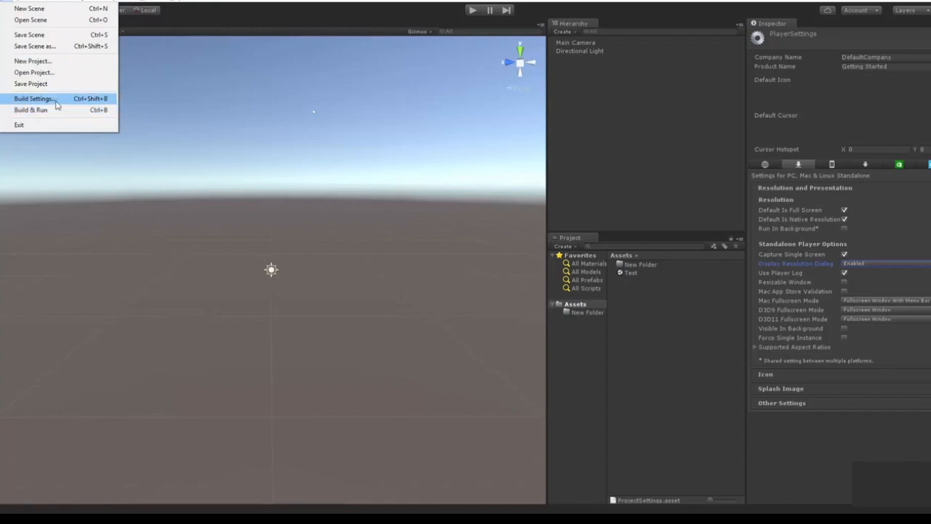
pyautogui.click(36, 96)
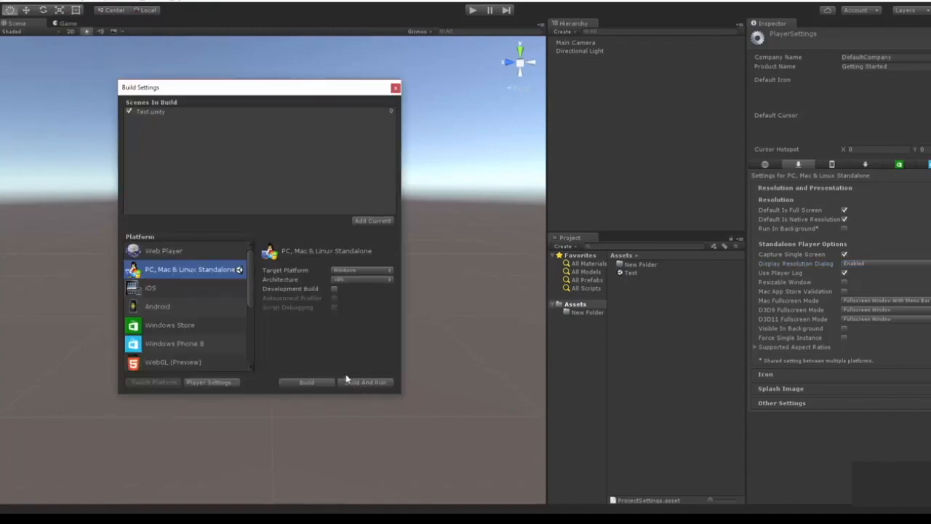
pyautogui.moveTo(183, 285)
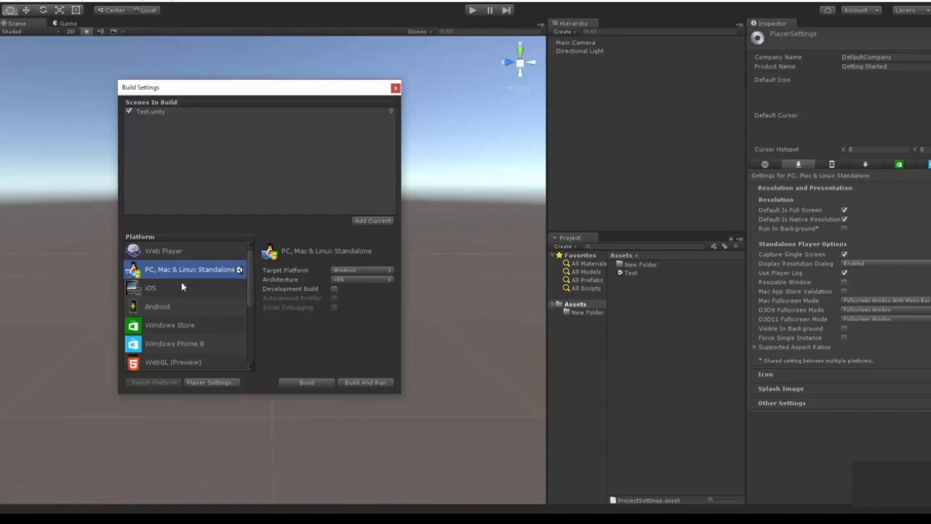
pyautogui.moveTo(343, 358)
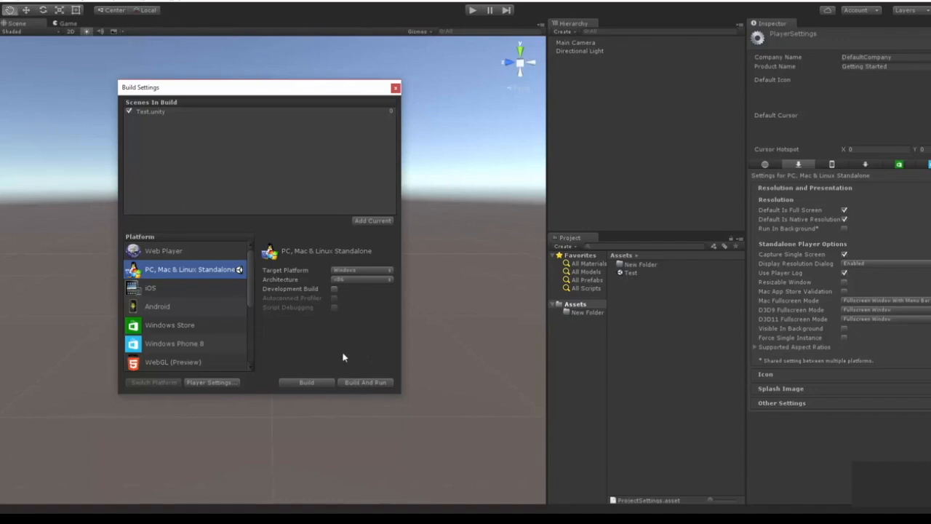
pyautogui.moveTo(343, 347)
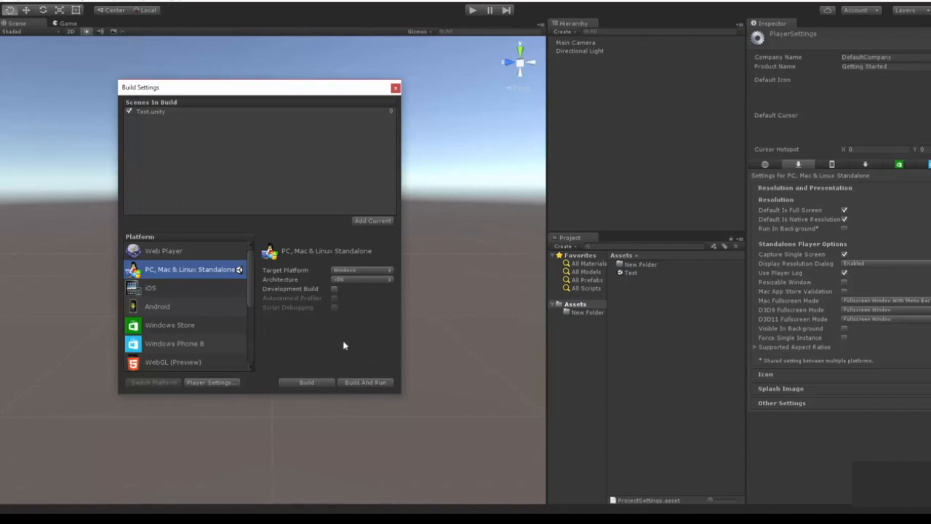